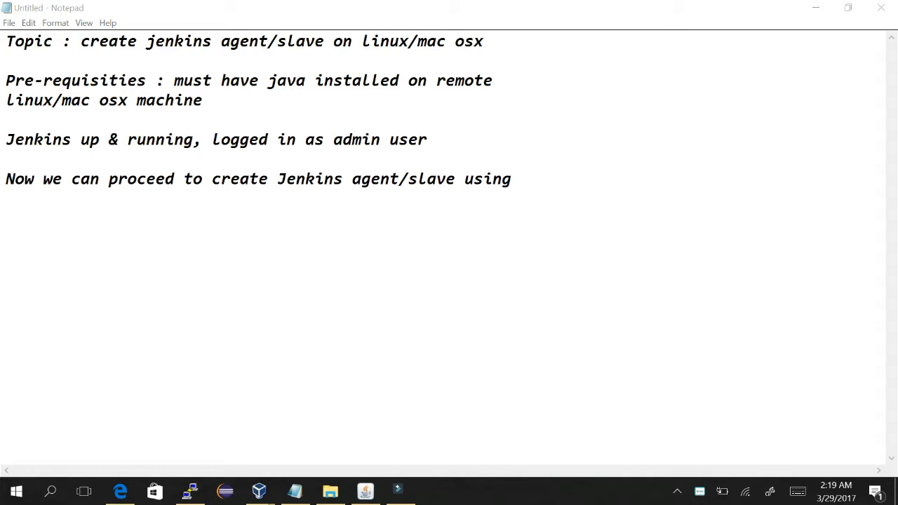
Step: Move the Java requirement onto its own line under 'Pre-requisities :' and select both prerequisite lines
{"action": "key", "text": "Enter"}
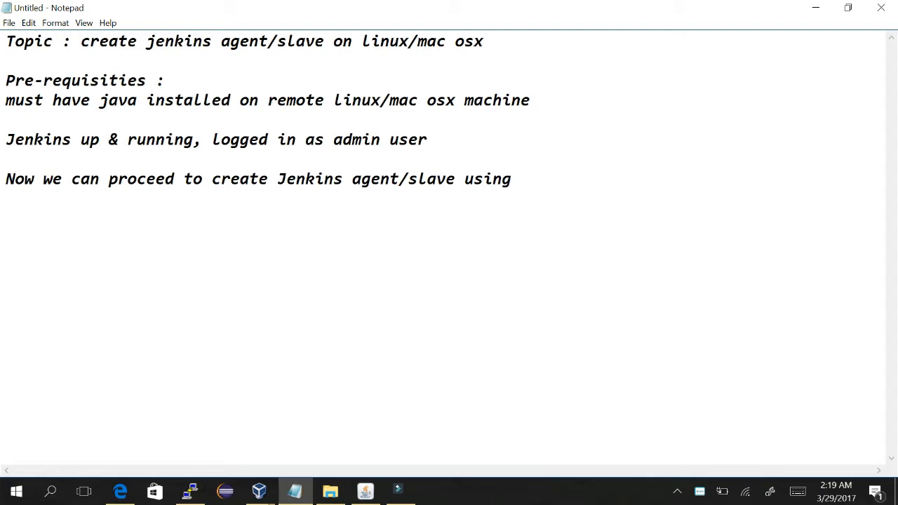
{"action": "left_click", "coordinate": [331, 100]}
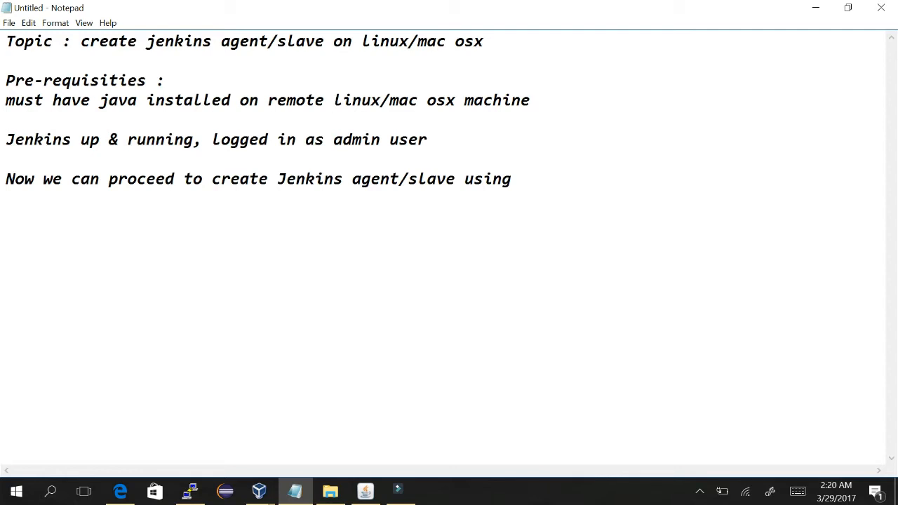
{"action": "left_click_drag", "start_coordinate": [6, 100], "coordinate": [372, 139]}
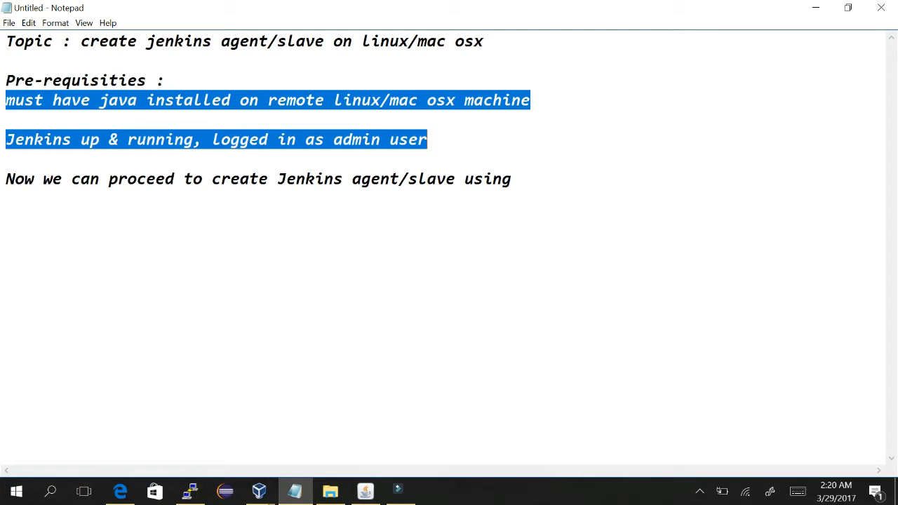
{"action": "type", "text": "ss"}
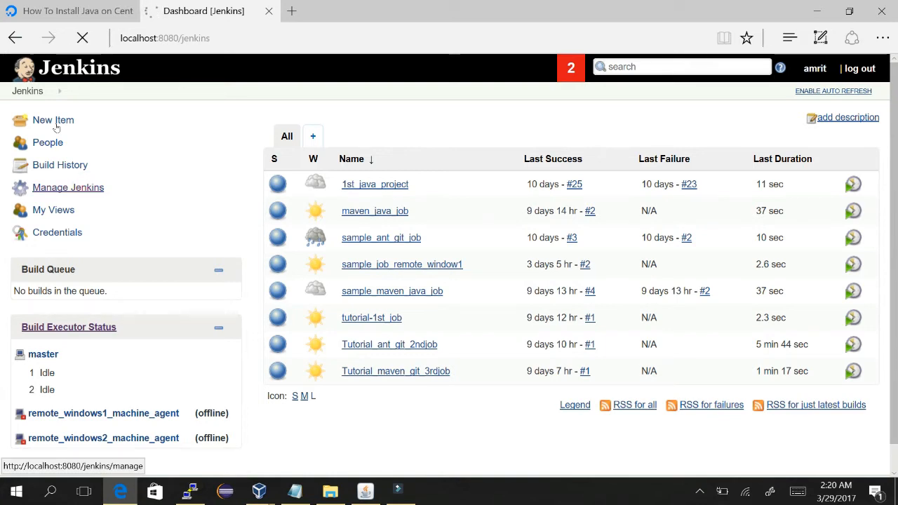
Step: From Manage Nodes, add a Permanent Agent node named Linux_agent
{"action": "left_click", "coordinate": [68, 187]}
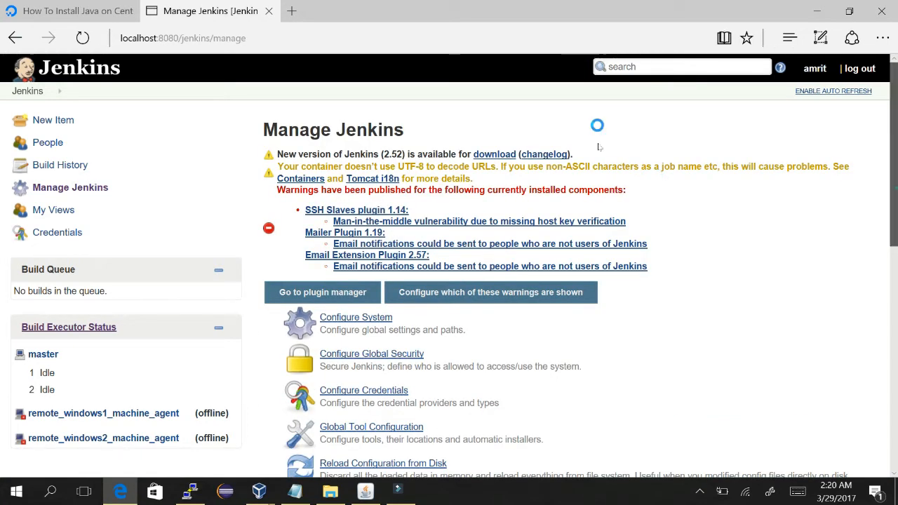
{"action": "scroll", "scroll_direction": "down", "scroll_amount": 3}
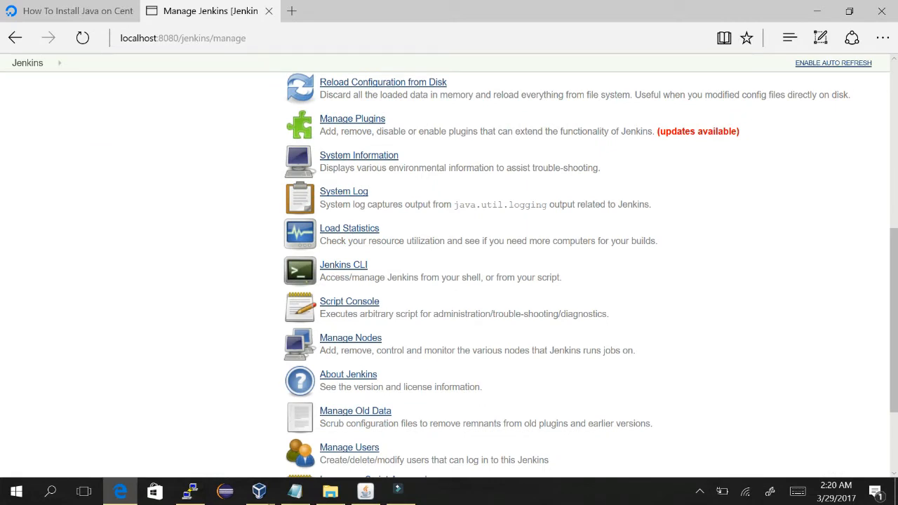
{"action": "left_click", "coordinate": [350, 337]}
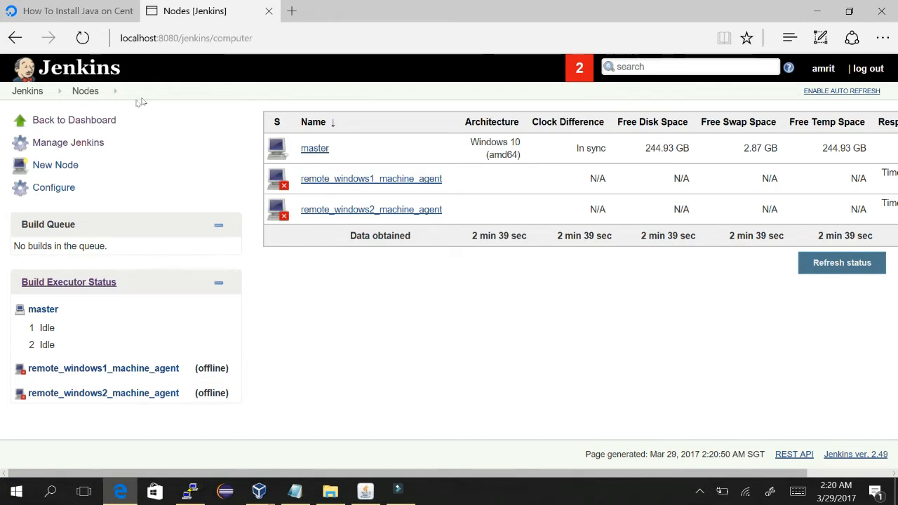
{"action": "left_click", "coordinate": [55, 165]}
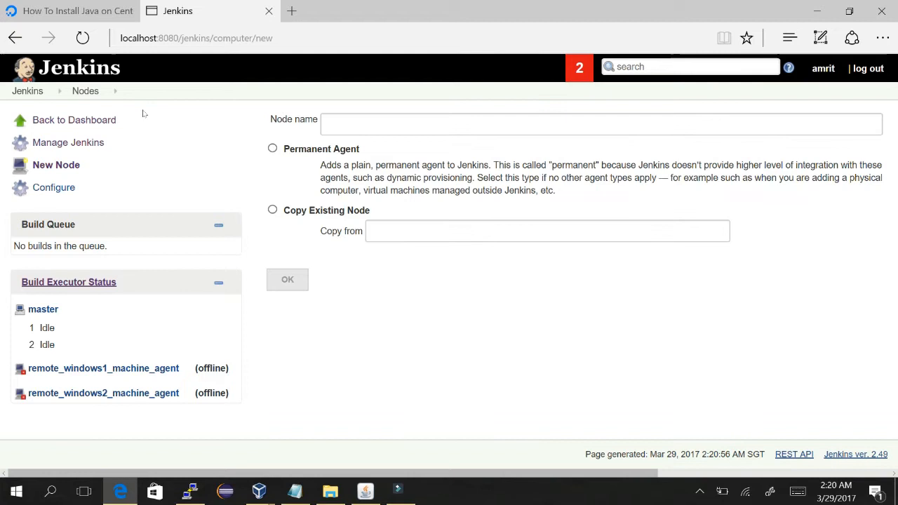
{"action": "left_click", "coordinate": [273, 148]}
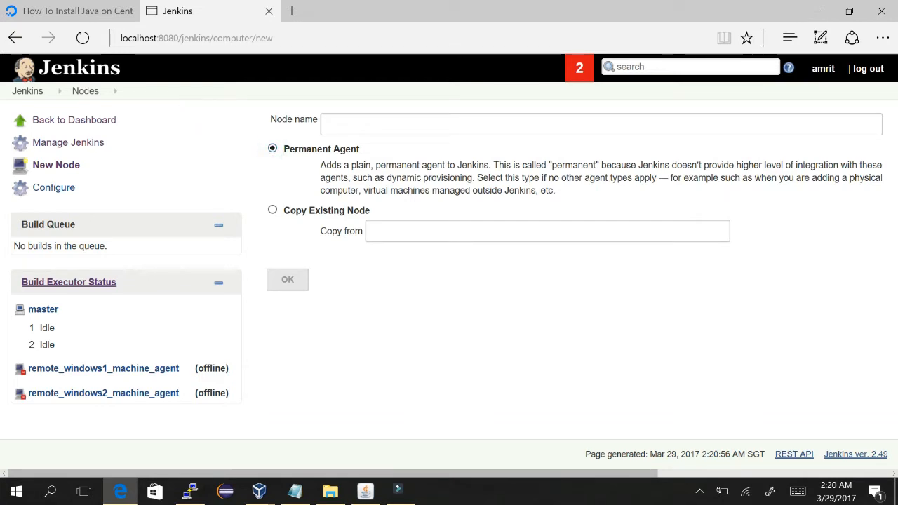
{"action": "type", "text": "Linux_"}
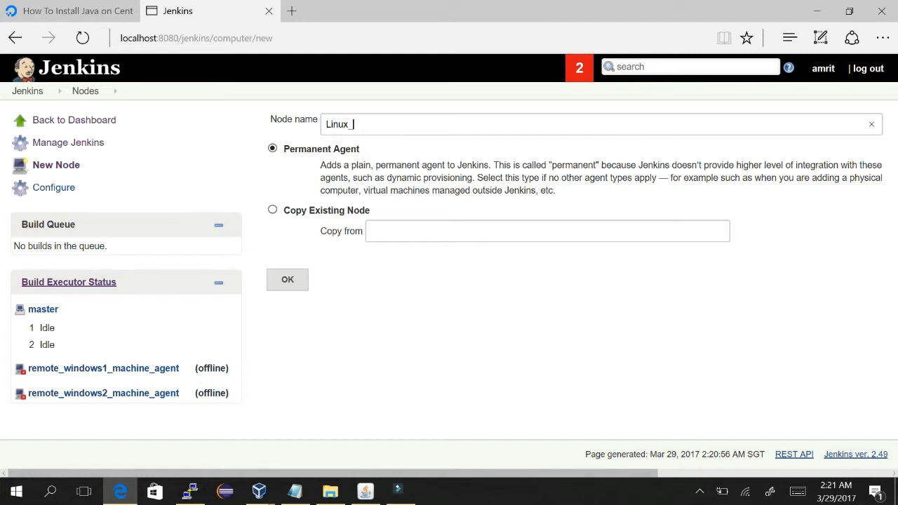
{"action": "type", "text": "a"}
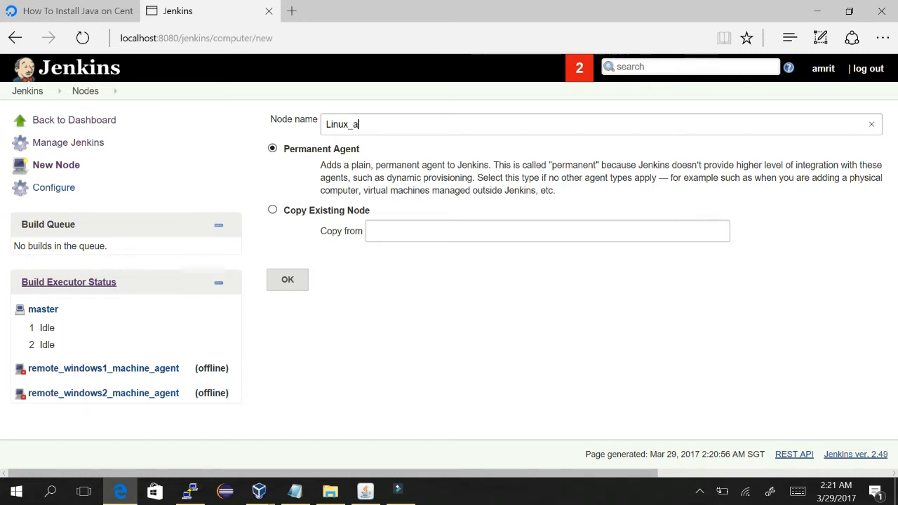
{"action": "type", "text": "gent"}
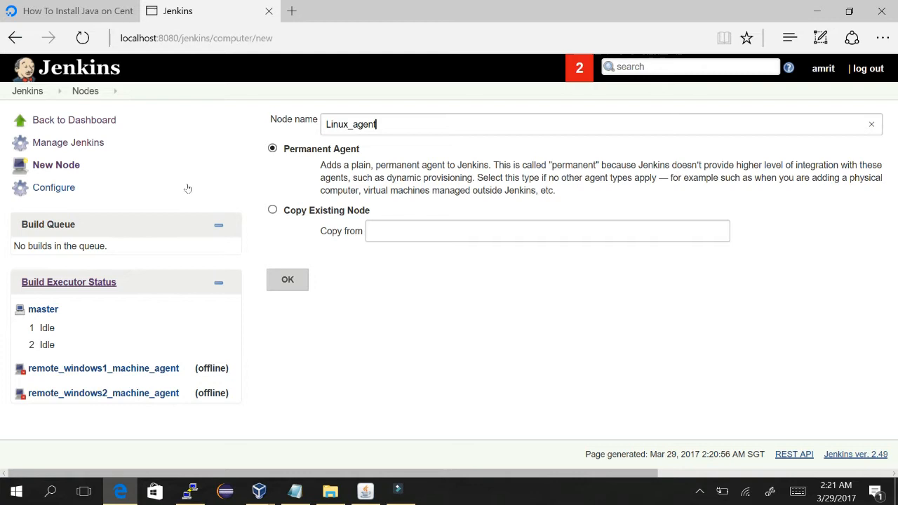
{"action": "left_click", "coordinate": [287, 280]}
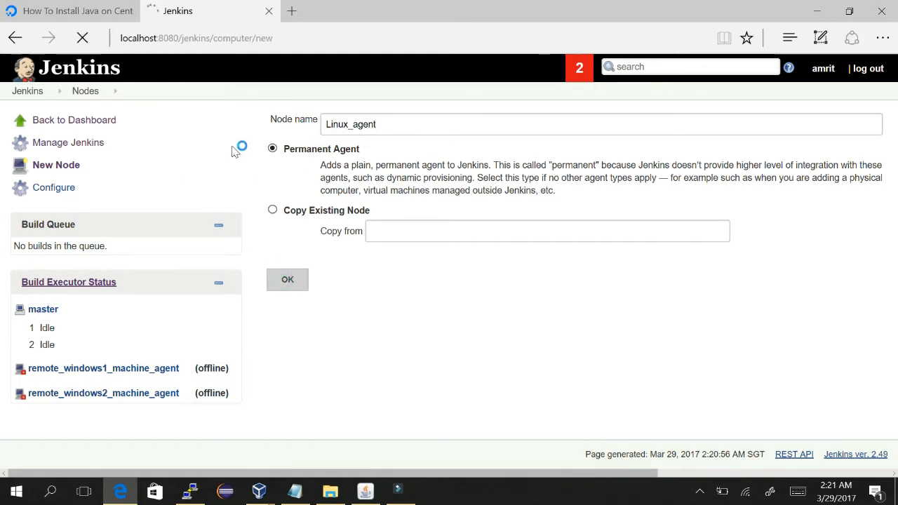
Step: Describe Linux_agent as created to connect a remote linux machine and run commands remotely
{"action": "left_click", "coordinate": [287, 280]}
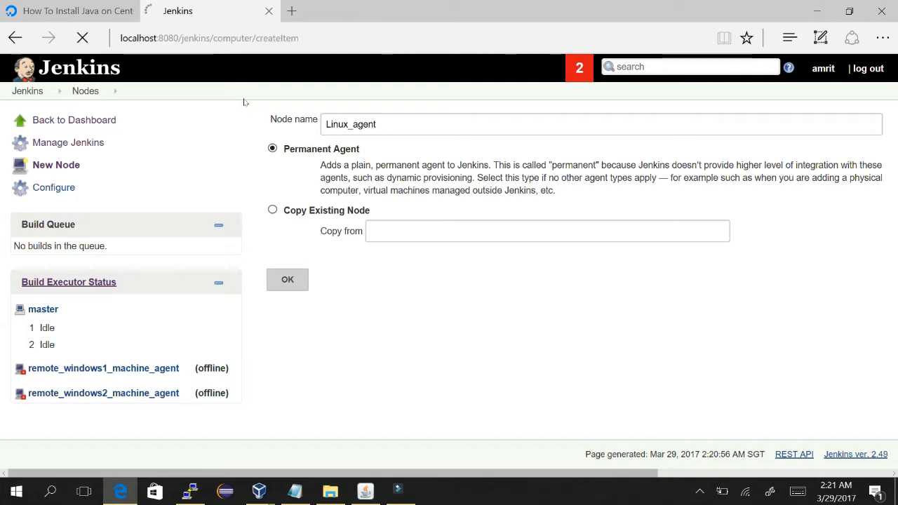
{"action": "left_click", "coordinate": [287, 279]}
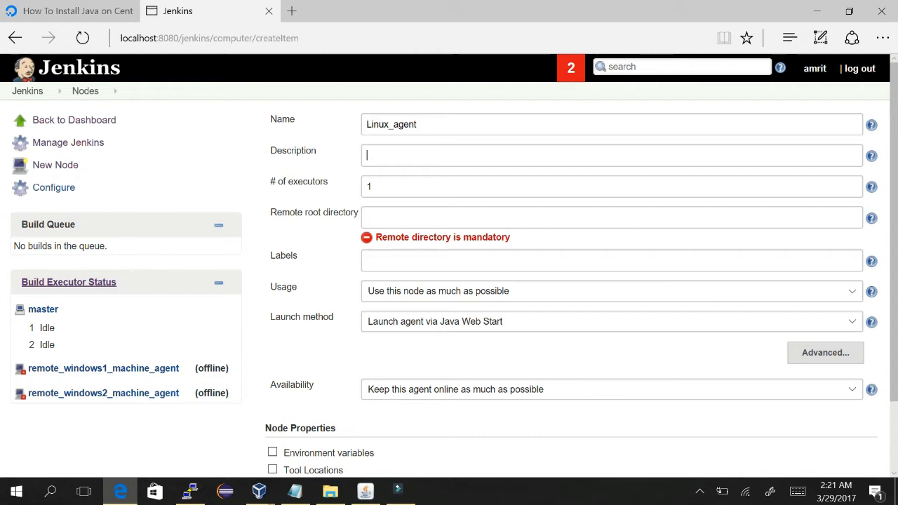
{"action": "type", "text": "Created to"}
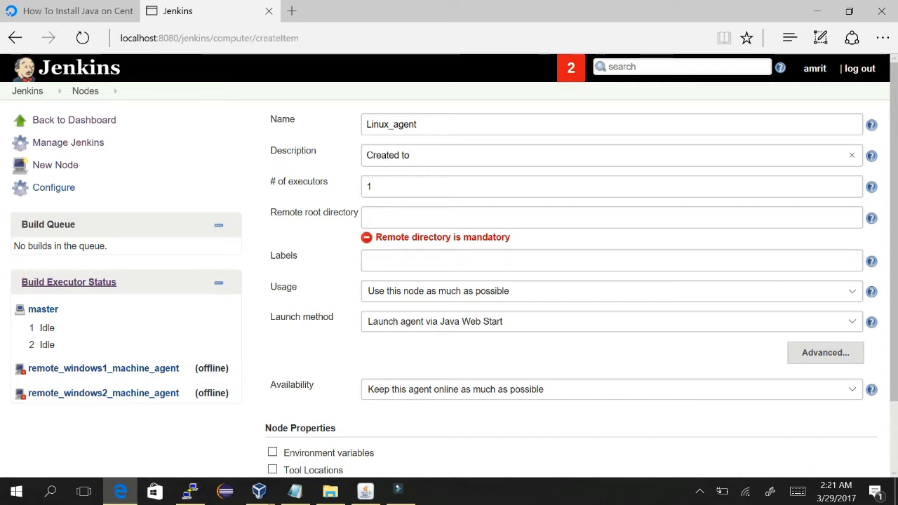
{"action": "type", "text": "connect r"}
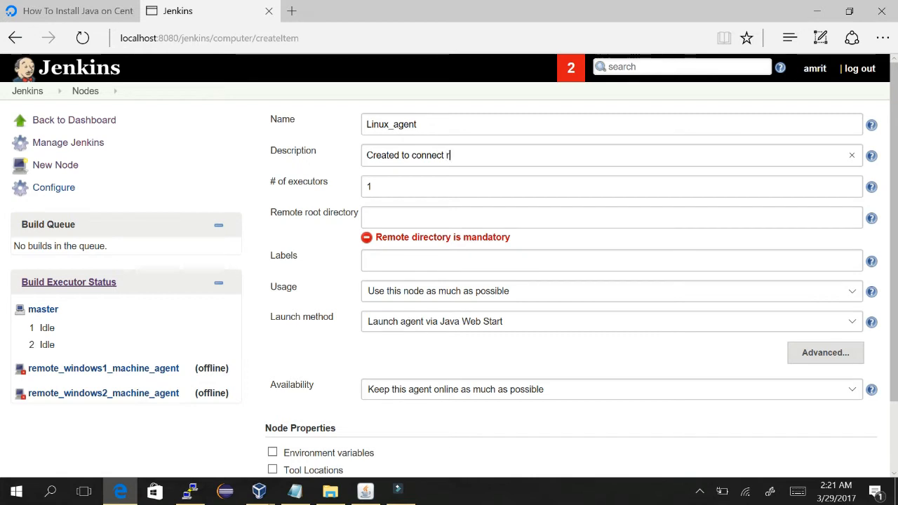
{"action": "type", "text": "emote linux"}
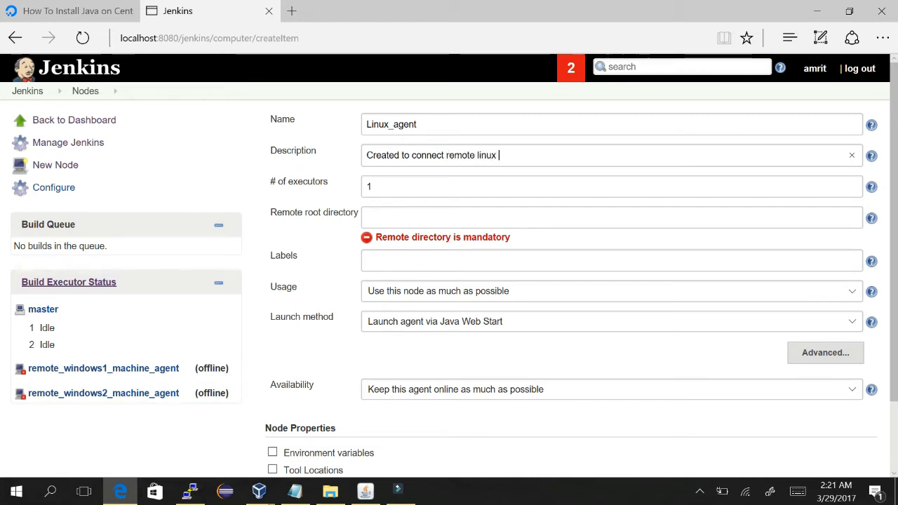
{"action": "type", "text": "machine and"}
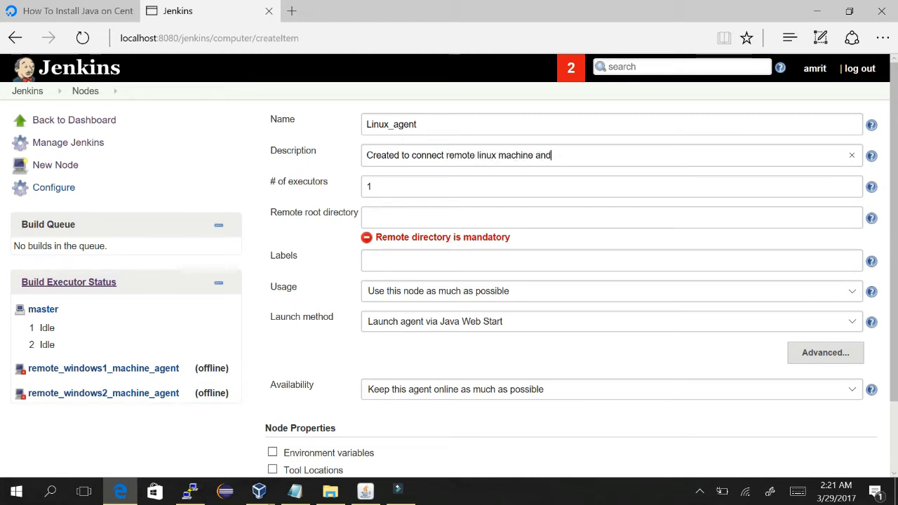
{"action": "type", "text": "run"}
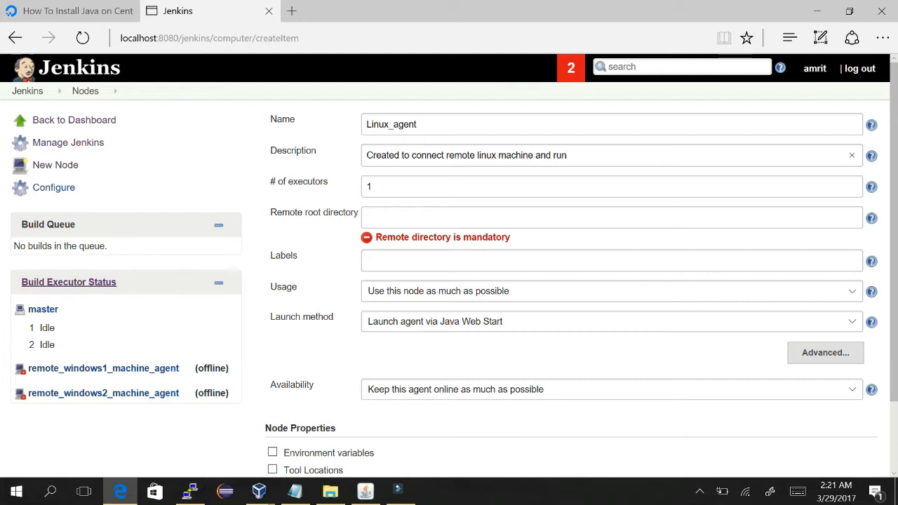
{"action": "type", "text": "co"}
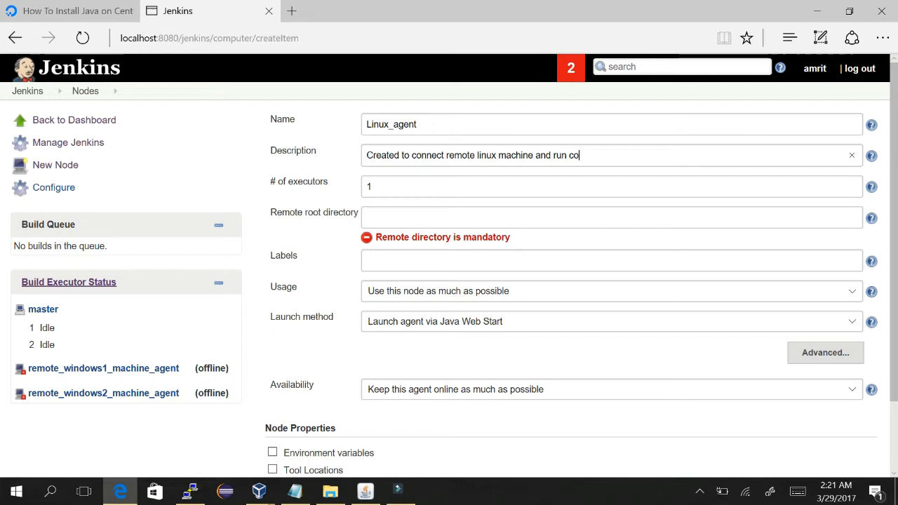
{"action": "type", "text": "mmands remotel"}
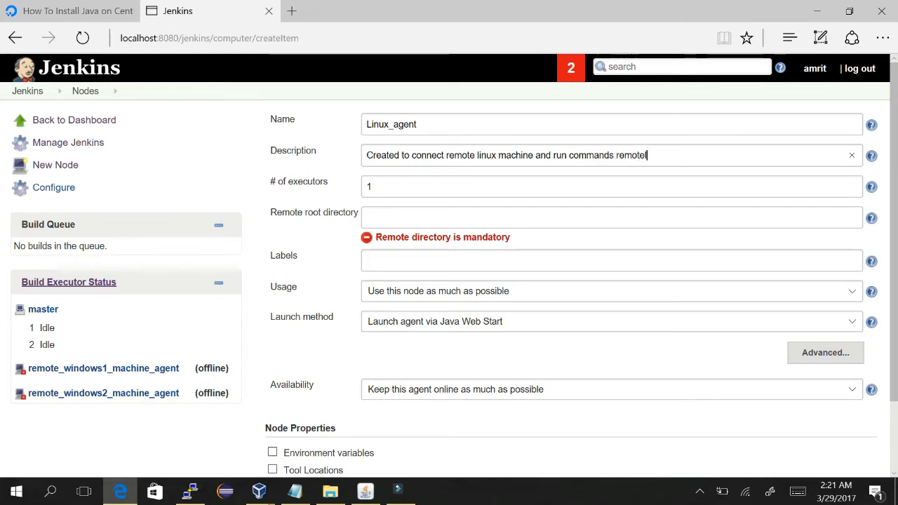
{"action": "type", "text": "y"}
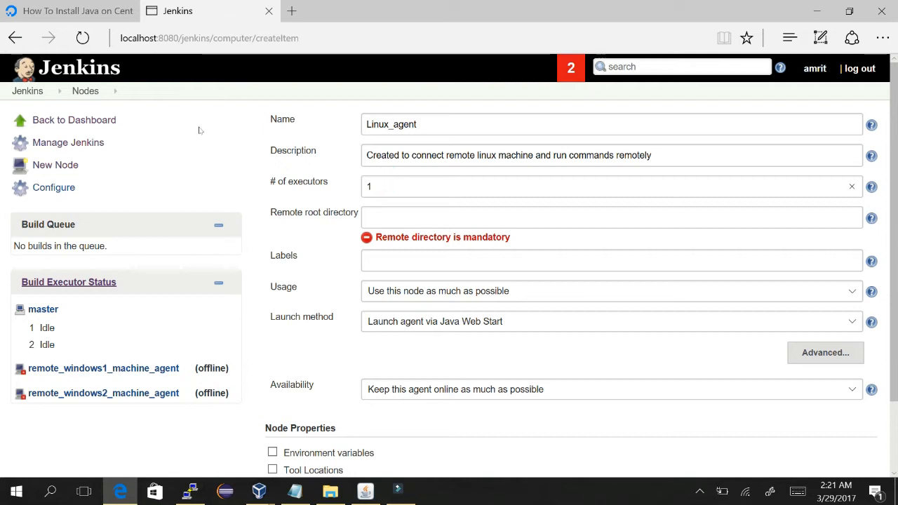
{"action": "left_click", "coordinate": [611, 186]}
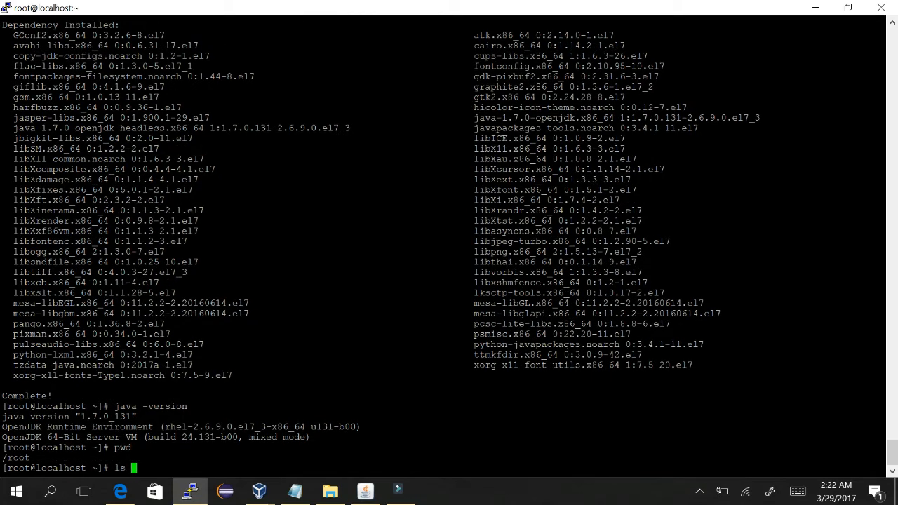
Step: List the home directory and filesystem root with 'ls -ltr' and 'ls -ltr /'
{"action": "type", "text": "-ltr"}
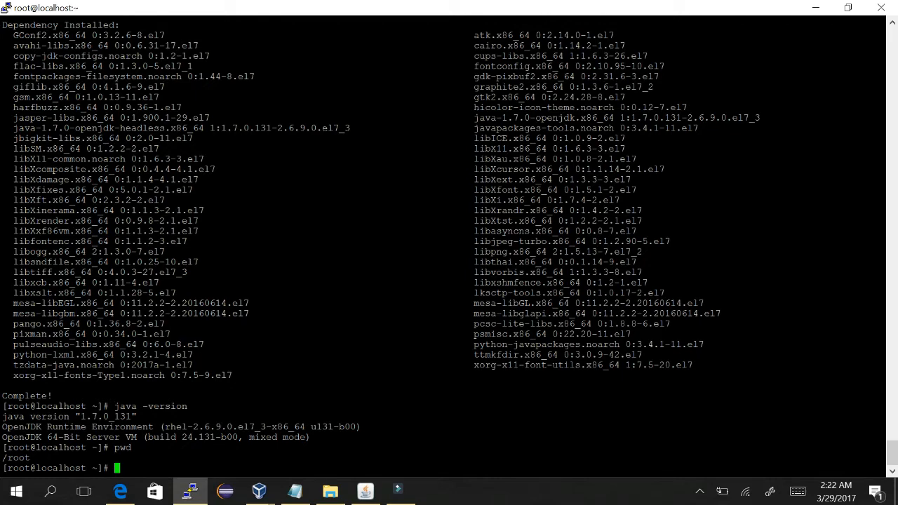
{"action": "type", "text": "ls -ltr /"}
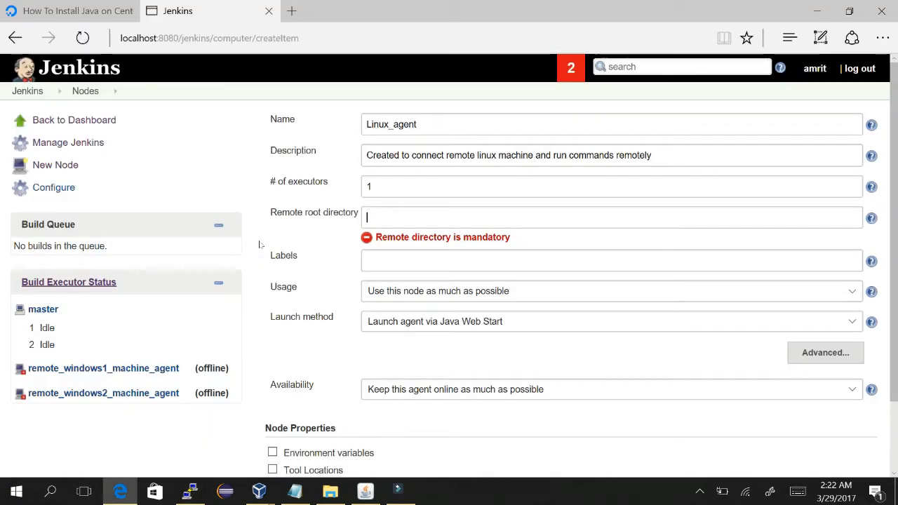
Step: Set the node's remote root directory to /usr/jenkins and its label to Linux_pool
{"action": "type", "text": "/usr/jenkins"}
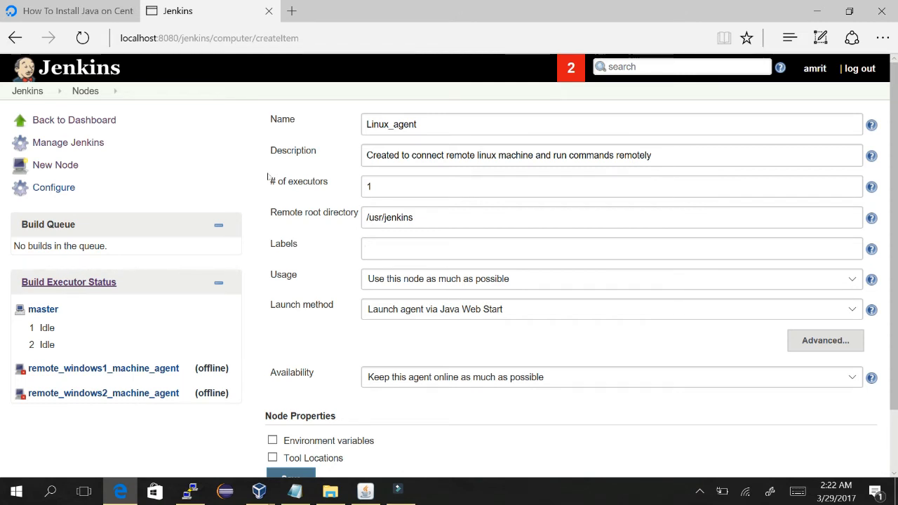
{"action": "left_click", "coordinate": [610, 248]}
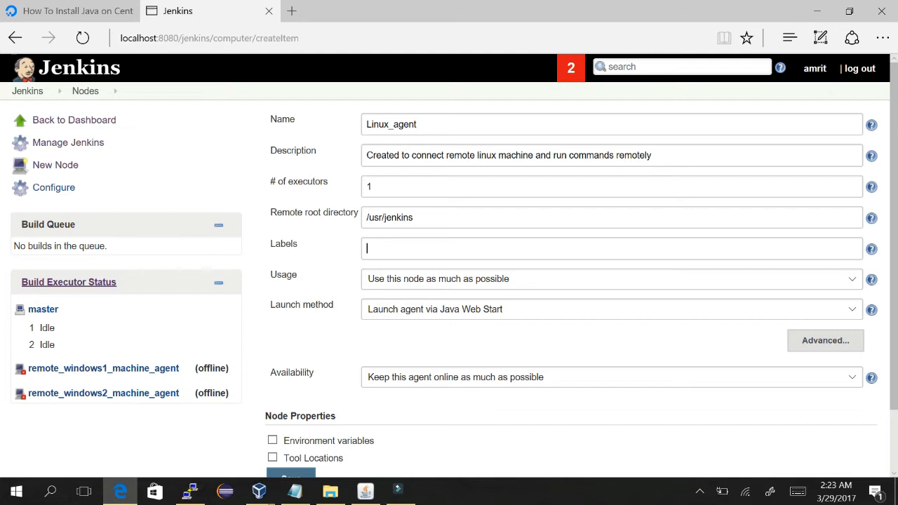
{"action": "type", "text": "Linux_"}
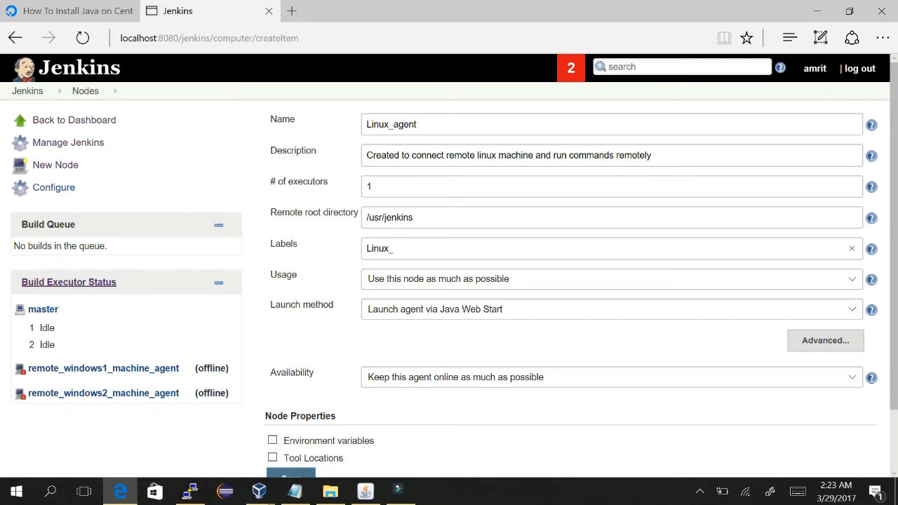
{"action": "type", "text": "pool"}
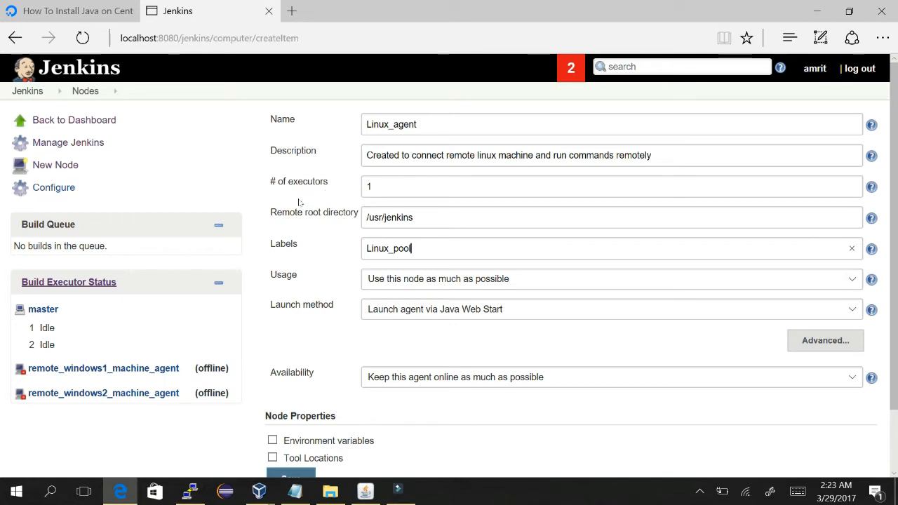
Step: Choose 'Launch slave agents via SSH' as the launch method
{"action": "left_click", "coordinate": [610, 309]}
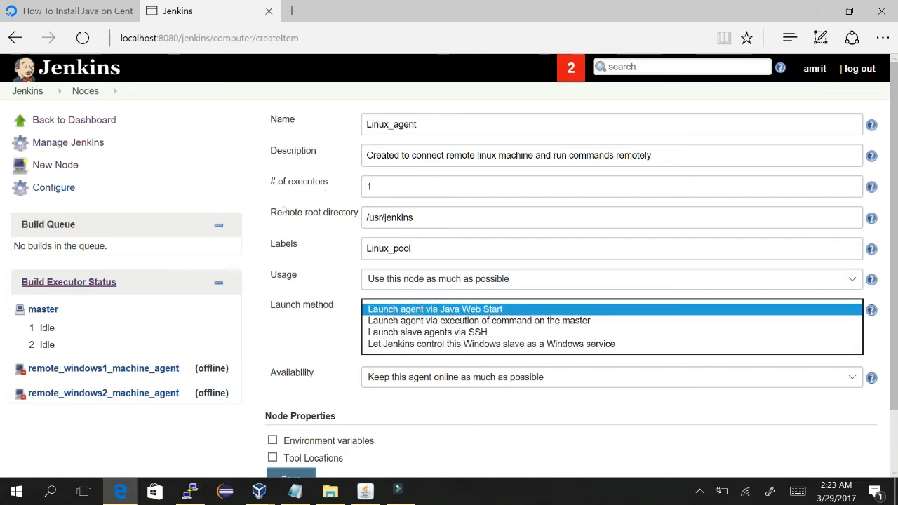
{"action": "left_click", "coordinate": [427, 332]}
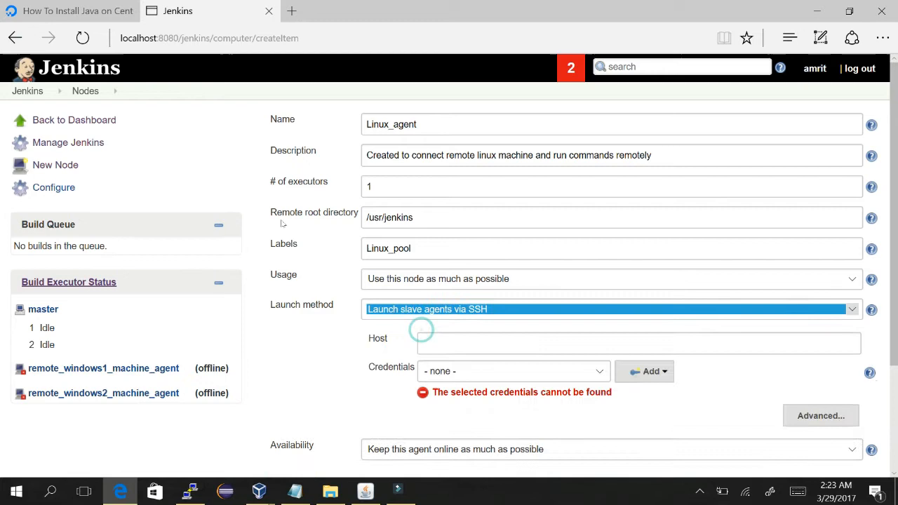
{"action": "scroll", "scroll_direction": "down", "scroll_amount": 3}
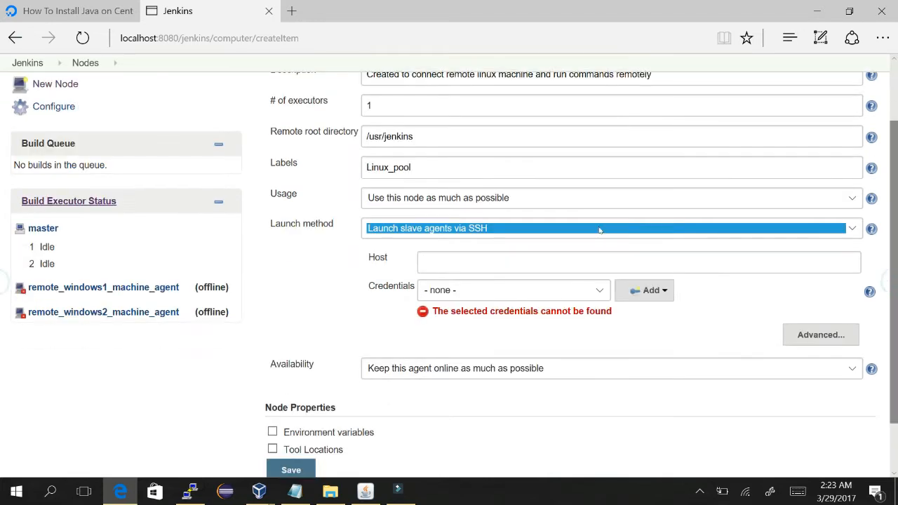
Step: In the PuTTY session, run 'ip a' and copy the IP 192.168.0.104
{"action": "key", "text": "alt+tab"}
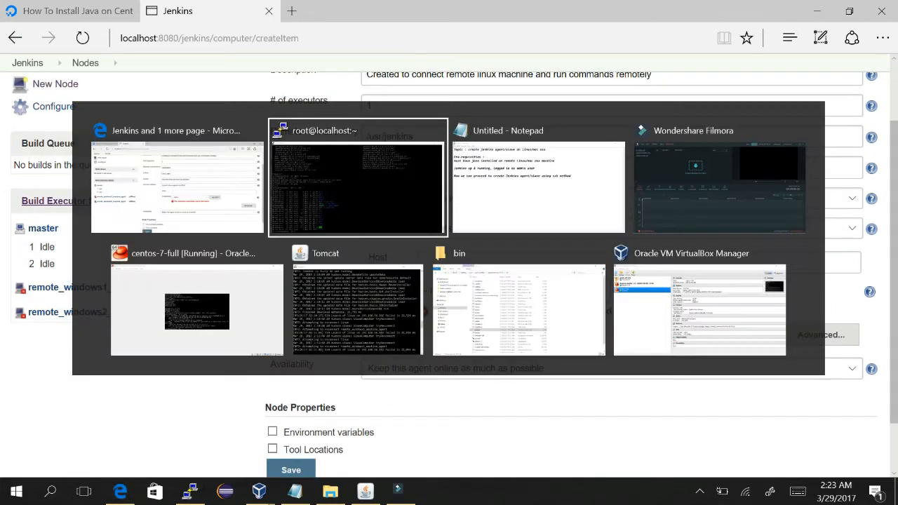
{"action": "left_click", "coordinate": [357, 176]}
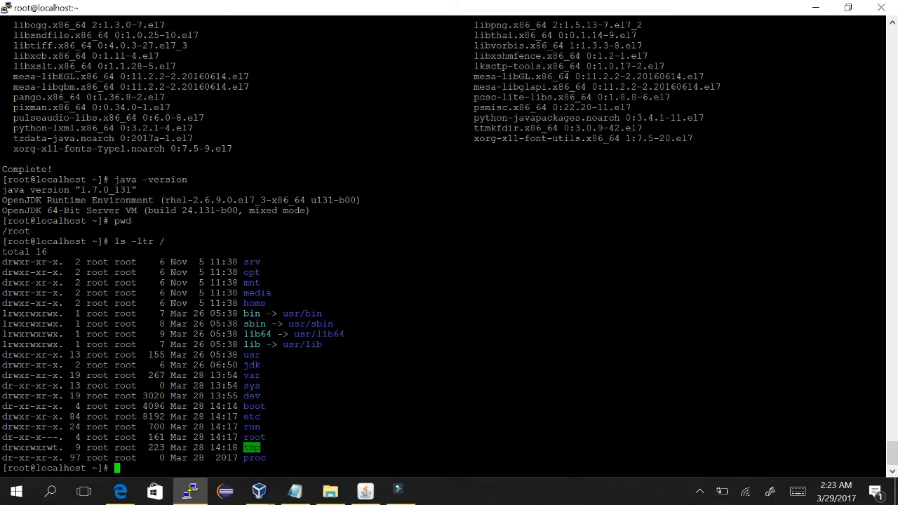
{"action": "type", "text": "ip addr"}
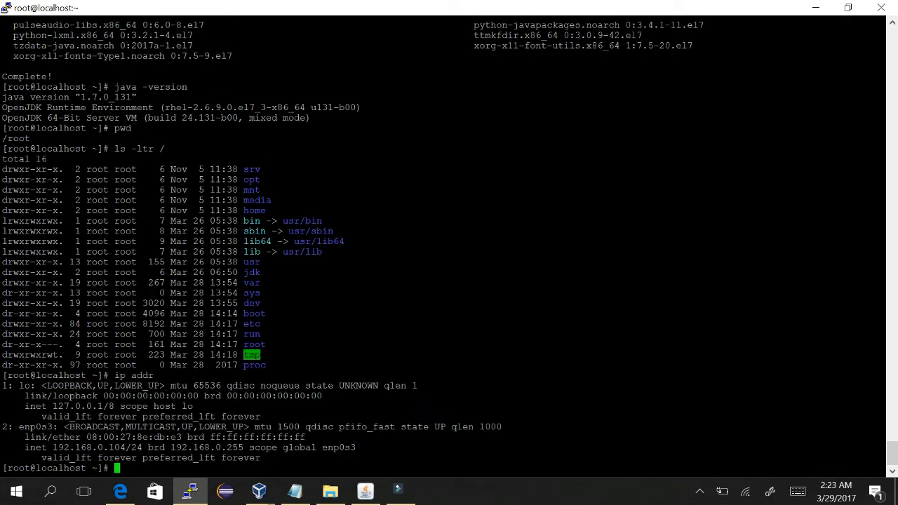
{"action": "double_click", "coordinate": [81, 447]}
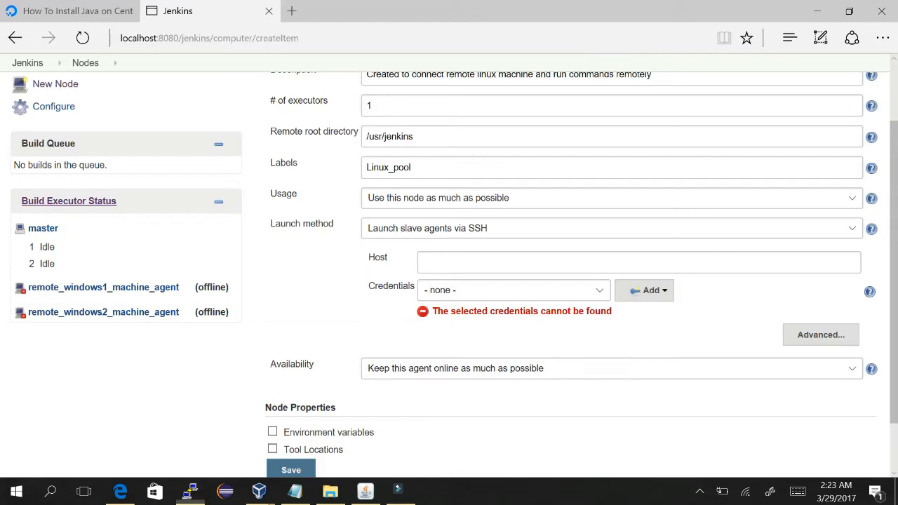
Step: Set host 192.168.0.104 and add a System-scoped root credential with ID user_auth_slave
{"action": "type", "text": "192.168.0.104"}
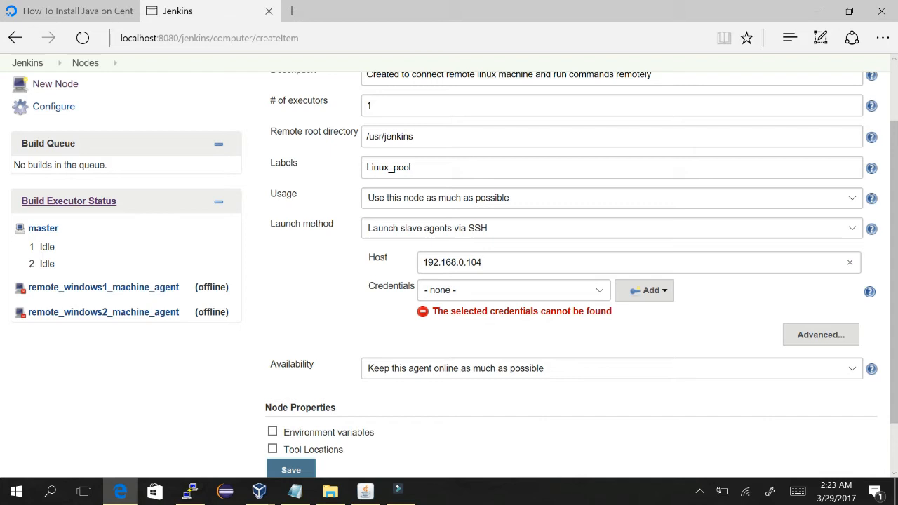
{"action": "left_click", "coordinate": [512, 290]}
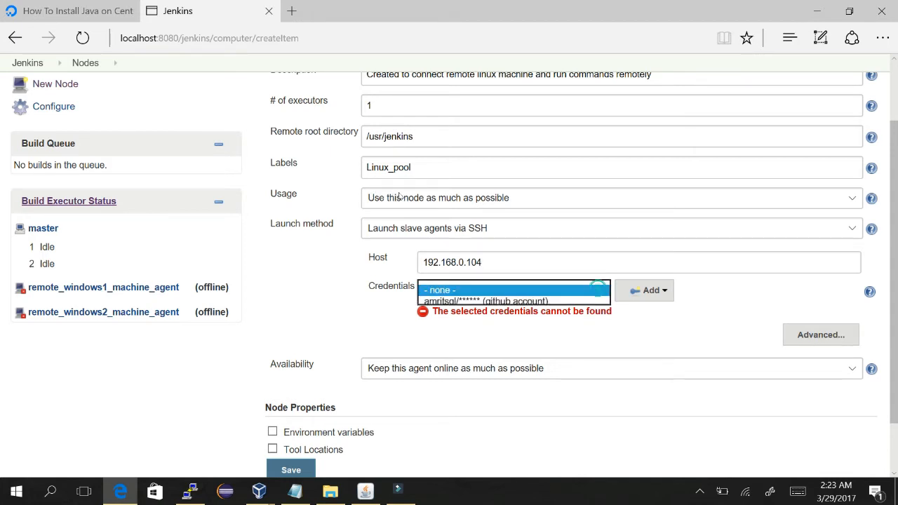
{"action": "left_click", "coordinate": [513, 290]}
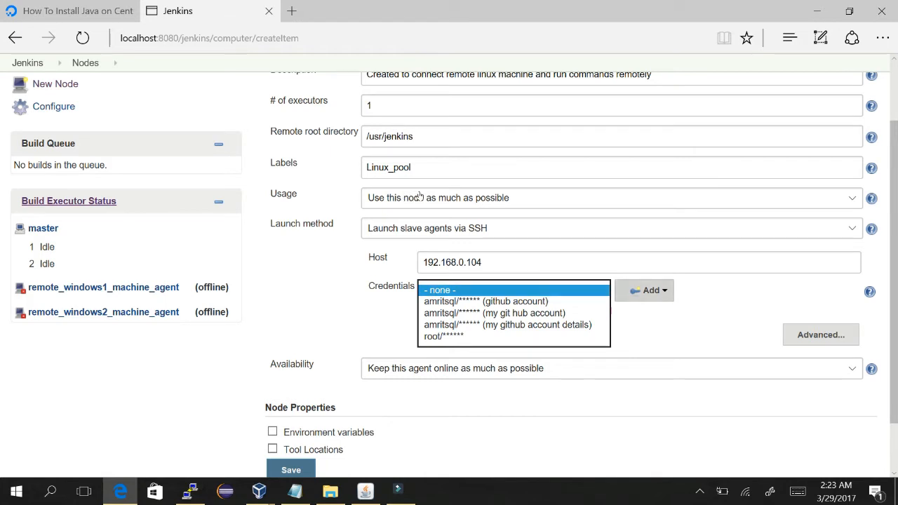
{"action": "left_click", "coordinate": [439, 290]}
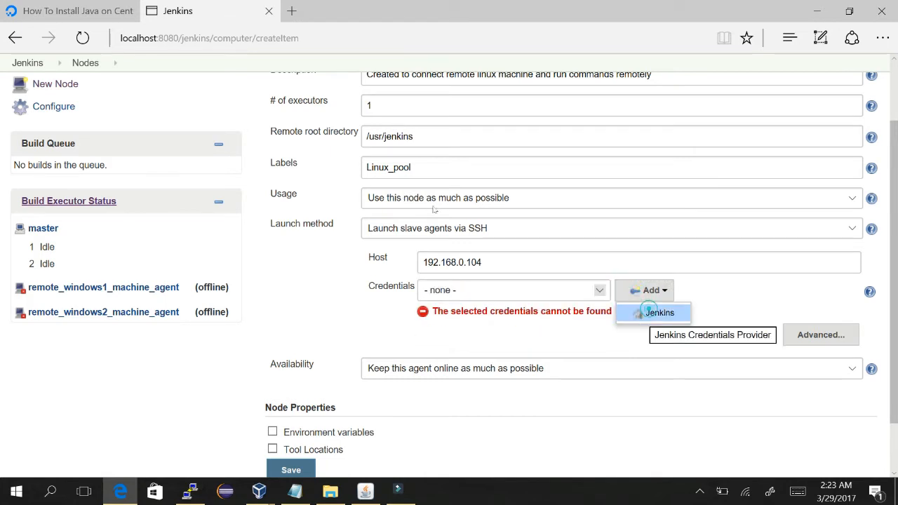
{"action": "left_click", "coordinate": [658, 313]}
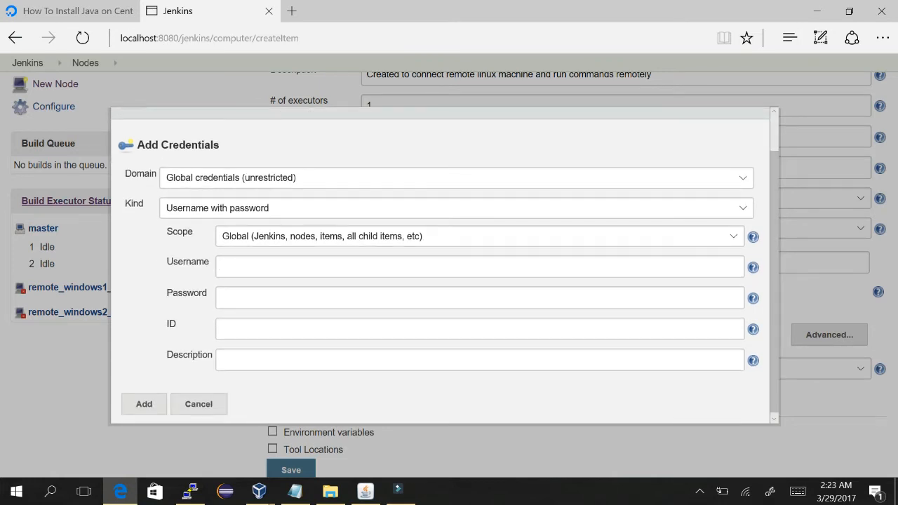
{"action": "type", "text": "root"}
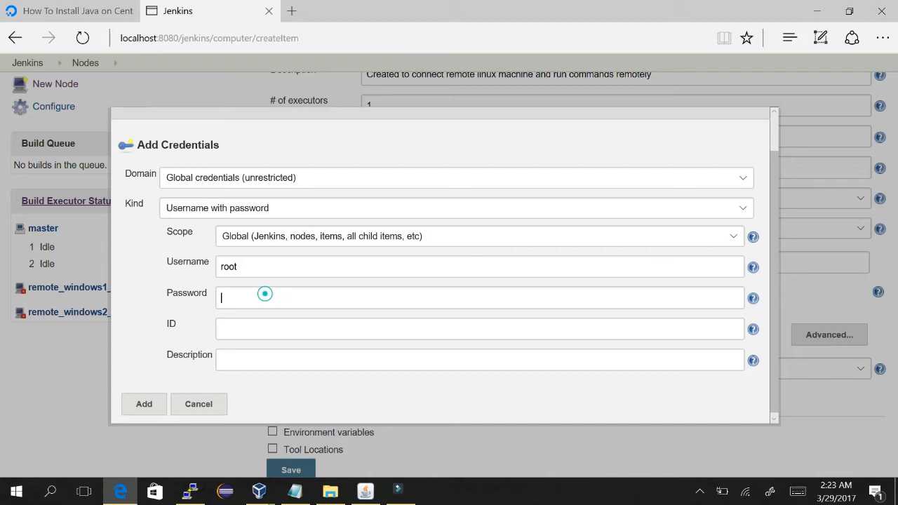
{"action": "type", "text": "****"}
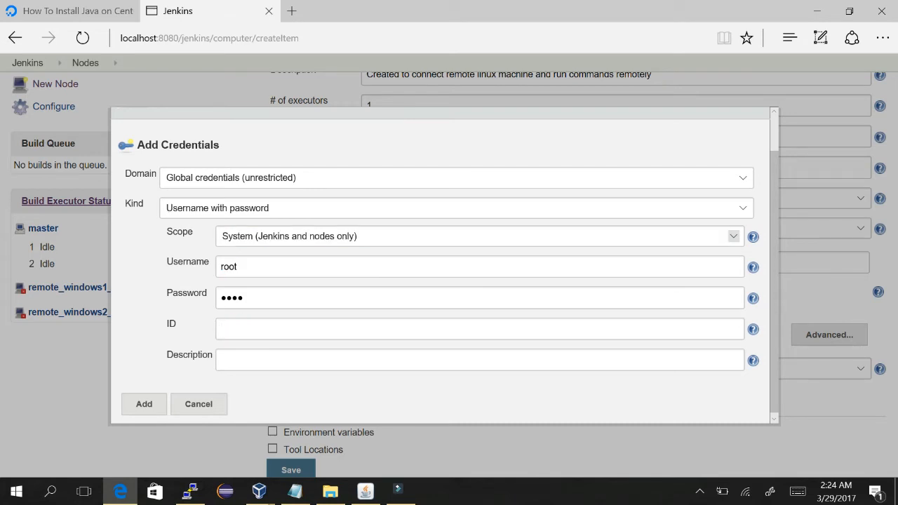
{"action": "type", "text": "user_auth_slave"}
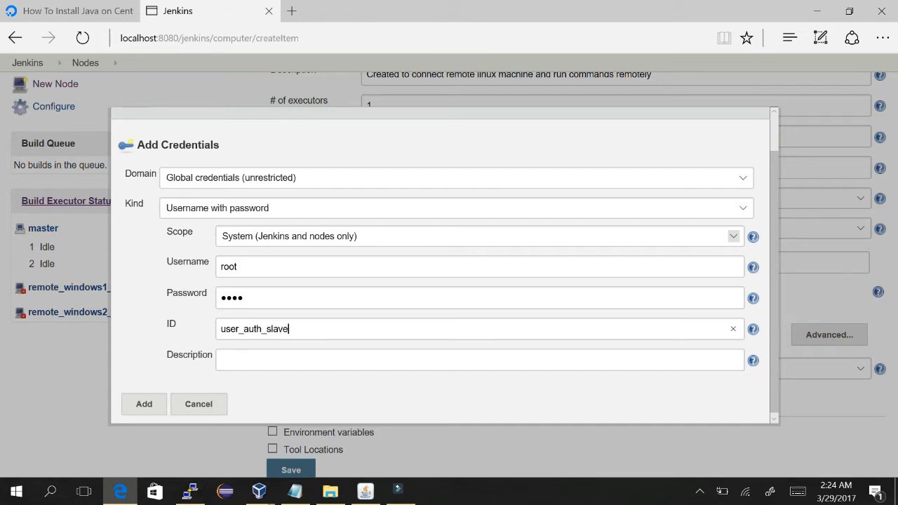
{"action": "left_click", "coordinate": [199, 404]}
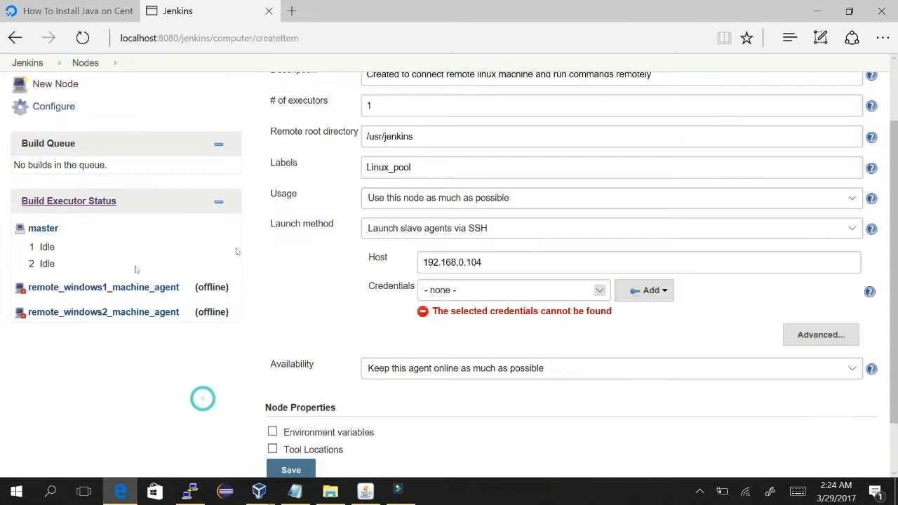
Step: Select the root/****** credential for the node's SSH connection
{"action": "left_click", "coordinate": [514, 290]}
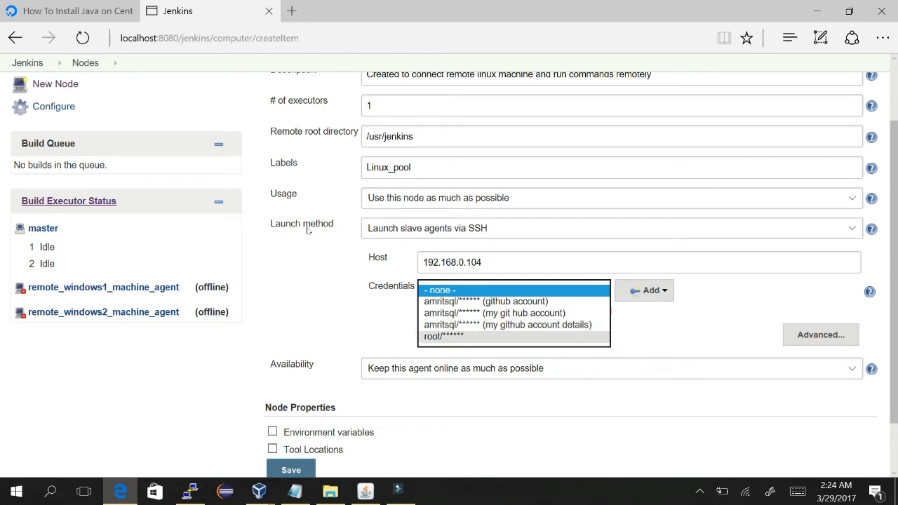
{"action": "left_click", "coordinate": [443, 336]}
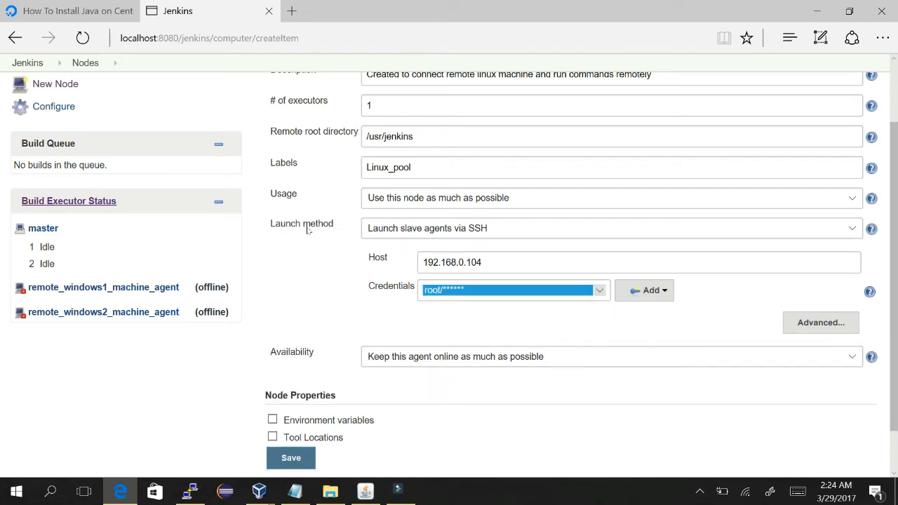
{"action": "scroll", "scroll_direction": "down", "scroll_amount": 3}
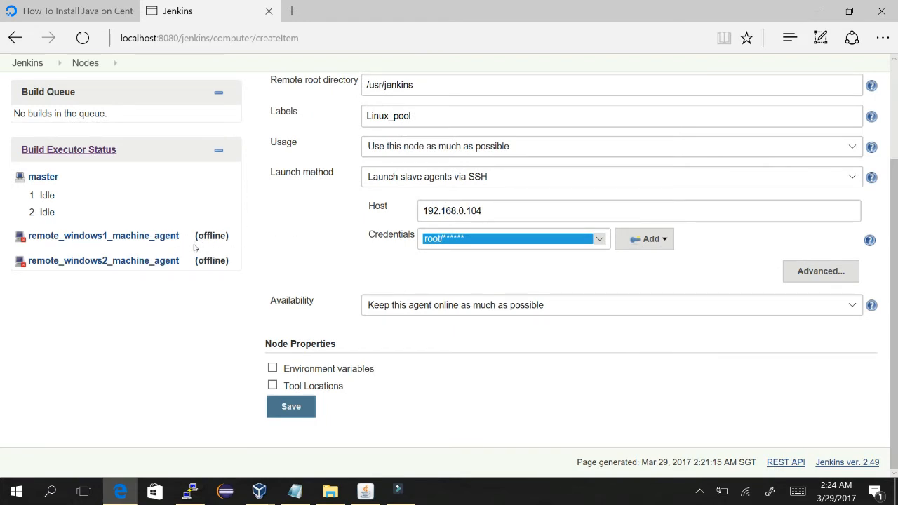
Step: Try a JAVA_ environment variable, then leave environment variables and tool locations unchecked
{"action": "left_click", "coordinate": [272, 368]}
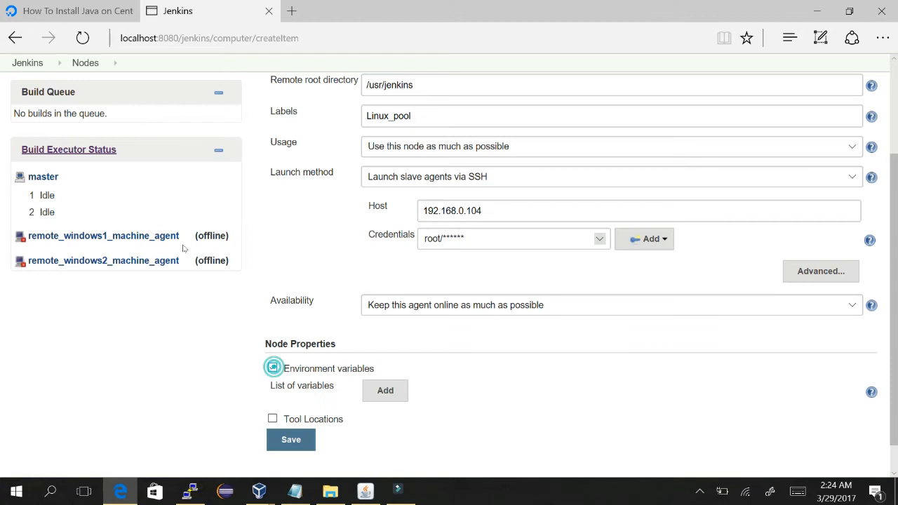
{"action": "left_click", "coordinate": [272, 368]}
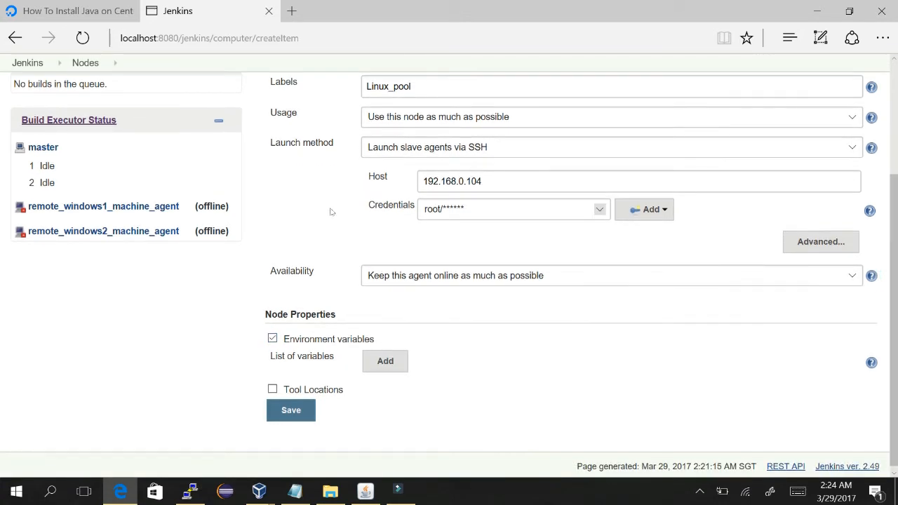
{"action": "left_click", "coordinate": [386, 356]}
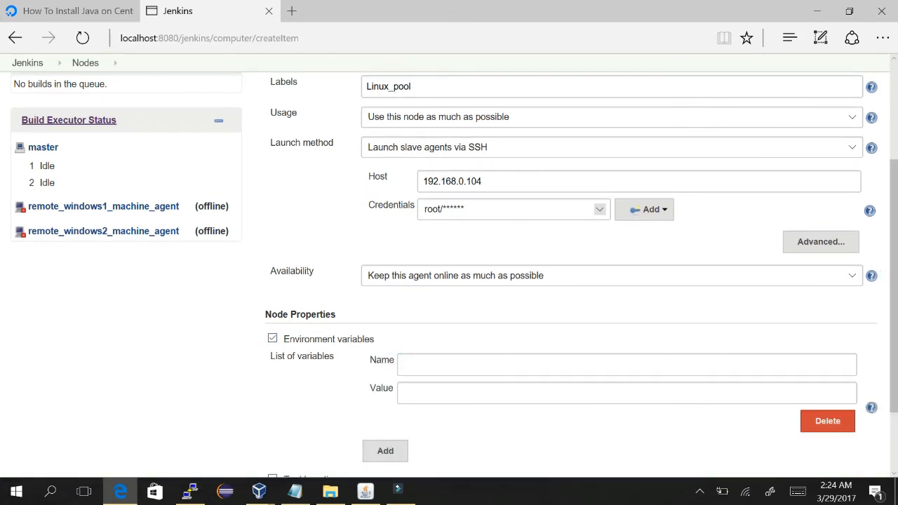
{"action": "type", "text": "JAVA_HOME"}
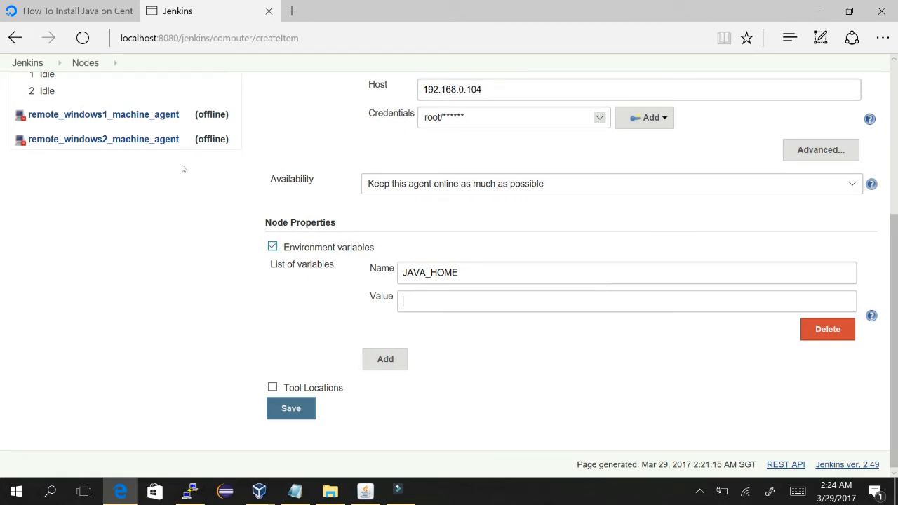
{"action": "mouse_move", "coordinate": [236, 172]}
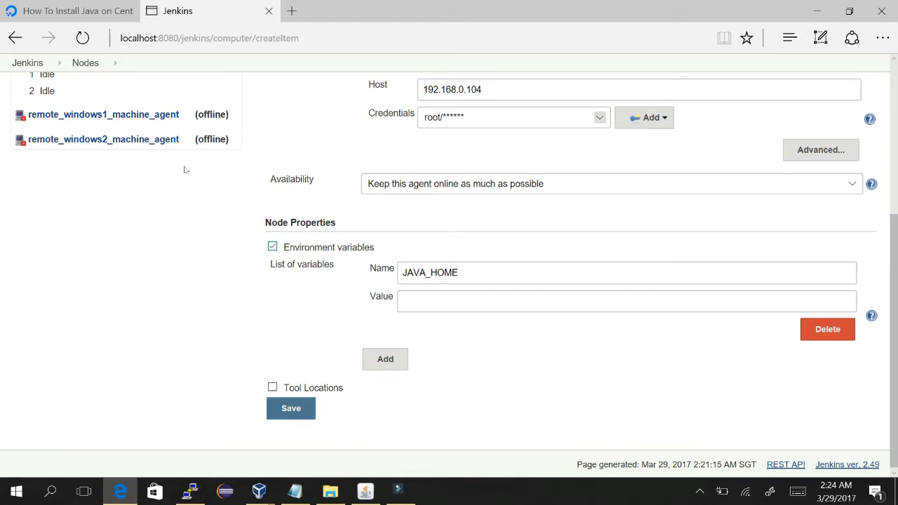
{"action": "left_click", "coordinate": [627, 302]}
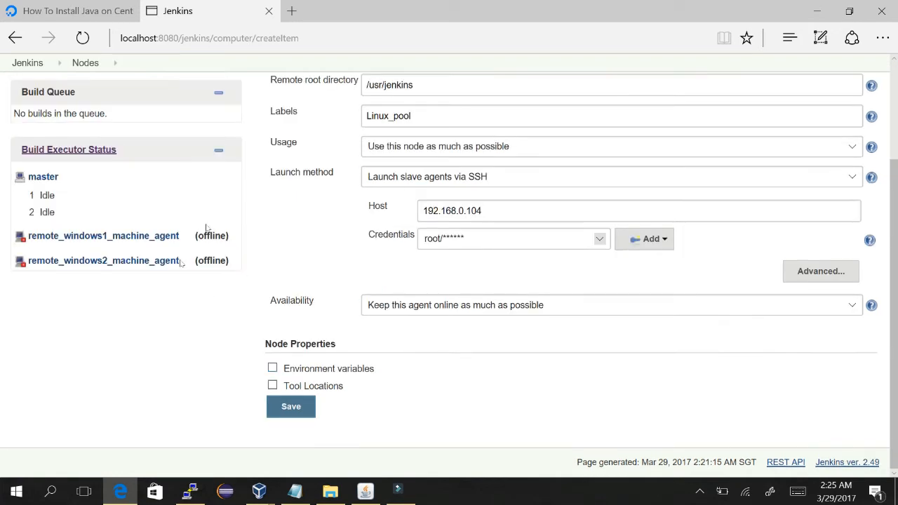
{"action": "left_click", "coordinate": [272, 385]}
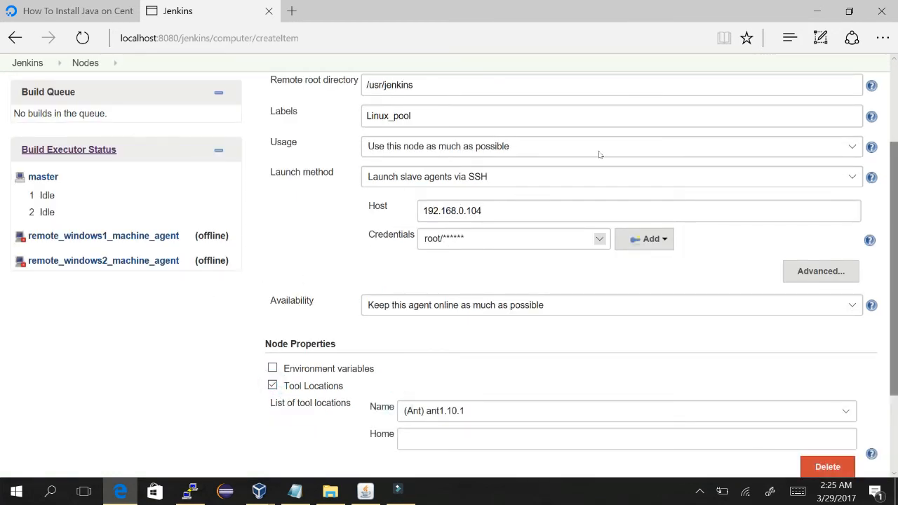
{"action": "scroll", "scroll_direction": "down", "scroll_amount": 3}
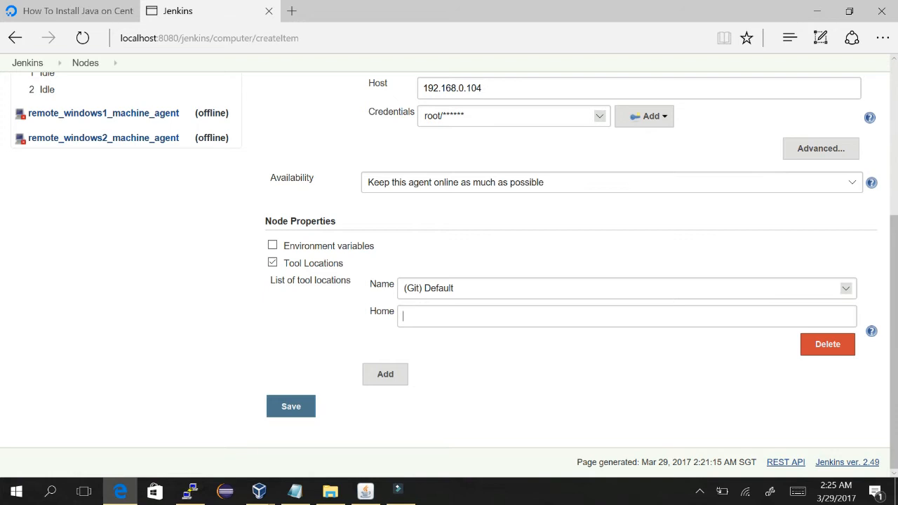
{"action": "left_click", "coordinate": [272, 262]}
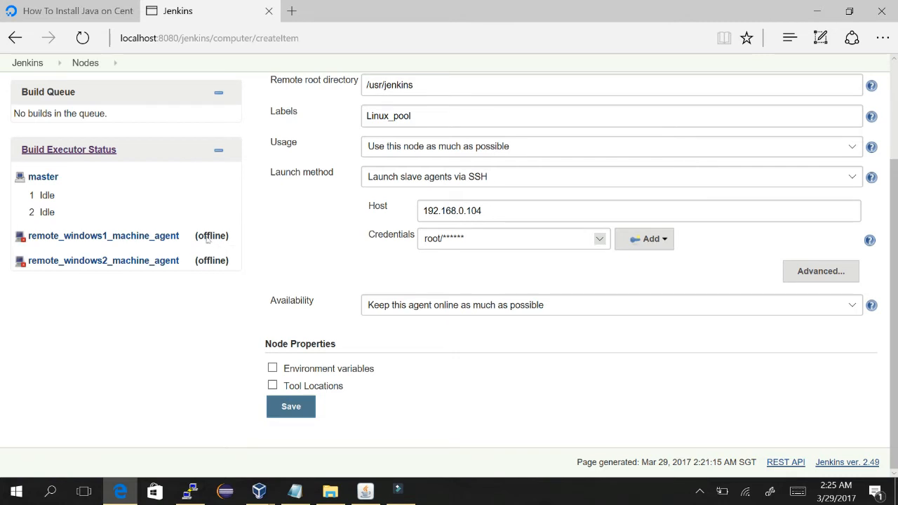
{"action": "mouse_move", "coordinate": [233, 274]}
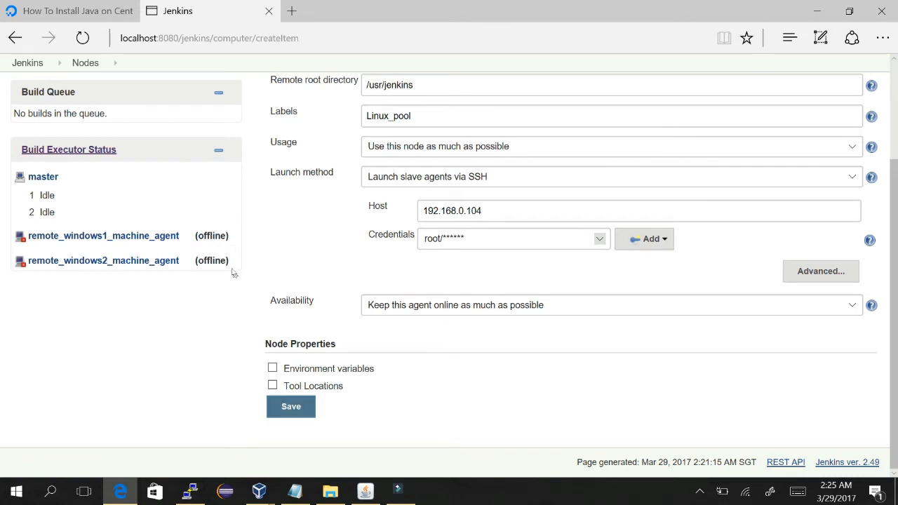
{"action": "mouse_move", "coordinate": [255, 261]}
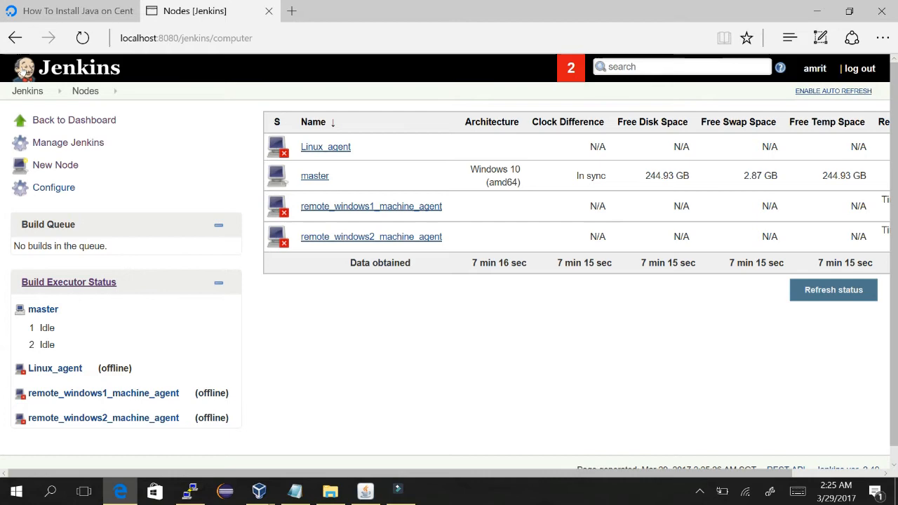
Step: Open the Linux_agent node's page and relaunch its agent
{"action": "left_click", "coordinate": [27, 90]}
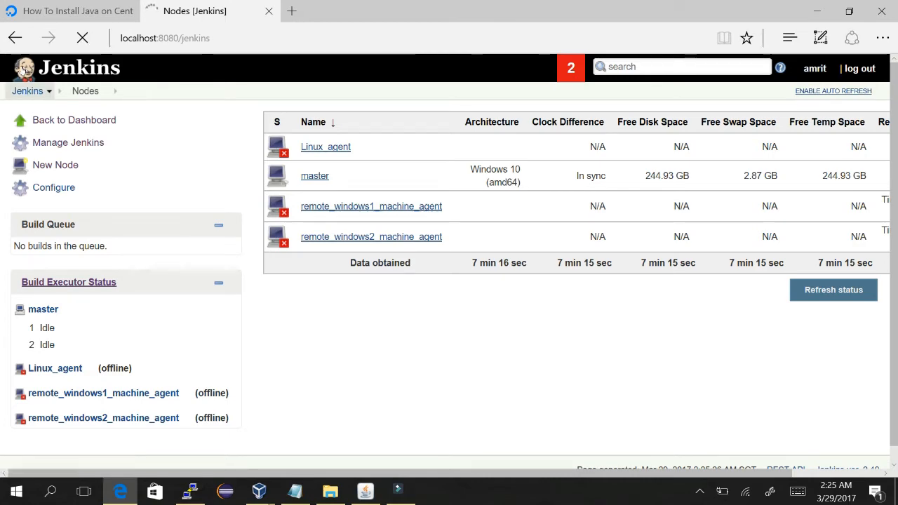
{"action": "left_click", "coordinate": [27, 91]}
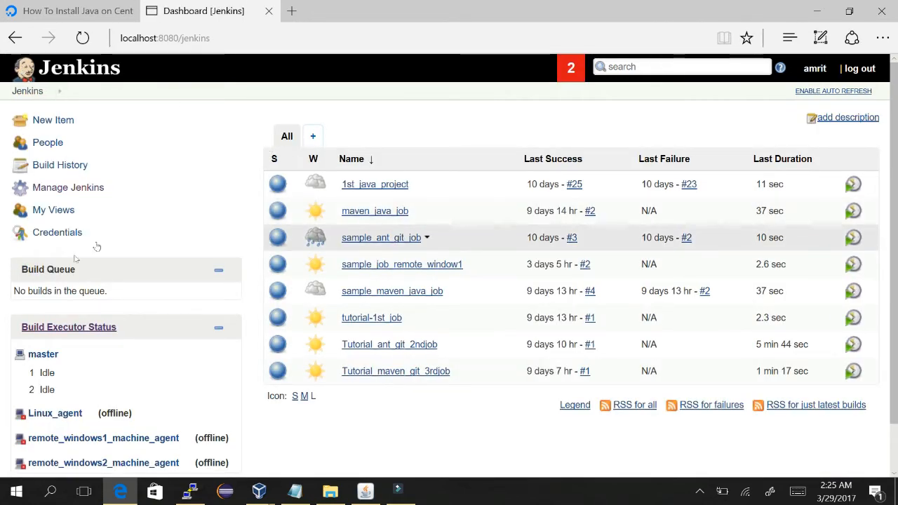
{"action": "scroll", "scroll_direction": "down", "scroll_amount": 3}
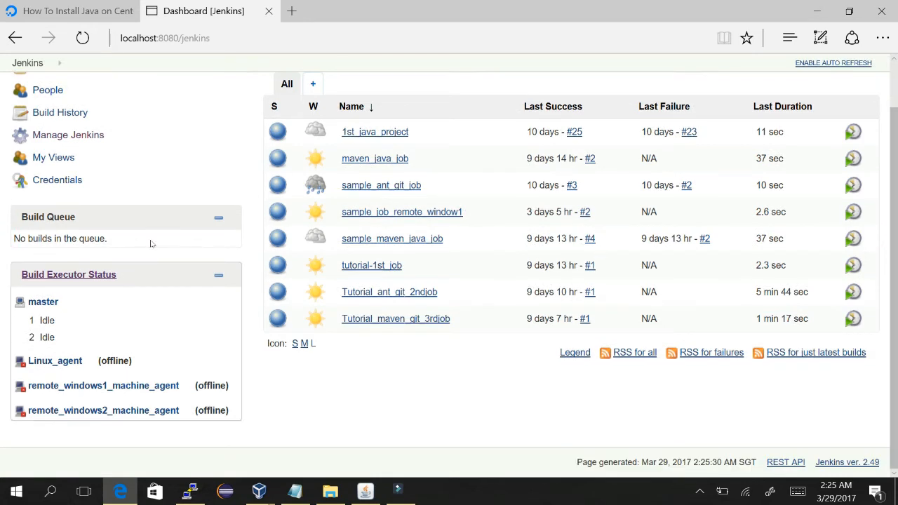
{"action": "left_click", "coordinate": [55, 361]}
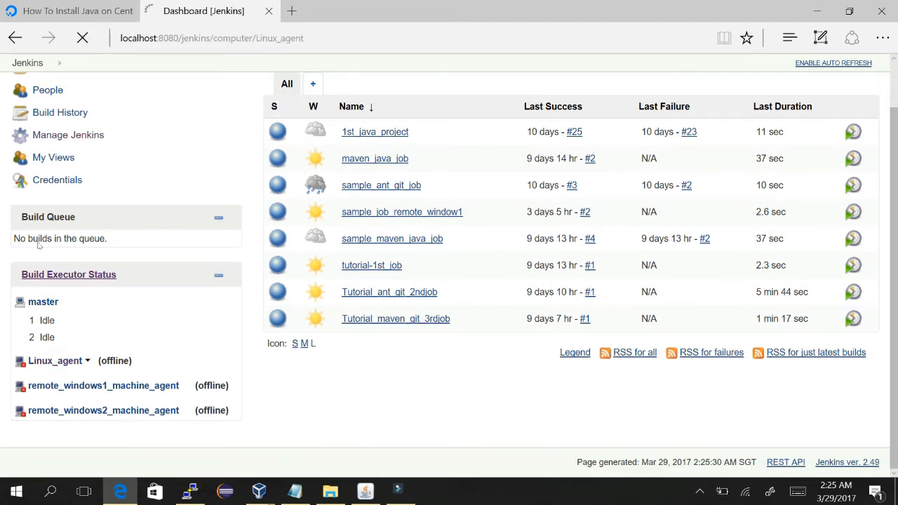
{"action": "left_click", "coordinate": [55, 361]}
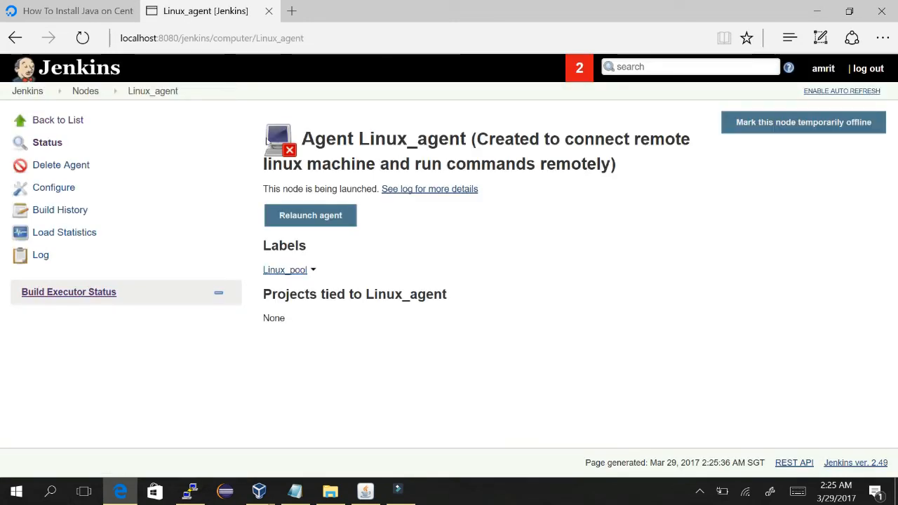
{"action": "left_click", "coordinate": [310, 215]}
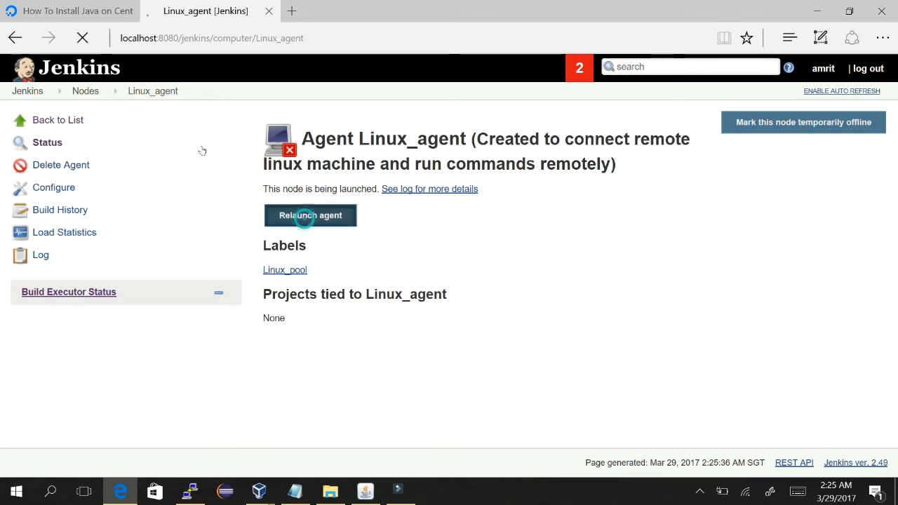
{"action": "left_click", "coordinate": [311, 215]}
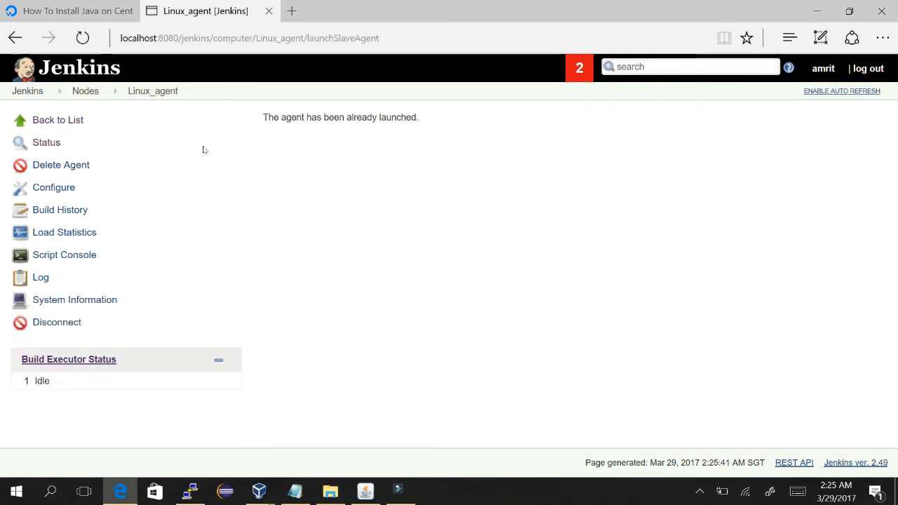
{"action": "mouse_move", "coordinate": [86, 90]}
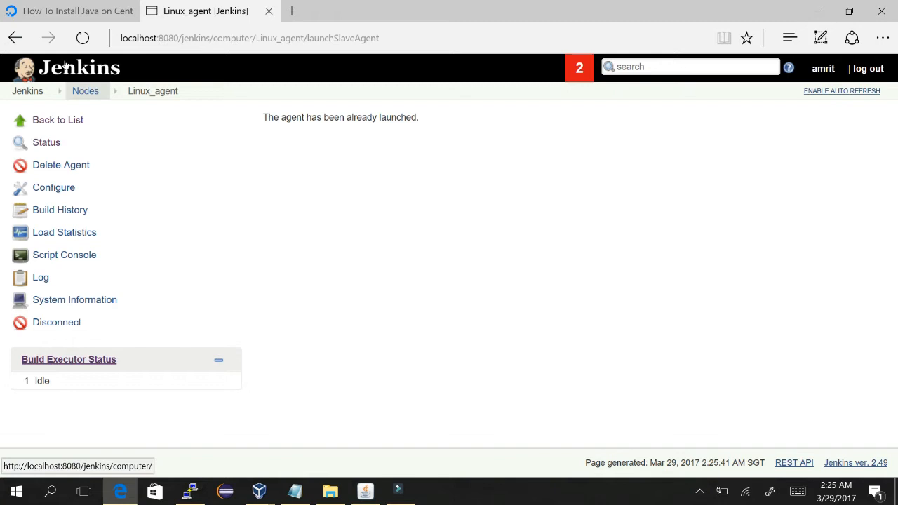
Step: Reload the launch page, check Linux_agent is online in Nodes, and return to the dashboard
{"action": "left_click", "coordinate": [82, 38]}
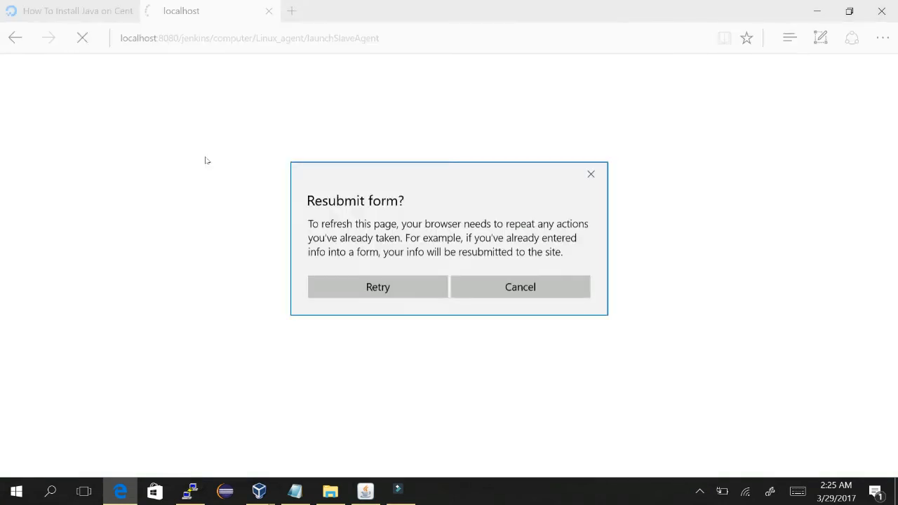
{"action": "left_click", "coordinate": [378, 286]}
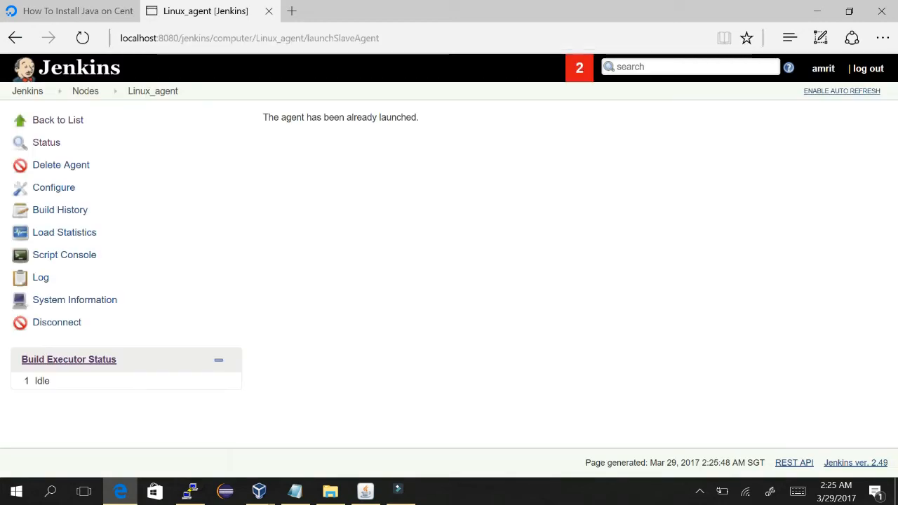
{"action": "left_click", "coordinate": [85, 90]}
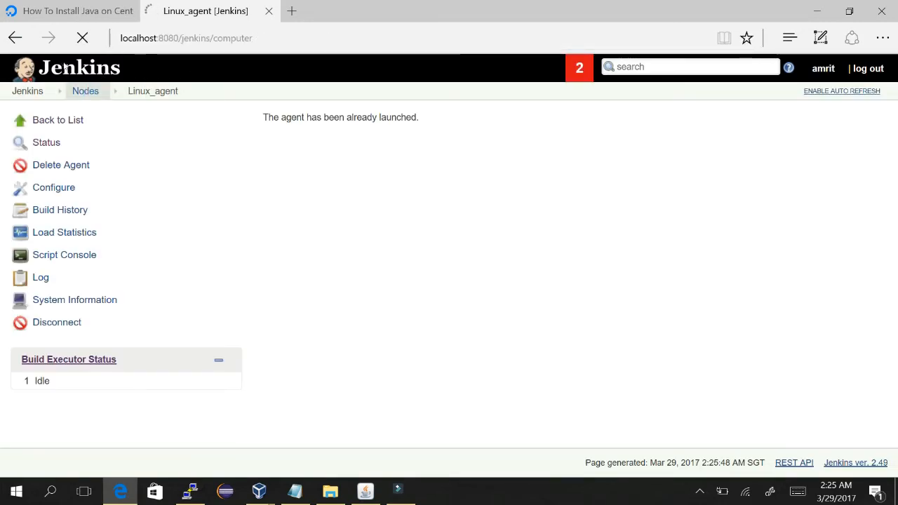
{"action": "left_click", "coordinate": [85, 91]}
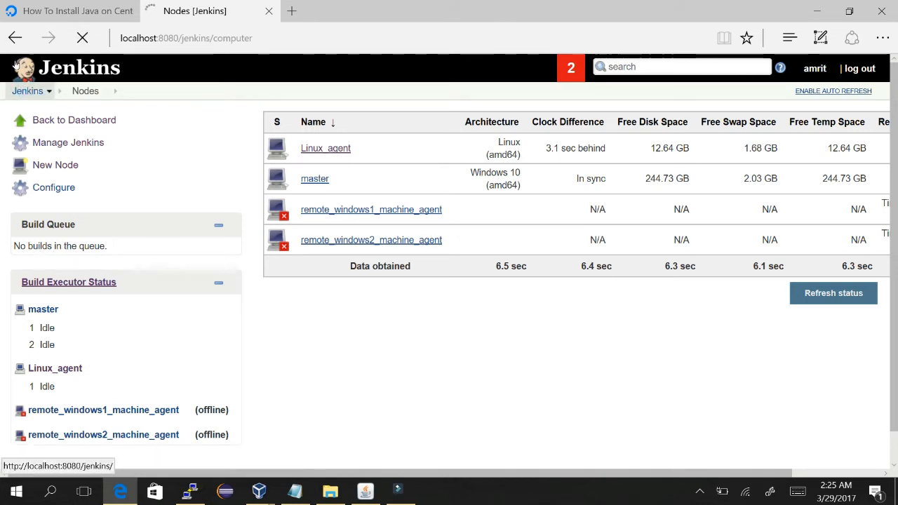
{"action": "left_click", "coordinate": [28, 90]}
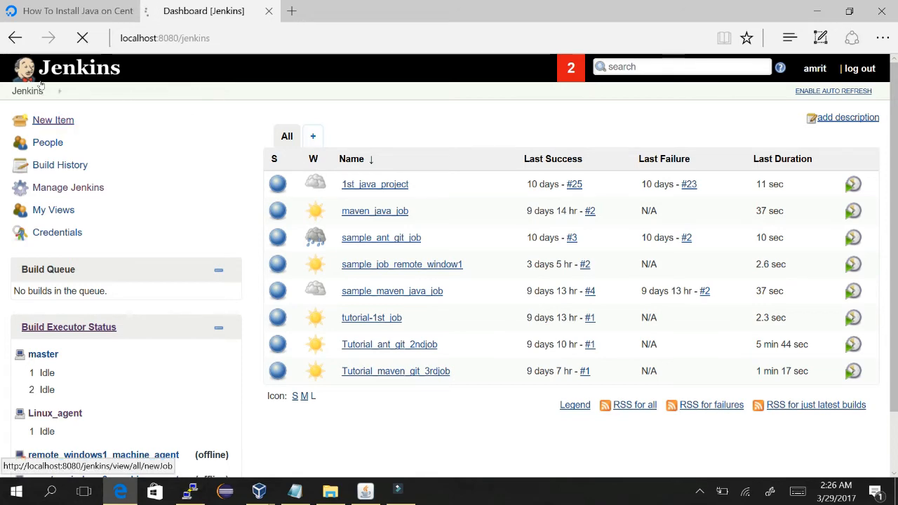
Step: Create a new freestyle project named sample_job_remote_linux from New Item
{"action": "left_click", "coordinate": [53, 120]}
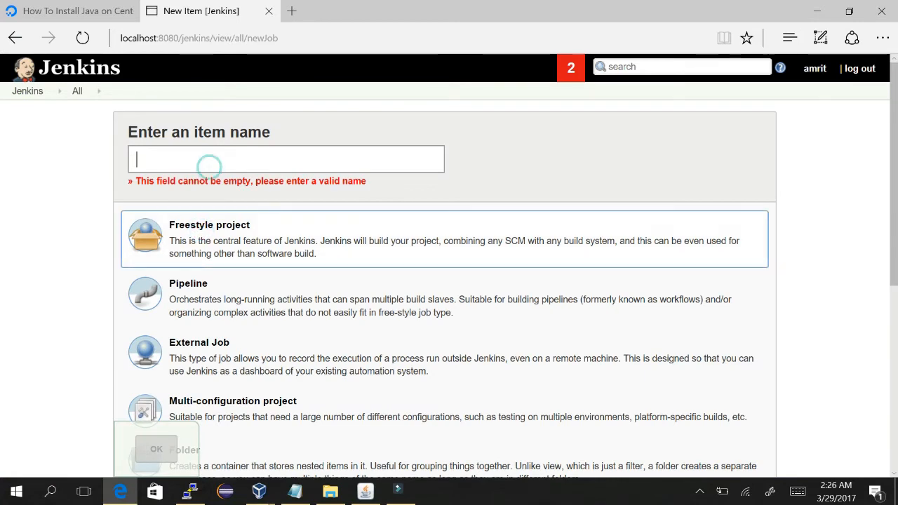
{"action": "type", "text": "sample_"}
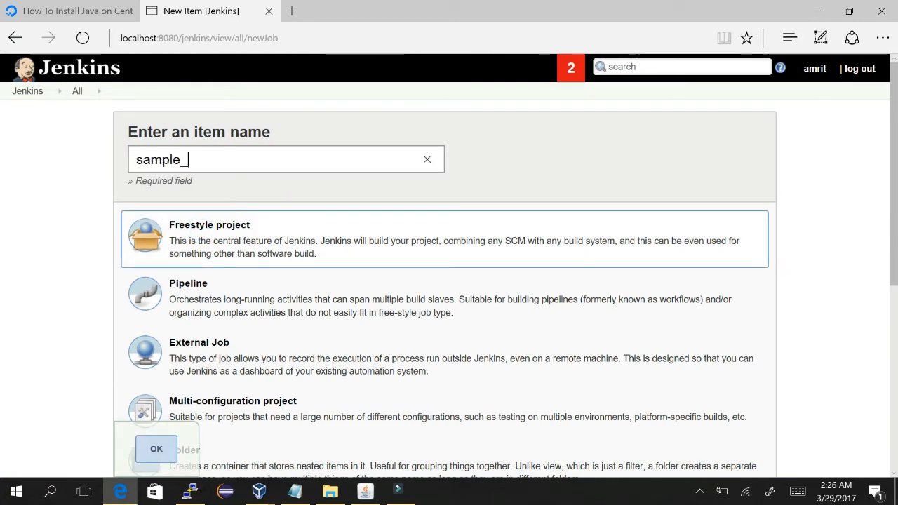
{"action": "type", "text": "job_rem"}
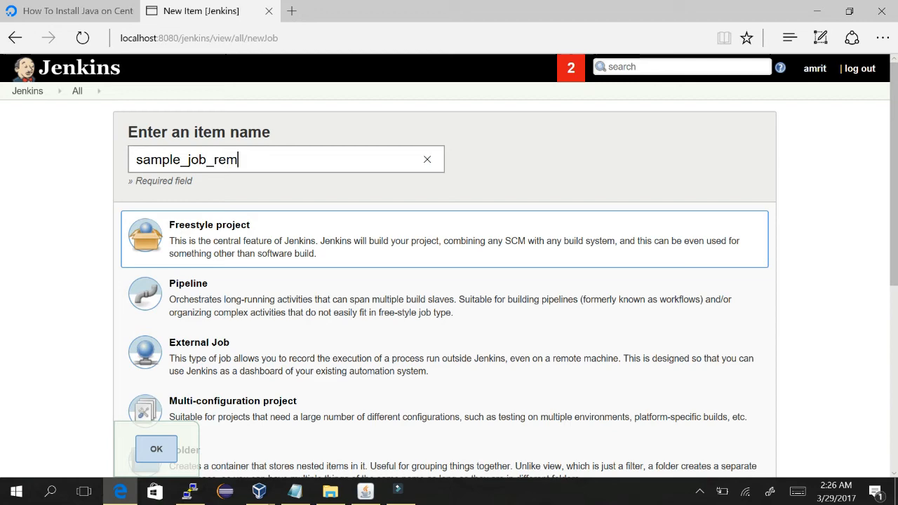
{"action": "type", "text": "ote_linu"}
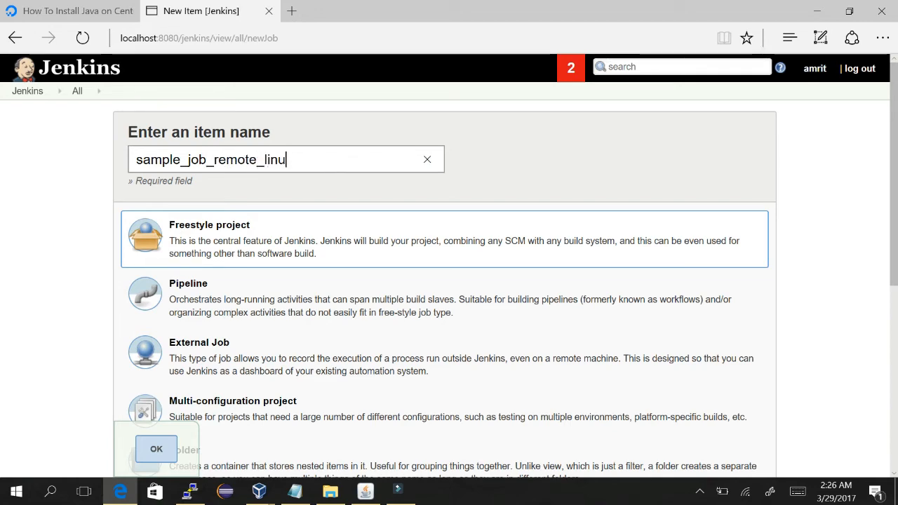
{"action": "scroll", "scroll_direction": "down", "scroll_amount": 3}
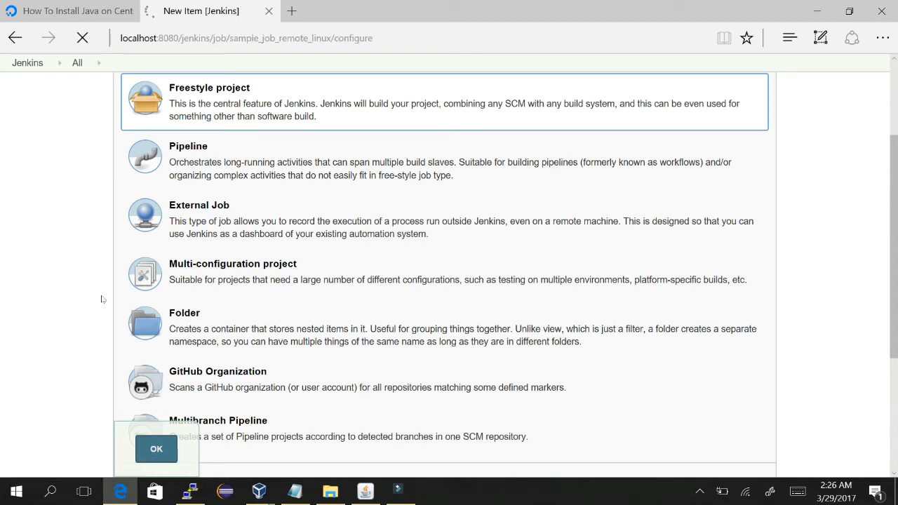
{"action": "left_click", "coordinate": [156, 449]}
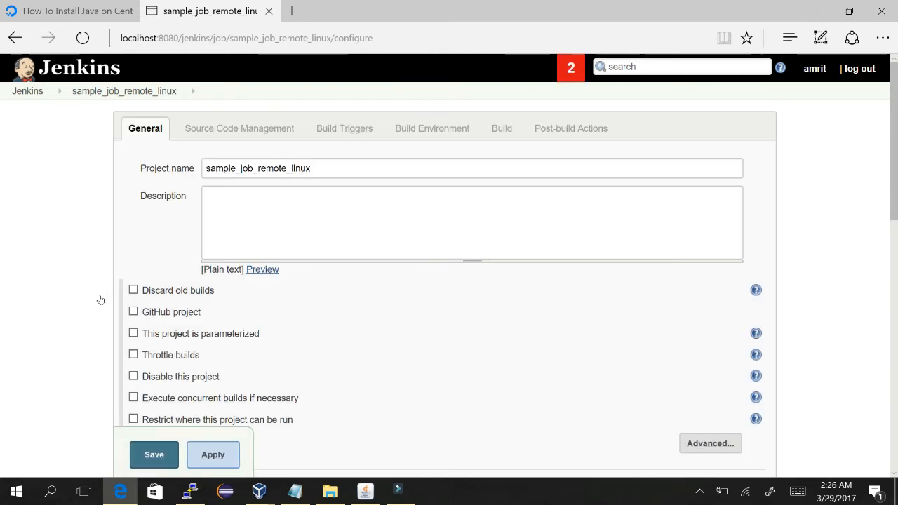
Step: Enter the description 'Created Linux job for executing on linux1 machine(192.168.0.104)'
{"action": "scroll", "scroll_direction": "down", "scroll_amount": 3}
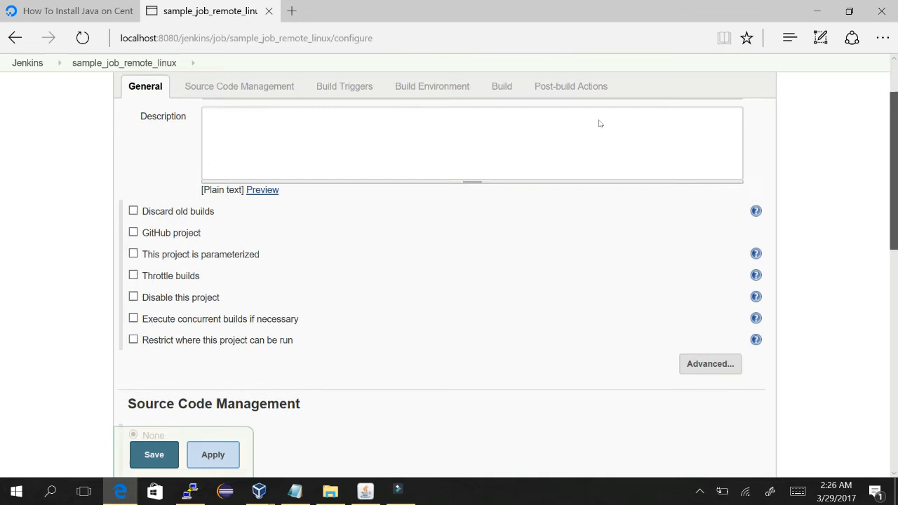
{"action": "left_click", "coordinate": [434, 85]}
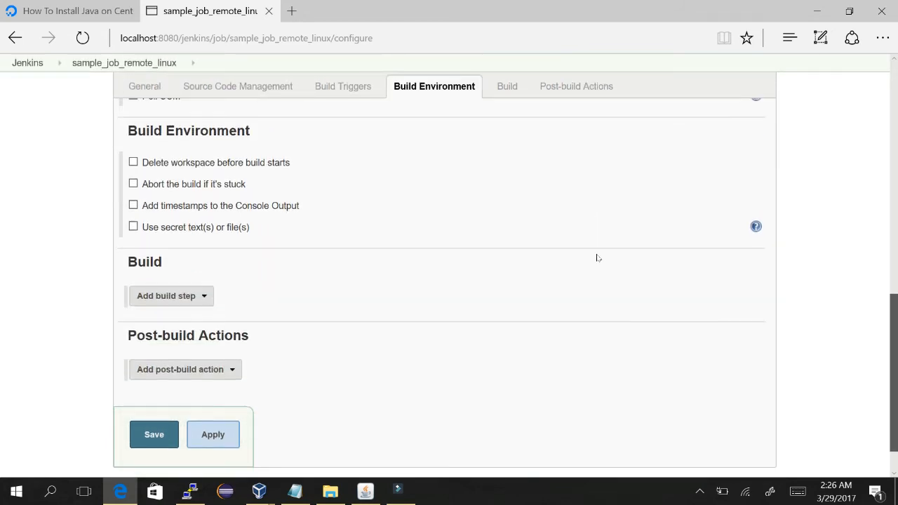
{"action": "left_click", "coordinate": [346, 86]}
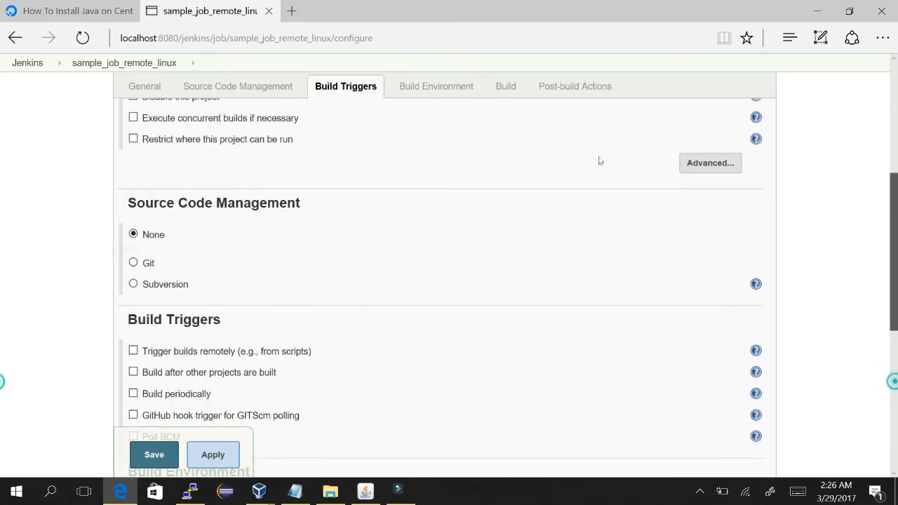
{"action": "left_click", "coordinate": [241, 86]}
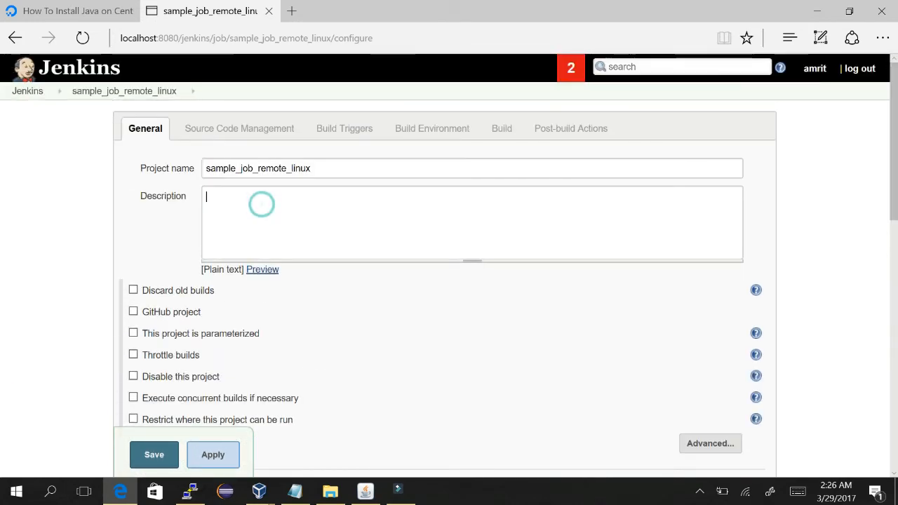
{"action": "type", "text": "Created"}
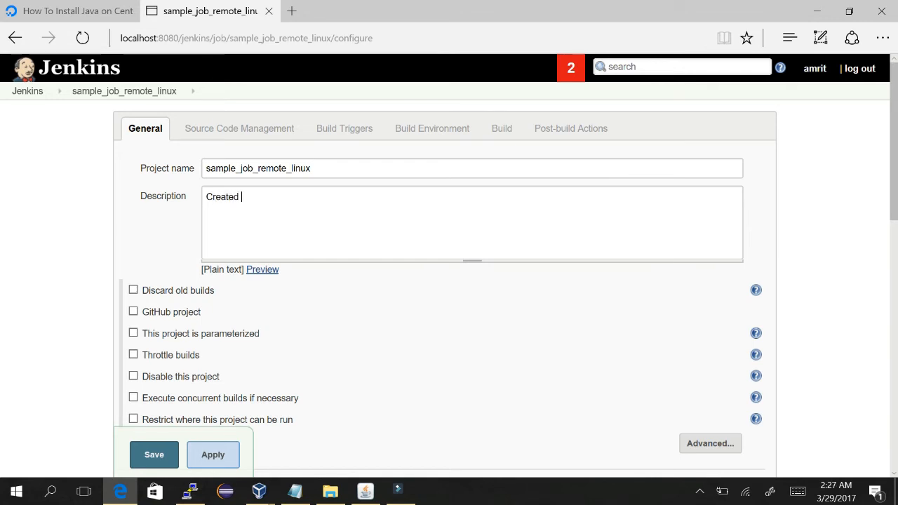
{"action": "type", "text": "linux"}
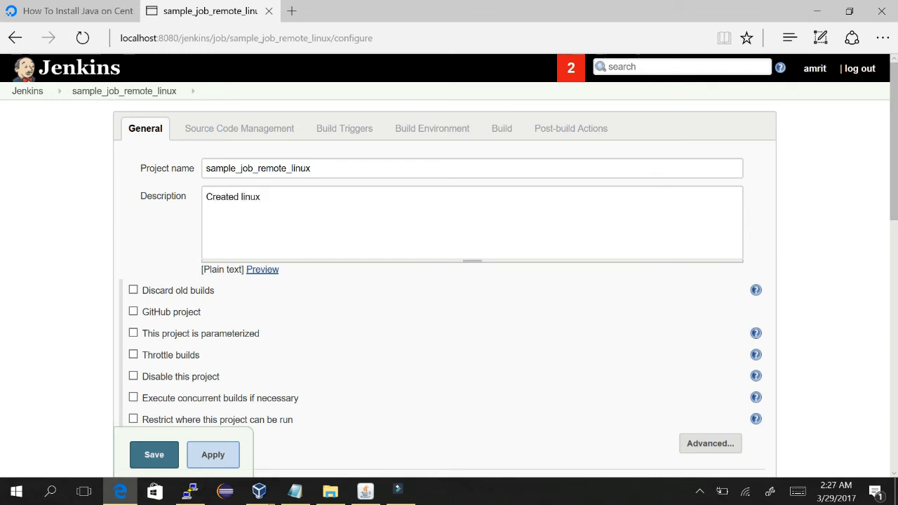
{"action": "type", "text": "Created Linux job f"}
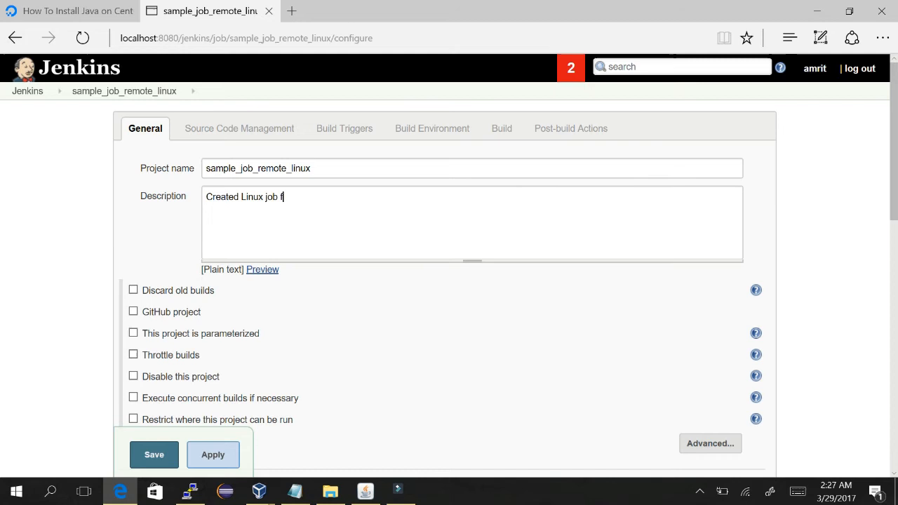
{"action": "type", "text": "or execu"}
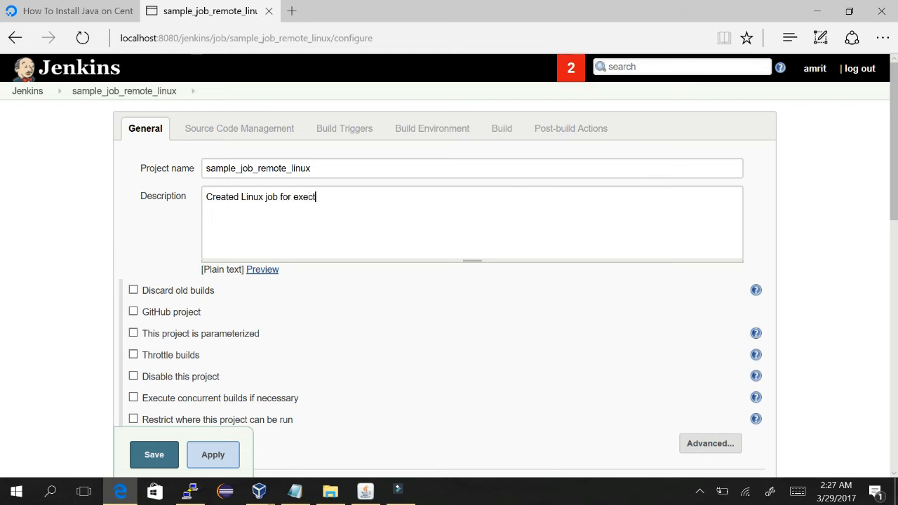
{"action": "key", "text": "BackSpace"}
{"action": "type", "text": "uting on "}
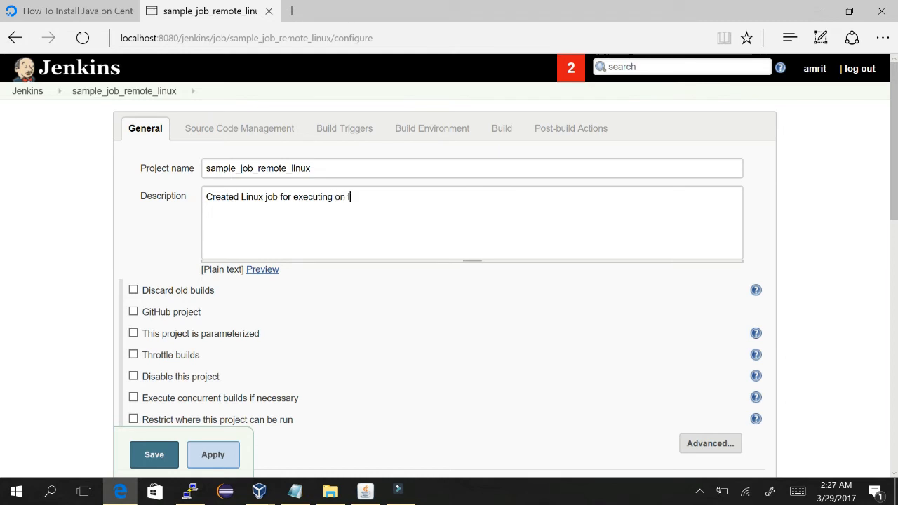
{"action": "type", "text": "linux1 machine"}
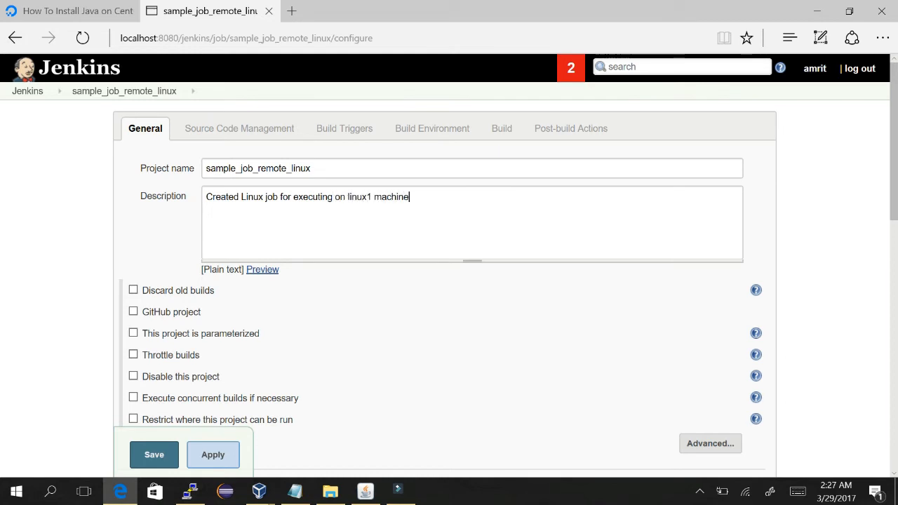
{"action": "type", "text": "()"}
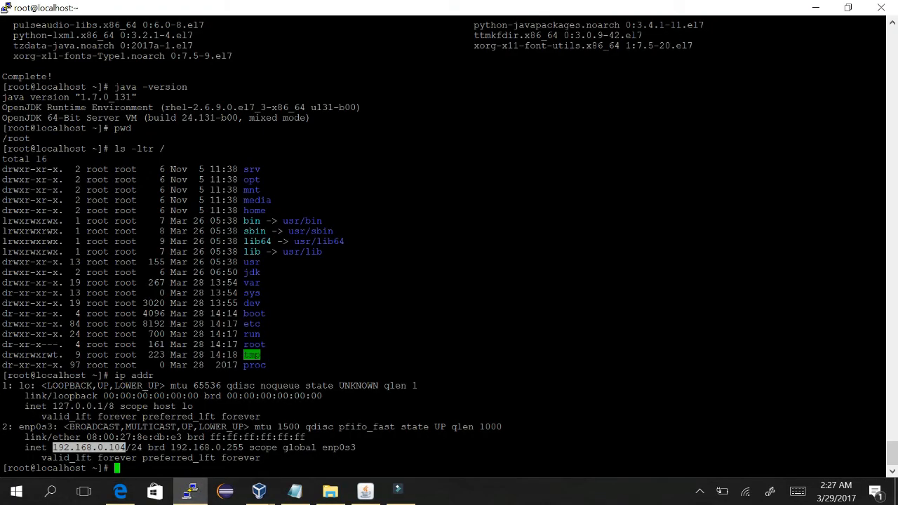
{"action": "type", "text": "192.168.0.104"}
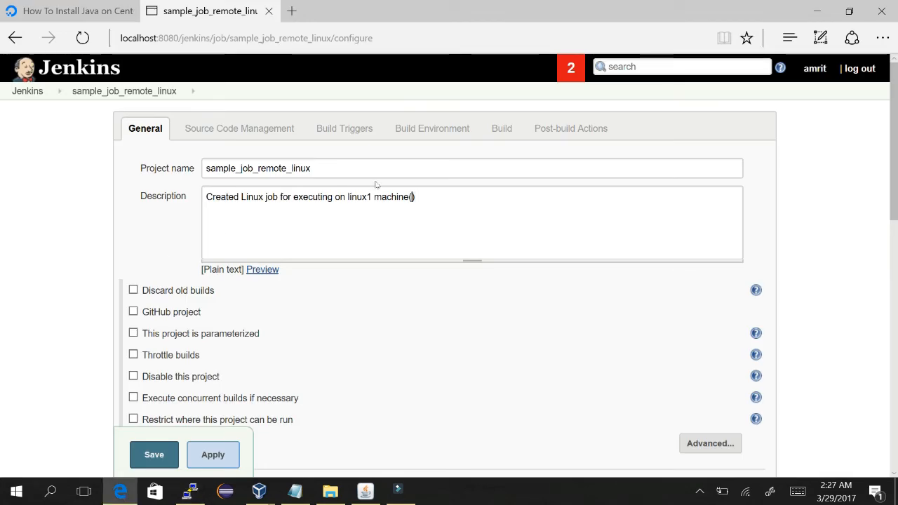
{"action": "type", "text": "192.168.0.104"}
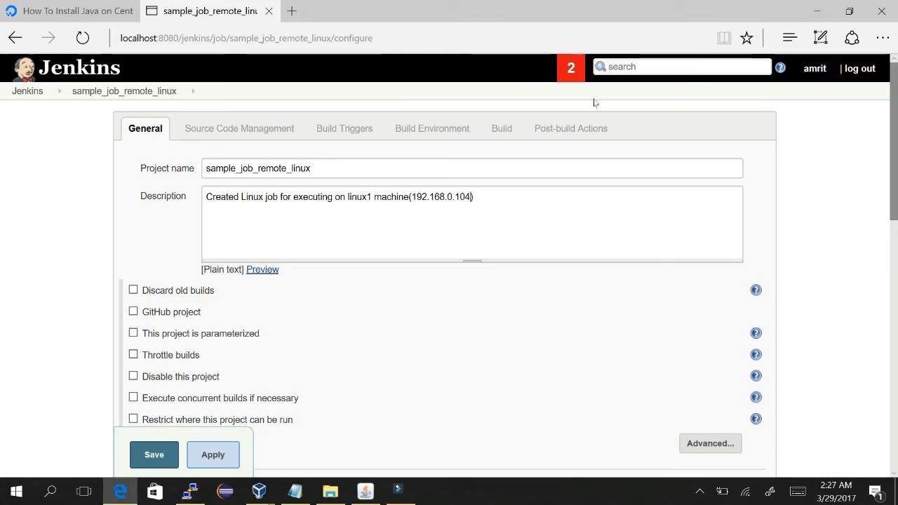
Step: Add an Execute shell step: echo "Hi I am in machine 192.168.0.104", then save
{"action": "left_click", "coordinate": [432, 129]}
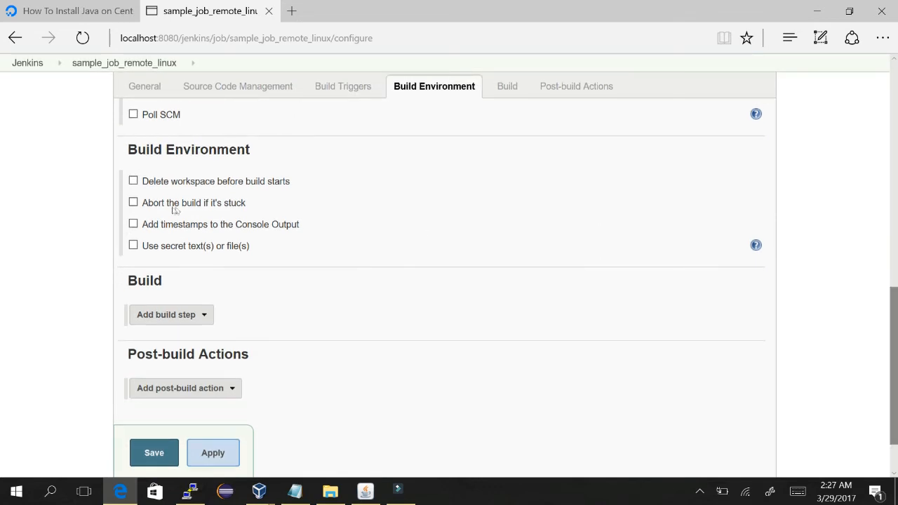
{"action": "left_click", "coordinate": [167, 314]}
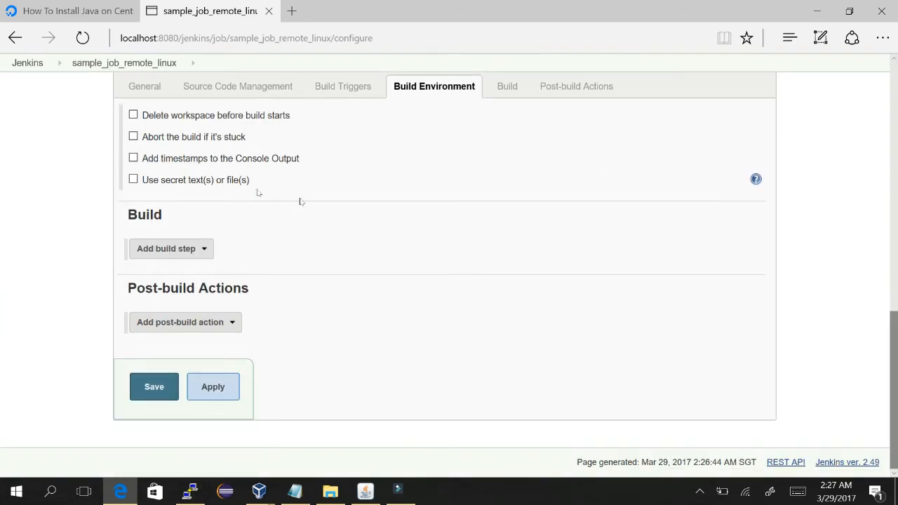
{"action": "left_click", "coordinate": [171, 248]}
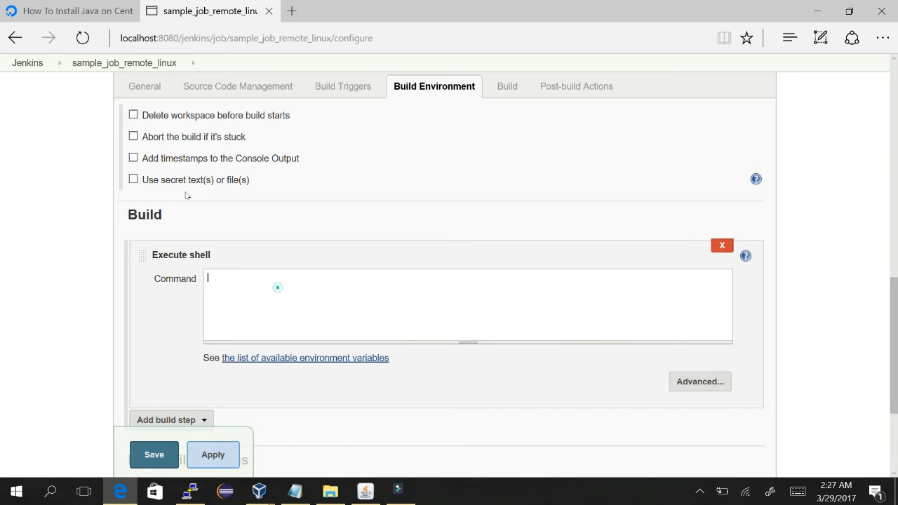
{"action": "type", "text": "e ho"}
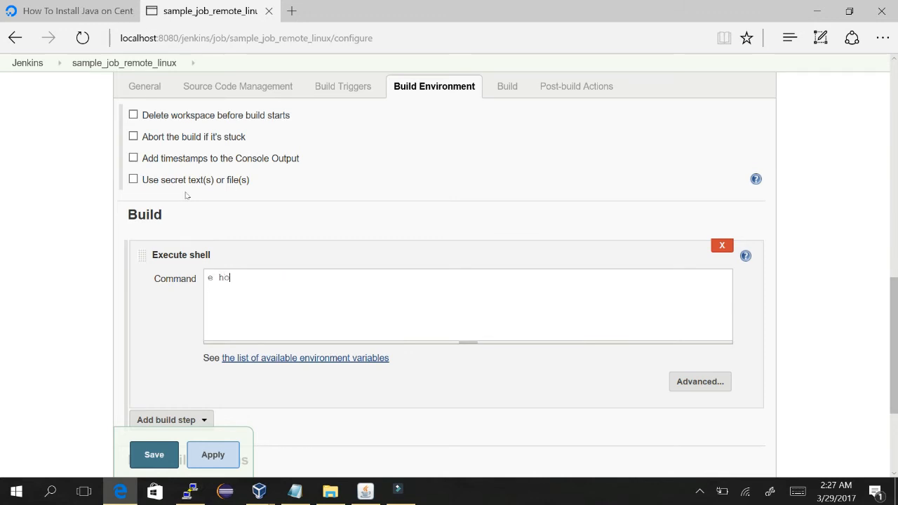
{"action": "type", "text": "cho"}
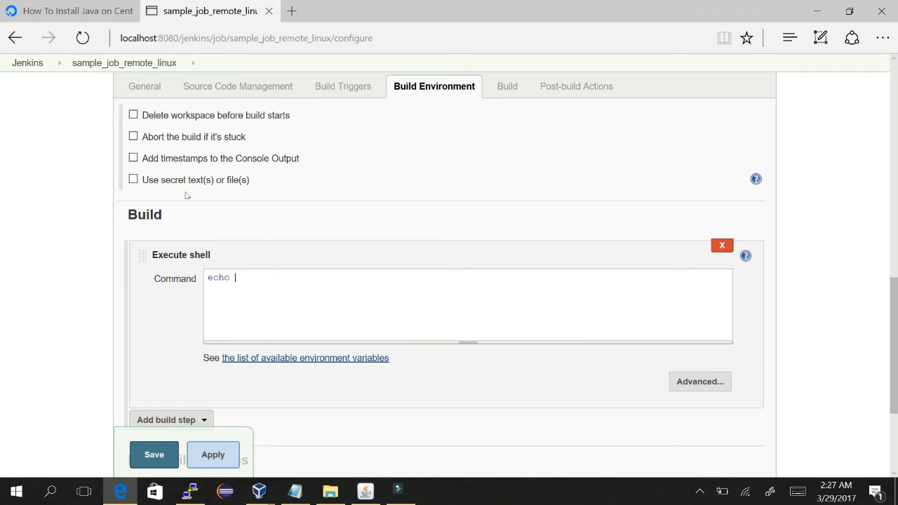
{"action": "type", "text": "\"Hi \""}
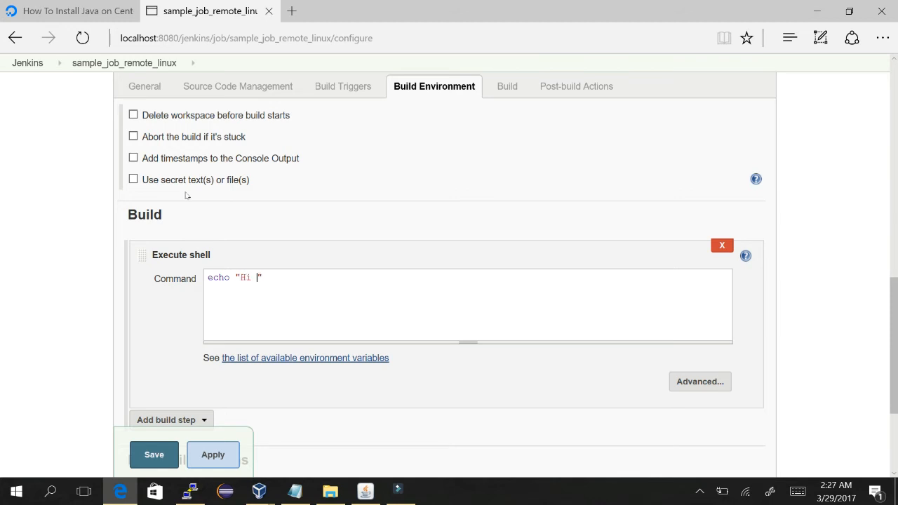
{"action": "type", "text": "I am in m"}
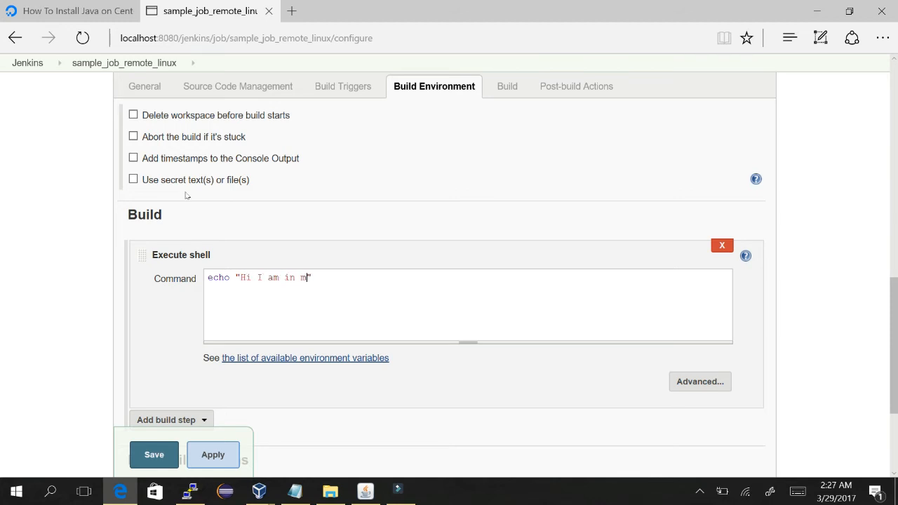
{"action": "type", "text": "achine 192.168.0.104"}
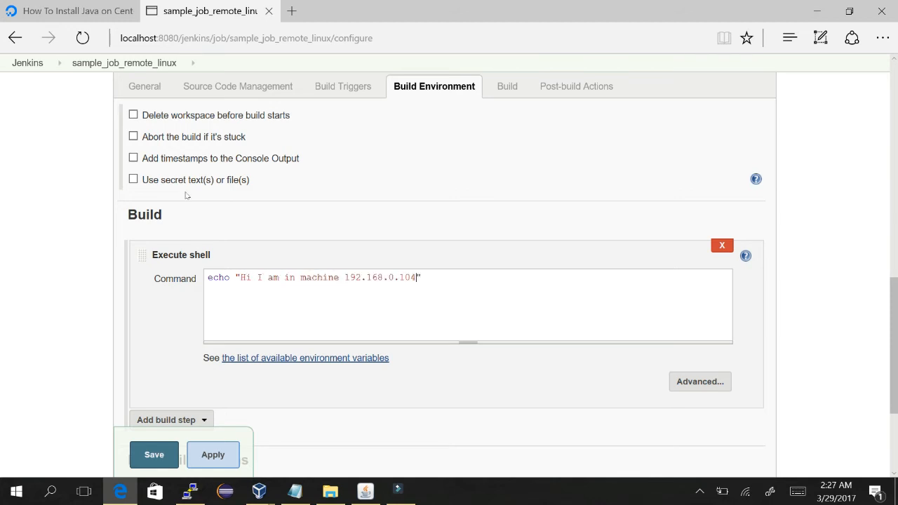
{"action": "left_click", "coordinate": [154, 455]}
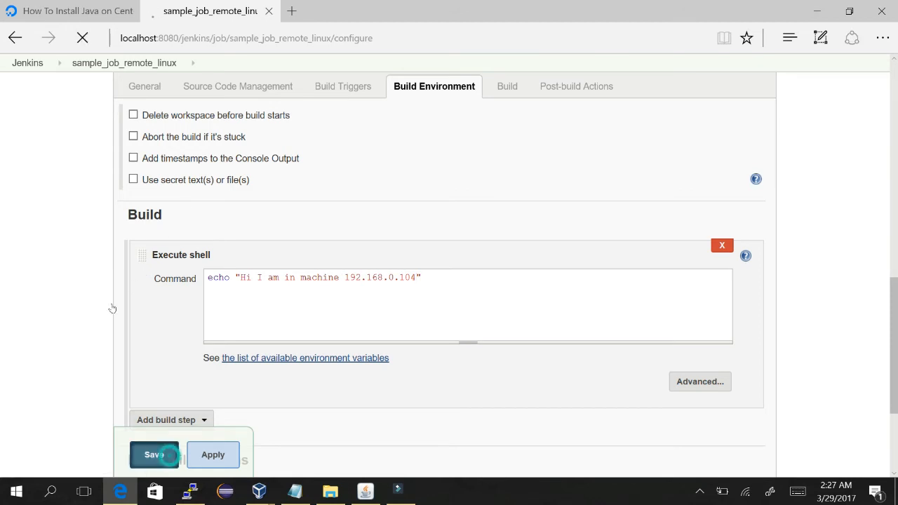
Step: Finish saving the job and reopen its configuration page
{"action": "left_click", "coordinate": [153, 454]}
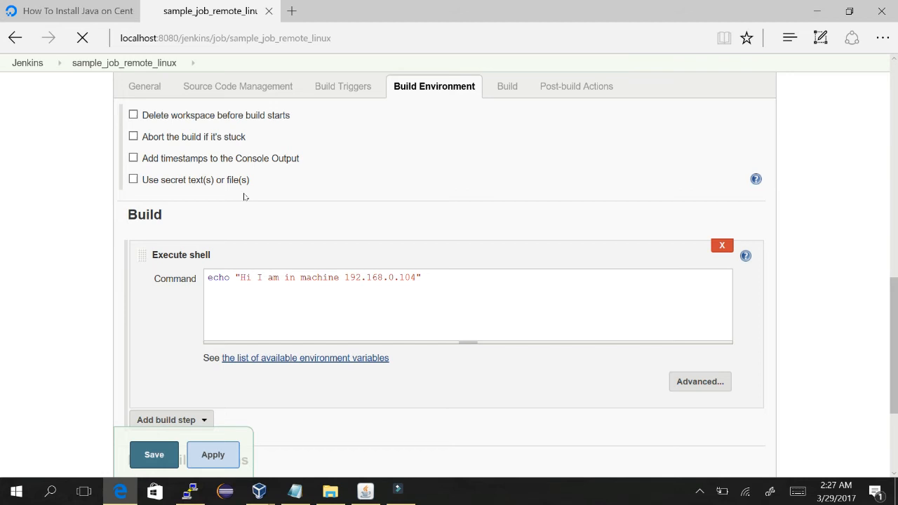
{"action": "left_click", "coordinate": [154, 455]}
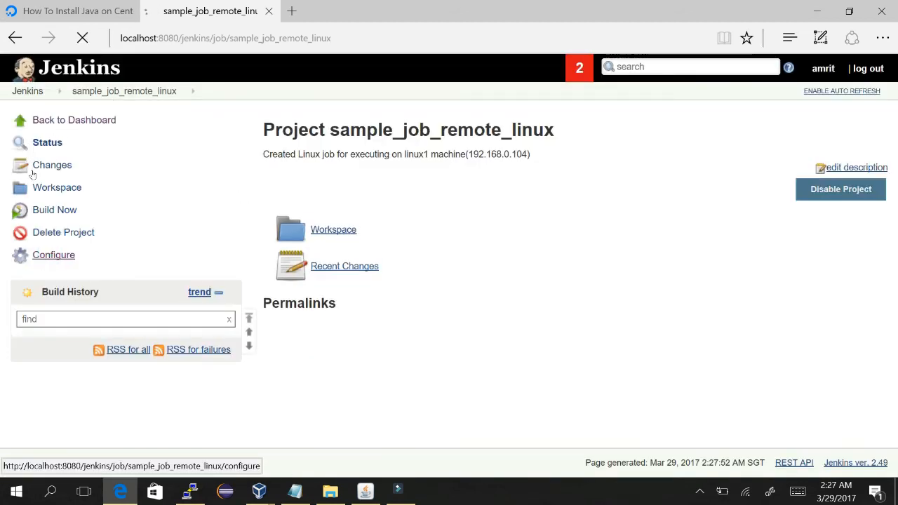
{"action": "left_click", "coordinate": [54, 255]}
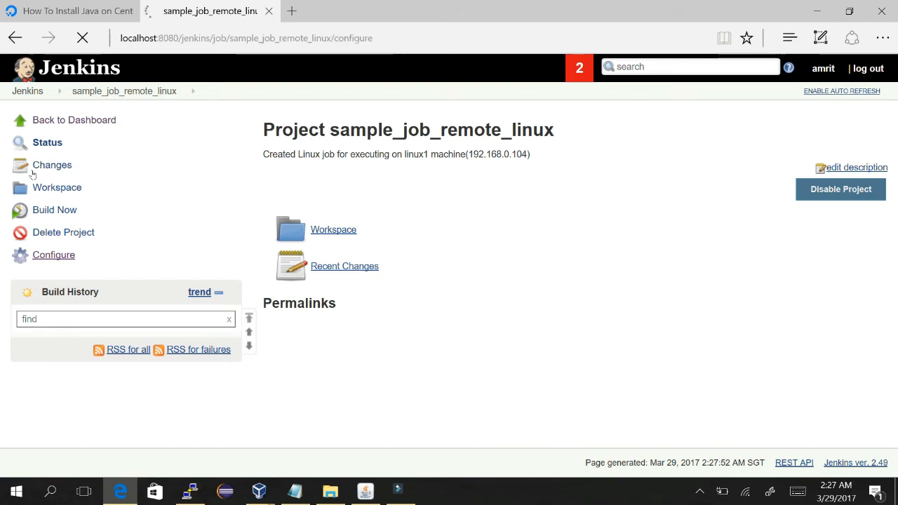
{"action": "left_click", "coordinate": [53, 254]}
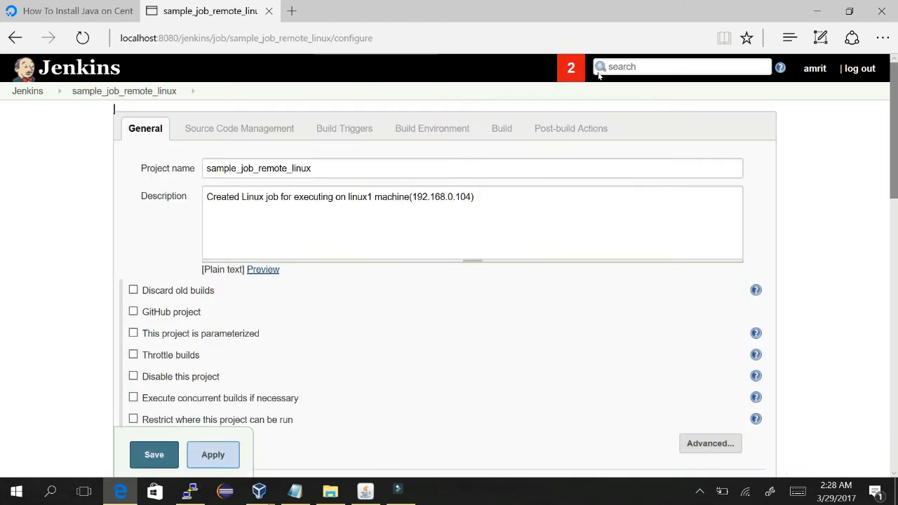
Step: Review the configuration sections and tick 'Restrict where this project can be run'
{"action": "left_click", "coordinate": [239, 129]}
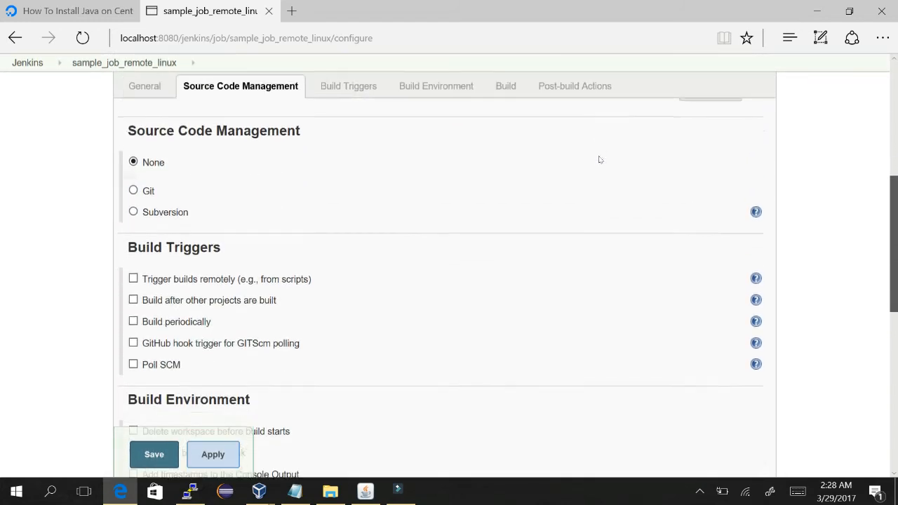
{"action": "left_click", "coordinate": [434, 86]}
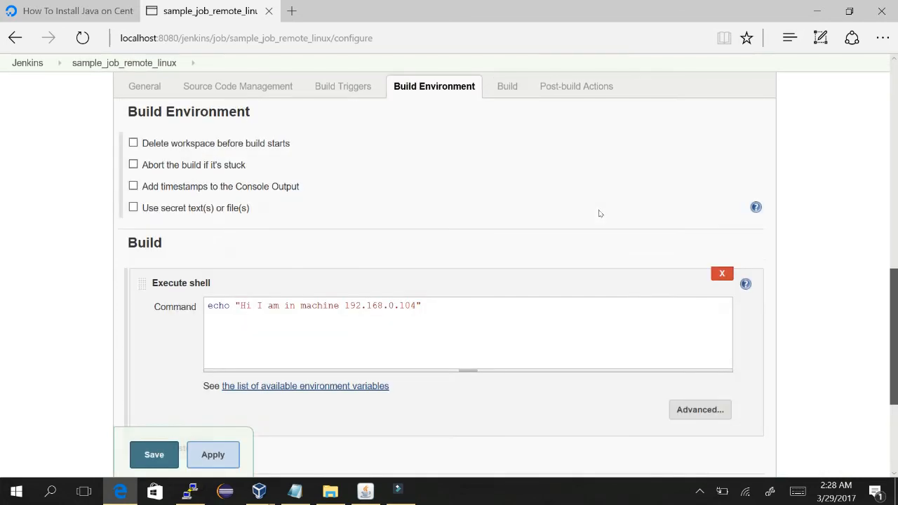
{"action": "left_click", "coordinate": [144, 86]}
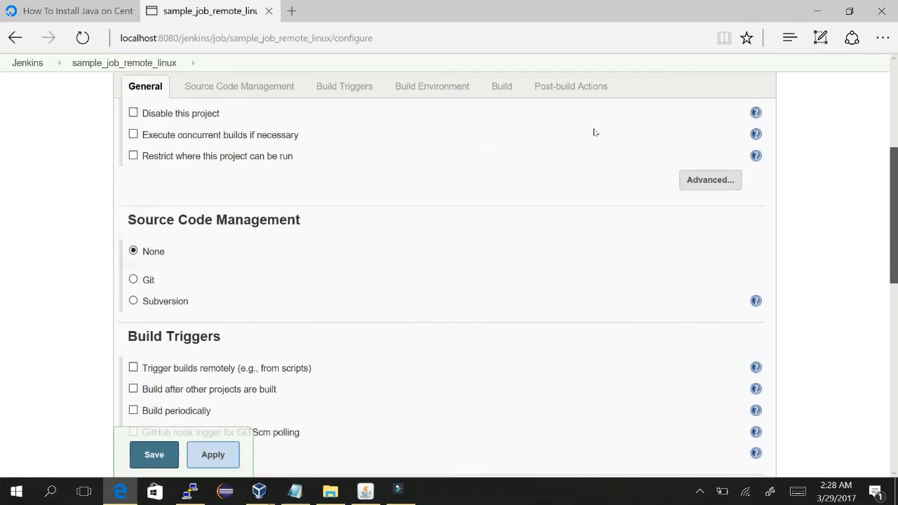
{"action": "left_click", "coordinate": [345, 86]}
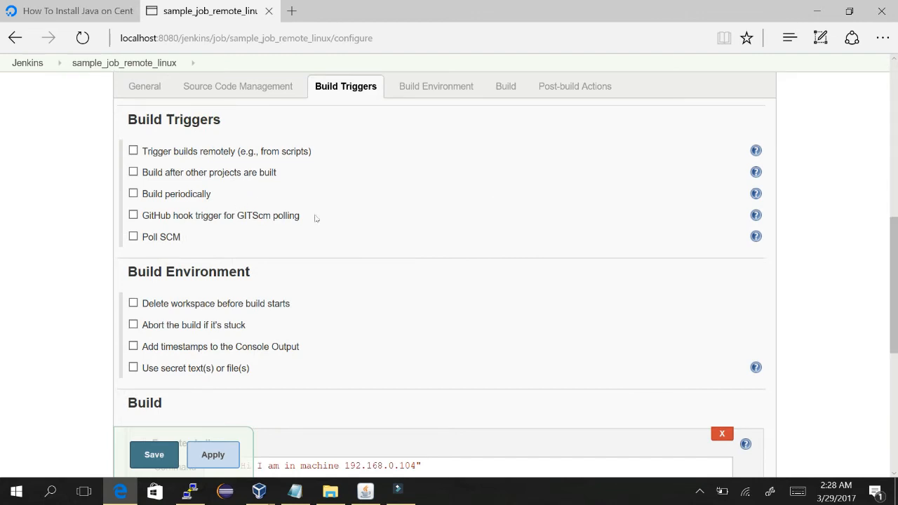
{"action": "left_click", "coordinate": [434, 85]}
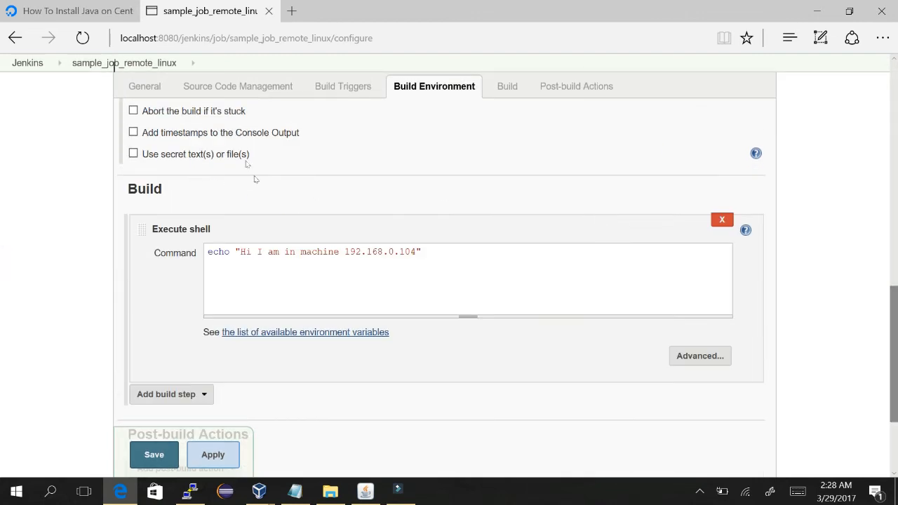
{"action": "left_click", "coordinate": [345, 86]}
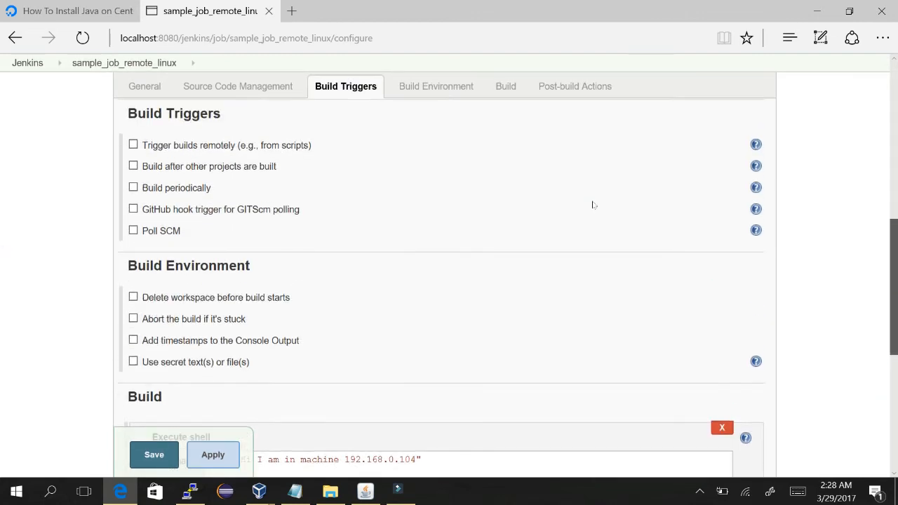
{"action": "left_click", "coordinate": [145, 86]}
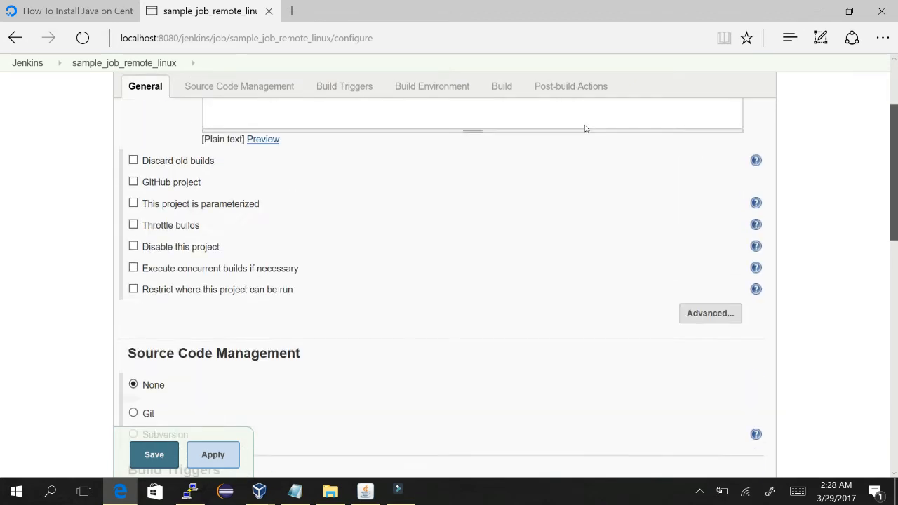
{"action": "left_click", "coordinate": [132, 288]}
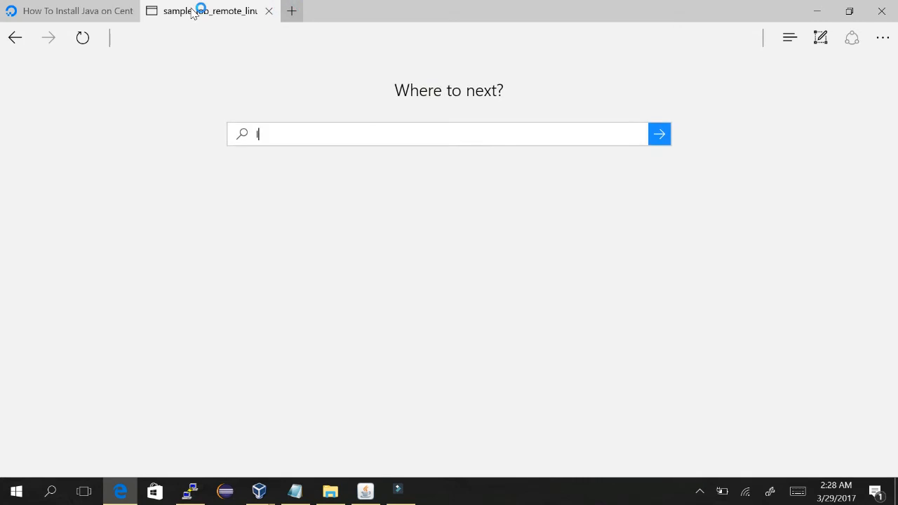
Step: In a new tab, load localhost:8080/jenkins and enter the sample_job_remote_ job URL
{"action": "type", "text": "localhost:8080/jenkins"}
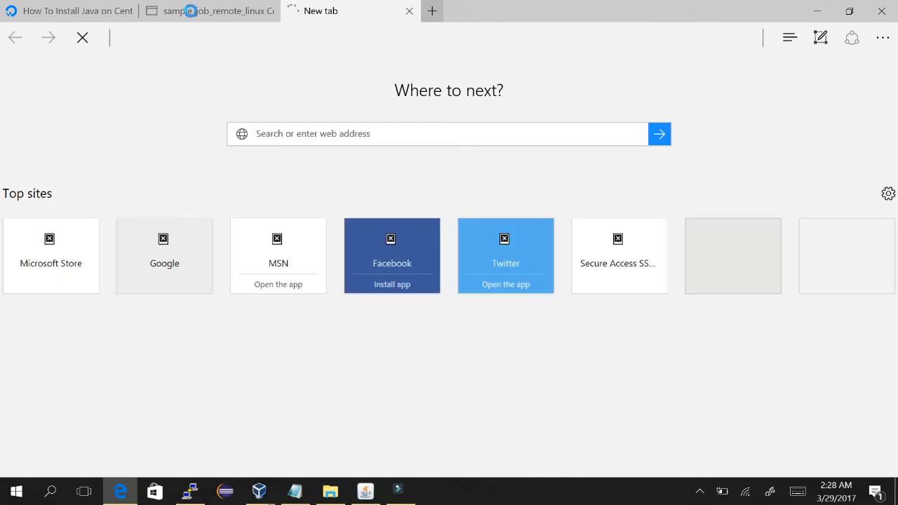
{"action": "left_click", "coordinate": [210, 11]}
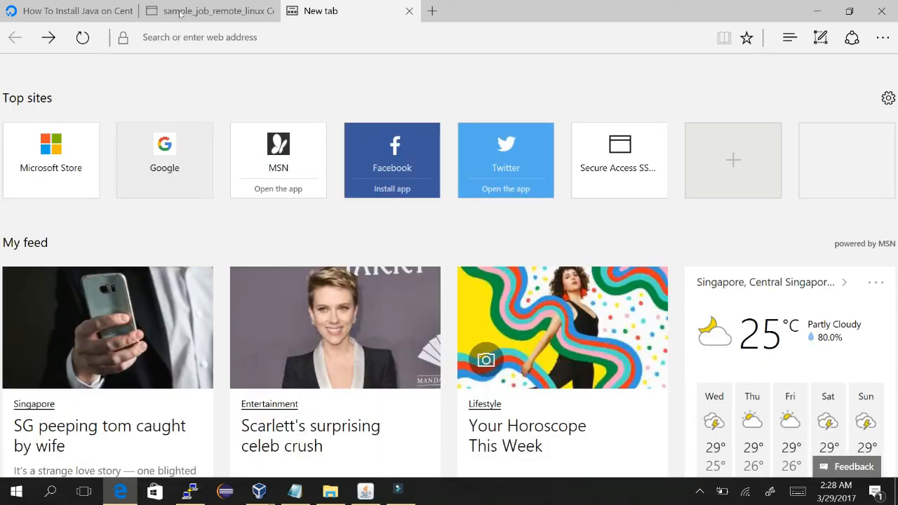
{"action": "left_click", "coordinate": [211, 11]}
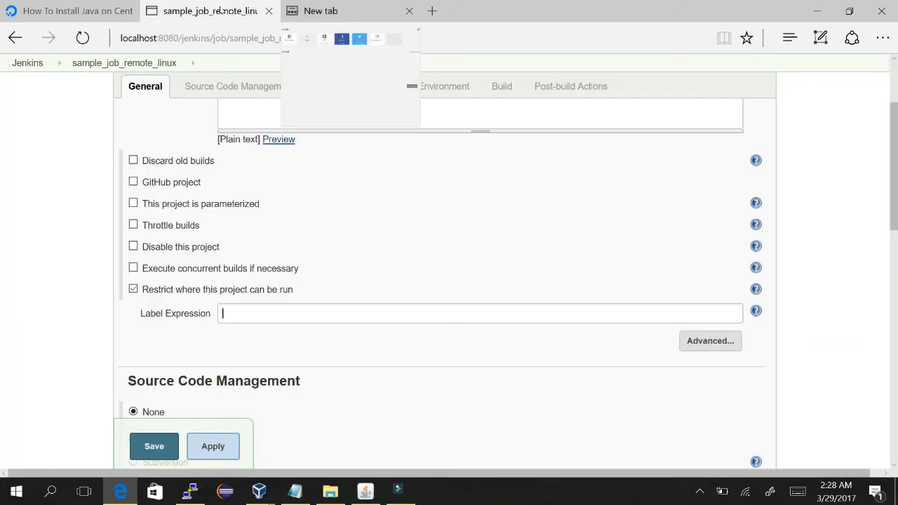
{"action": "left_click", "coordinate": [320, 10]}
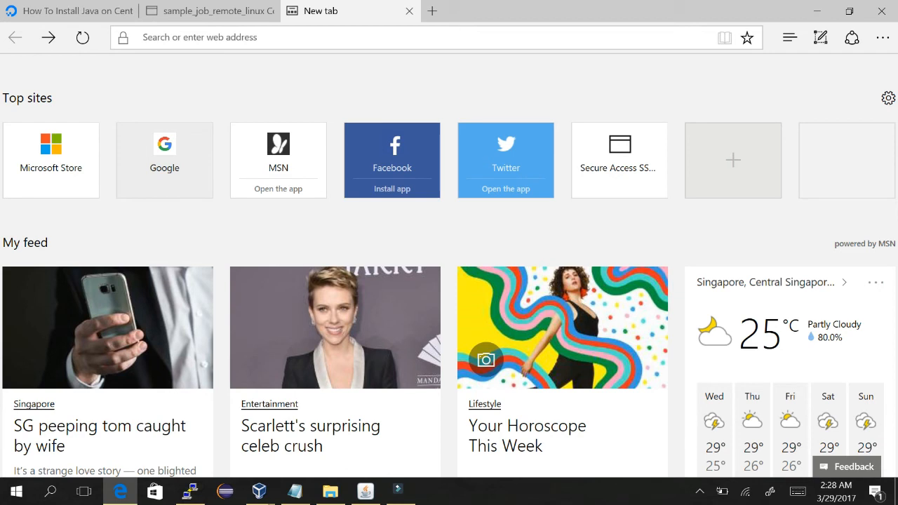
{"action": "left_click", "coordinate": [210, 11]}
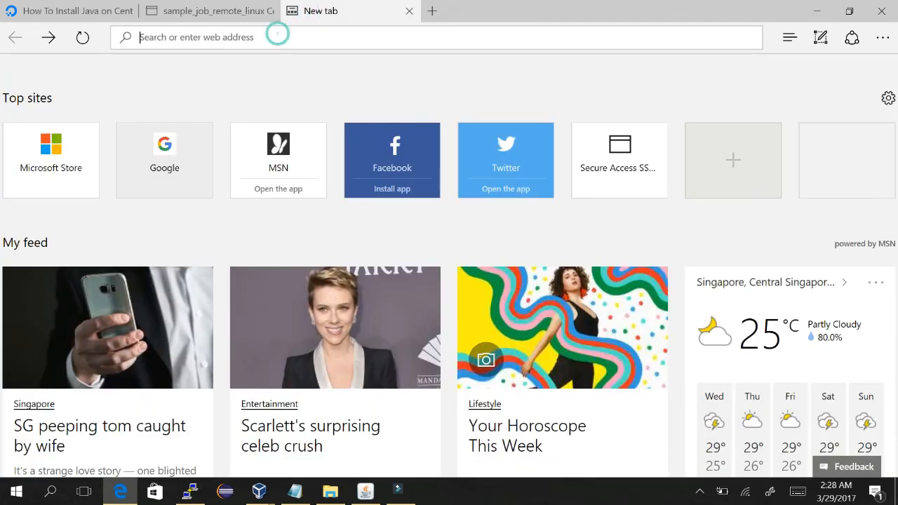
{"action": "type", "text": "http://localhost:8080/jenkins/job/sample_job_remote_"}
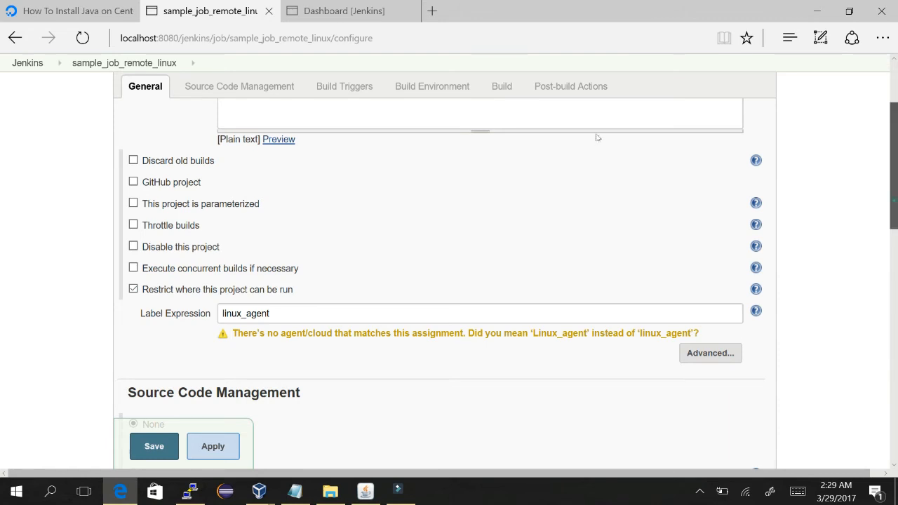
Step: Change the label expression to Linux_agent and save the job
{"action": "left_click", "coordinate": [344, 11]}
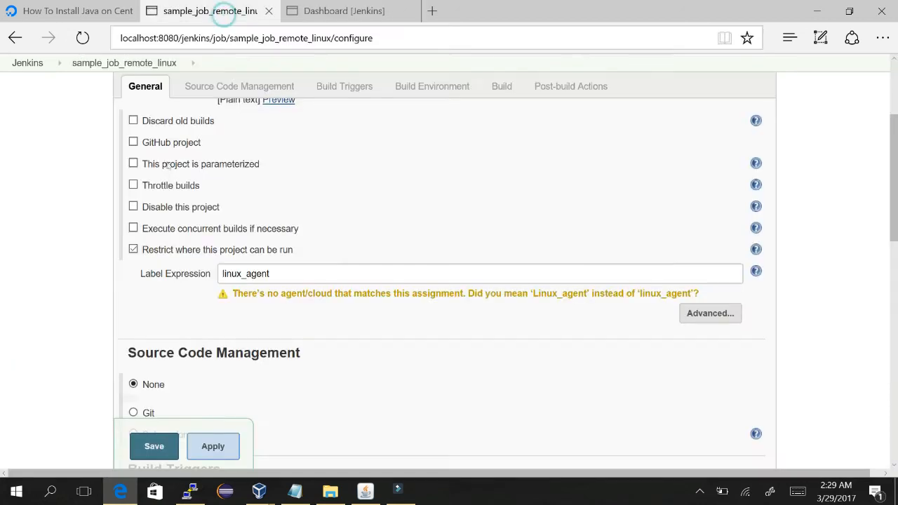
{"action": "type", "text": "Linux_agent"}
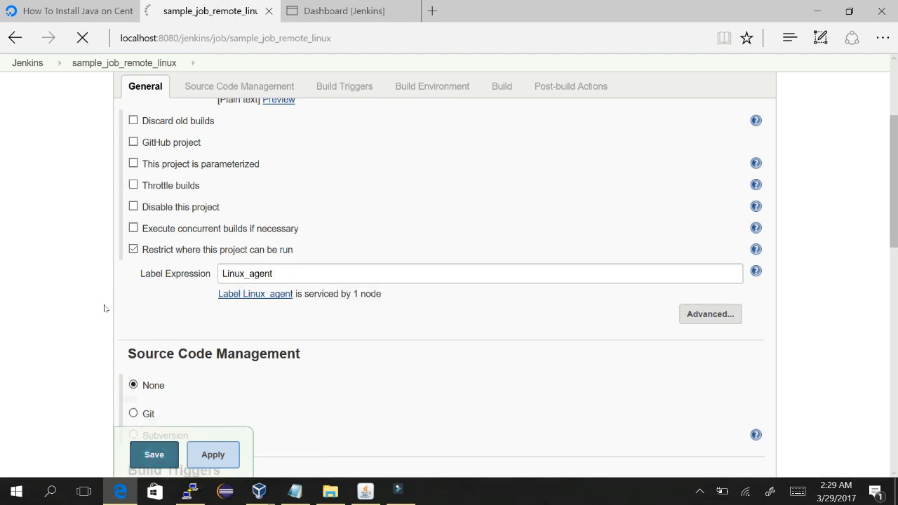
{"action": "left_click", "coordinate": [154, 455]}
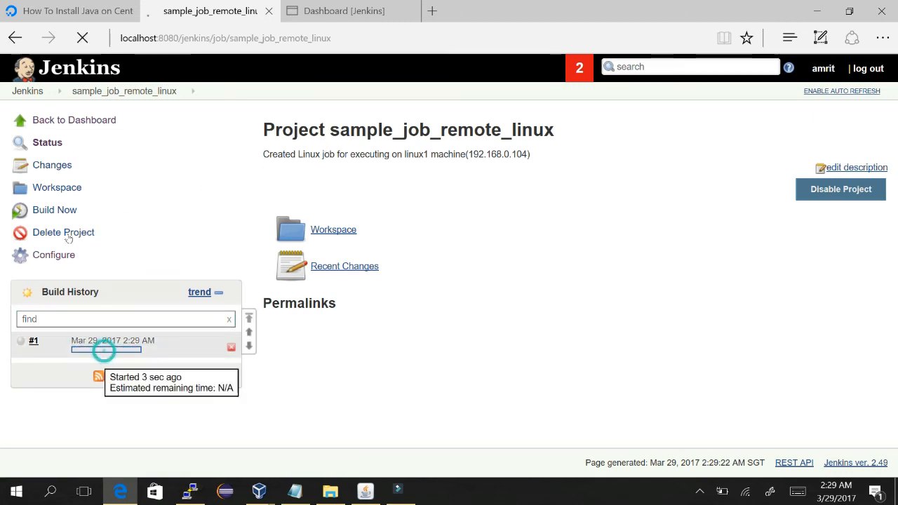
Step: View build #1's console output, then open the Linux_agent node page in a new tab
{"action": "left_click", "coordinate": [105, 348]}
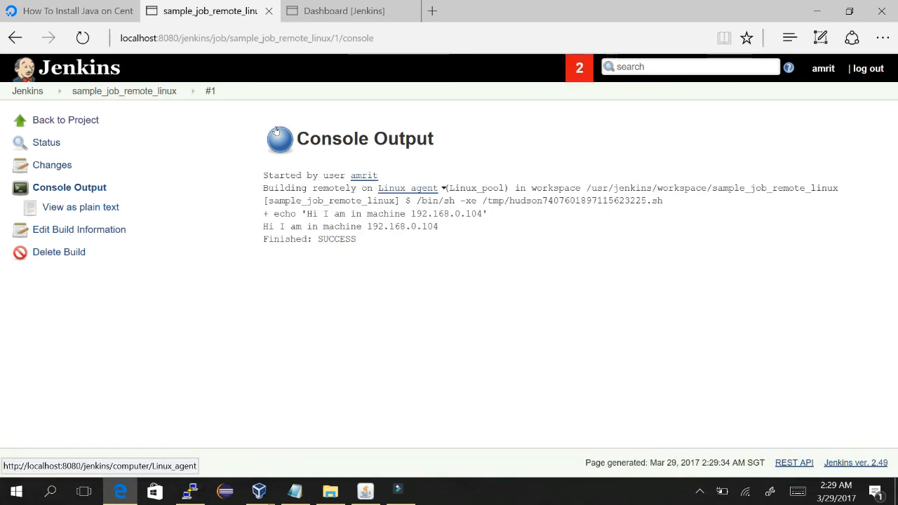
{"action": "right_click", "coordinate": [407, 187]}
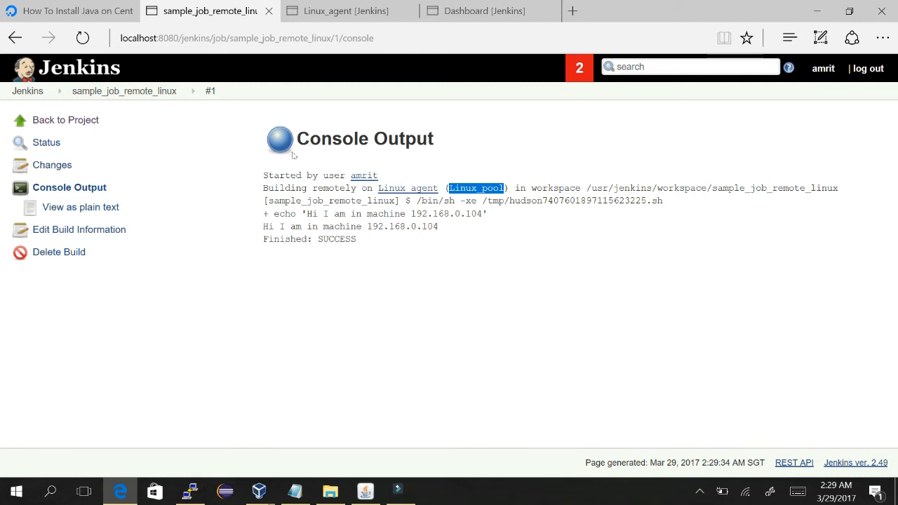
{"action": "double_click", "coordinate": [337, 214]}
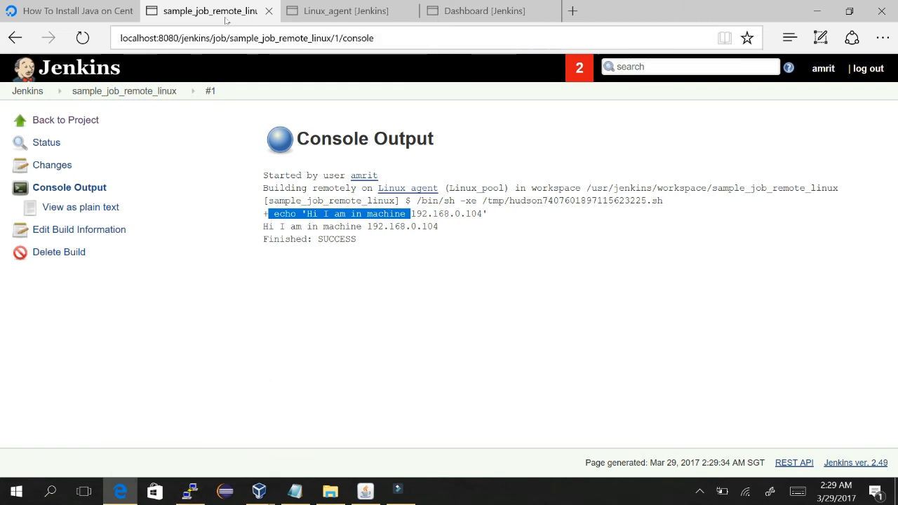
{"action": "left_click", "coordinate": [346, 10]}
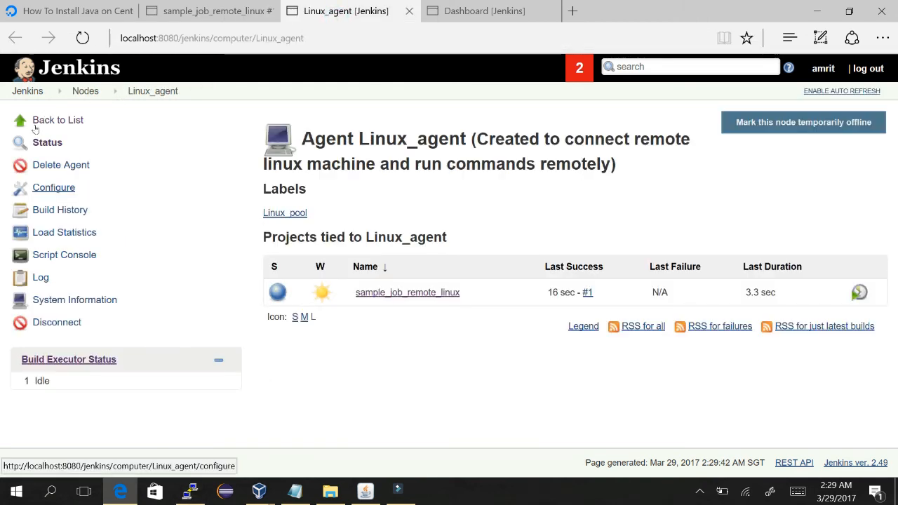
Step: Open the Linux_agent node configuration and switch to the PuTTY session
{"action": "left_click", "coordinate": [54, 187]}
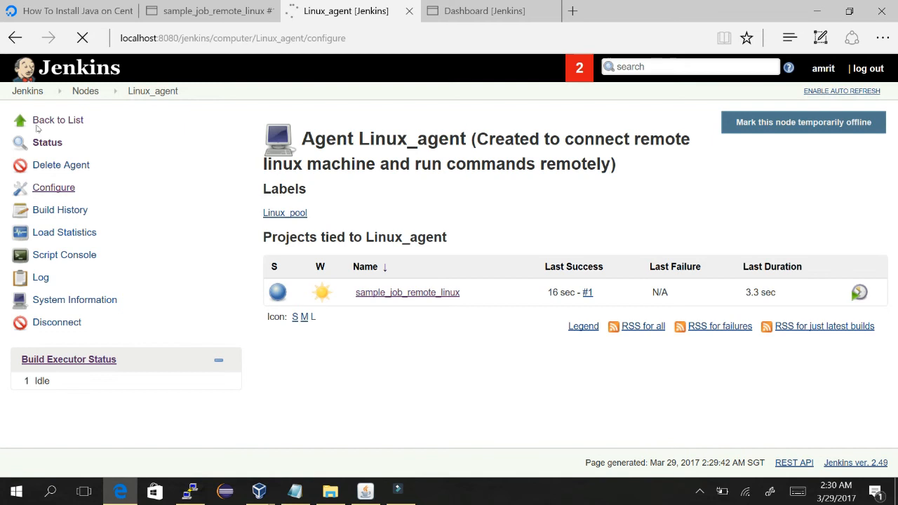
{"action": "left_click", "coordinate": [53, 187]}
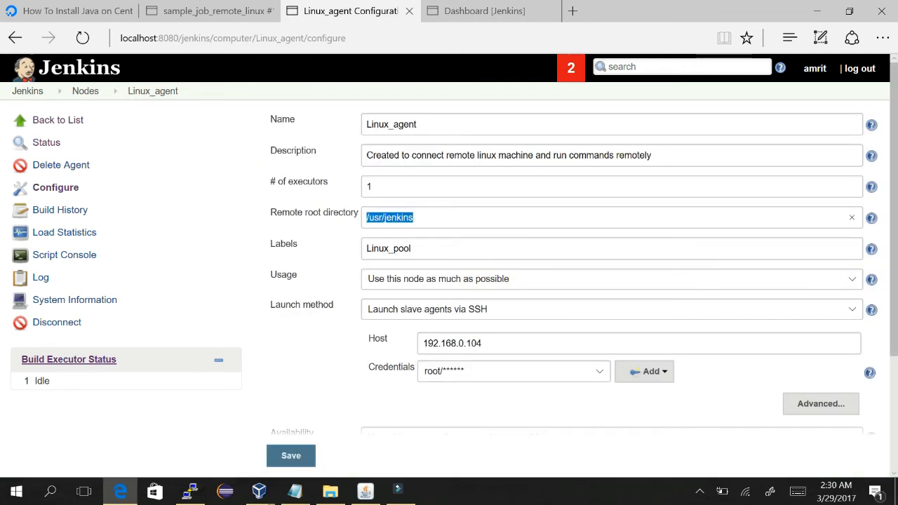
{"action": "left_click", "coordinate": [190, 491]}
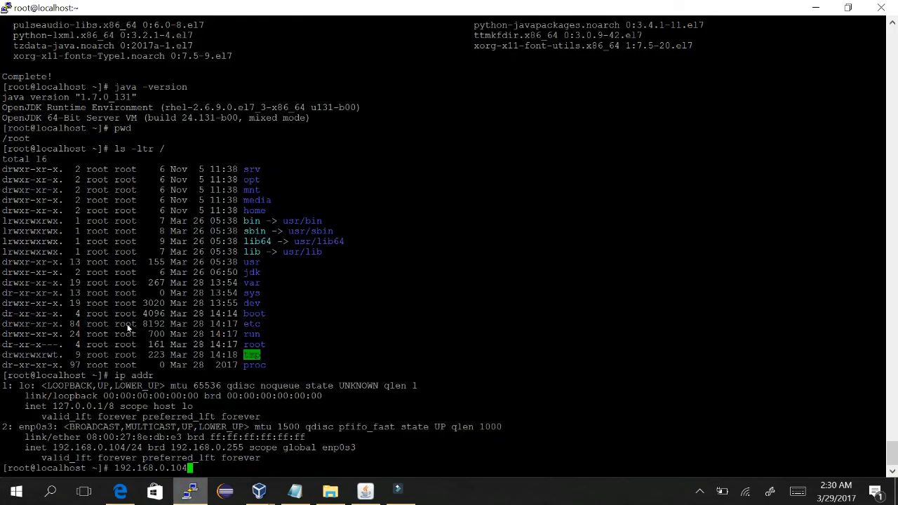
Step: List /usr/jenkins and its workspace, spotting slave.jar and sample_job_remote_linux
{"action": "key", "text": "BackSpace"}
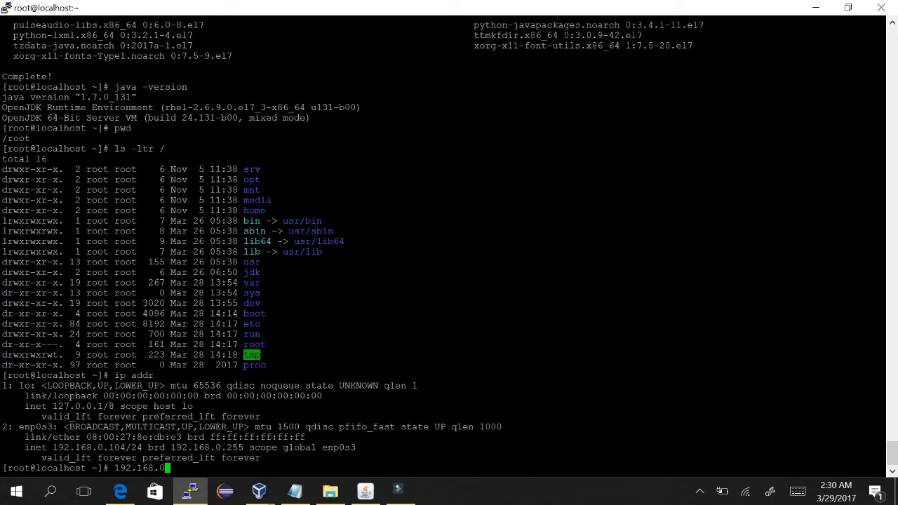
{"action": "type", "text": "cd /usr/jenkins"}
{"action": "type", "text": "ls -ltr"}
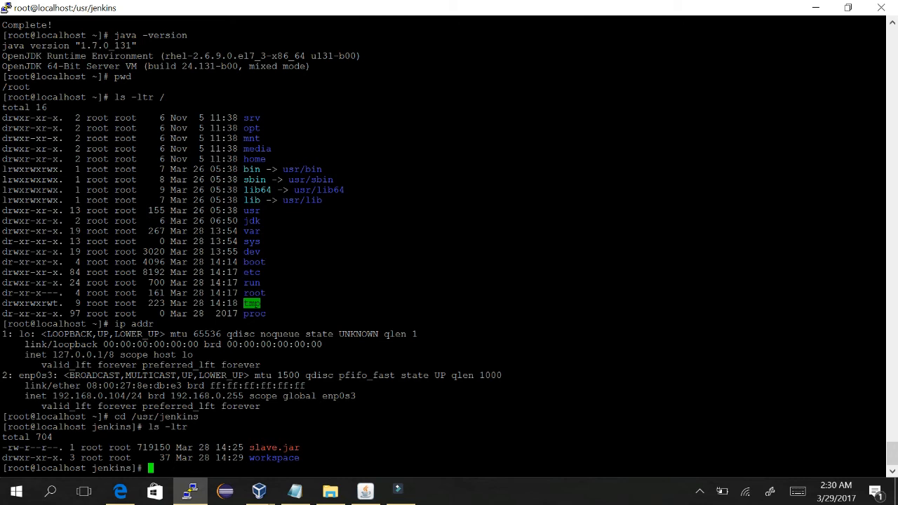
{"action": "double_click", "coordinate": [274, 447]}
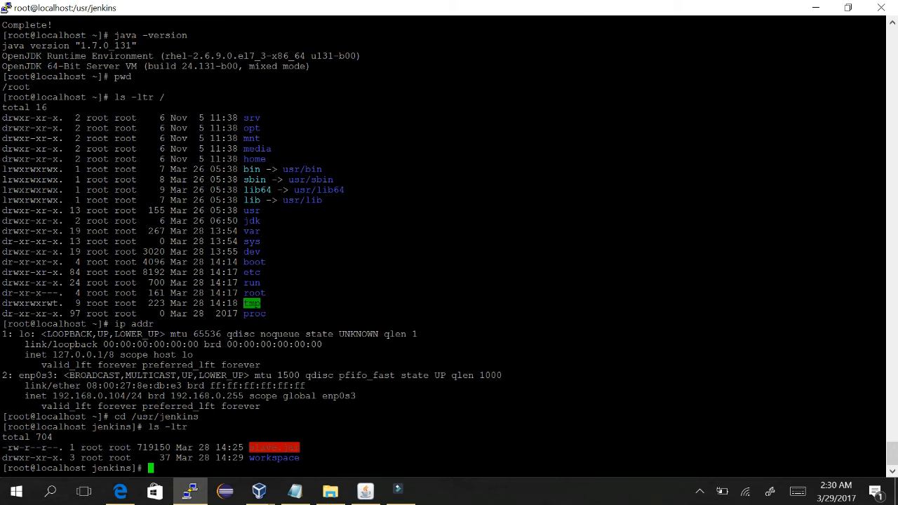
{"action": "type", "text": "cd workspace"}
{"action": "type", "text": "ls -ltr"}
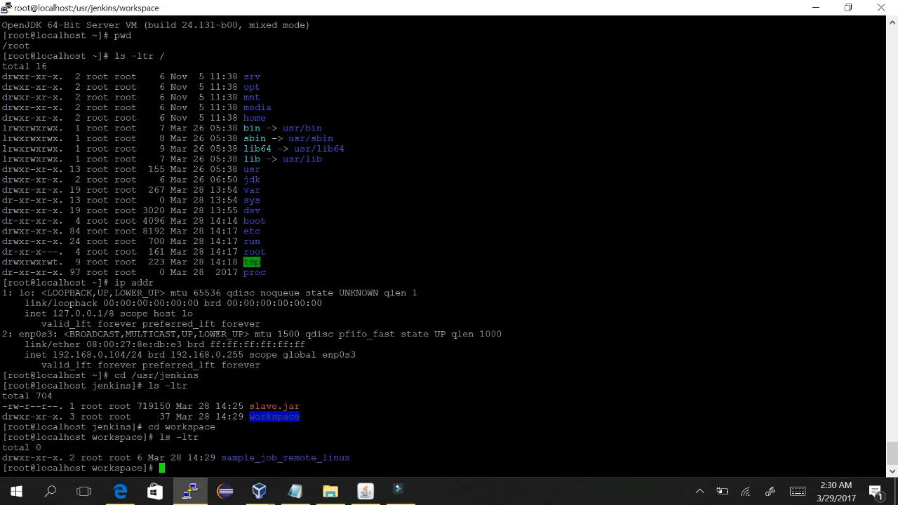
{"action": "type", "text": "cd"}
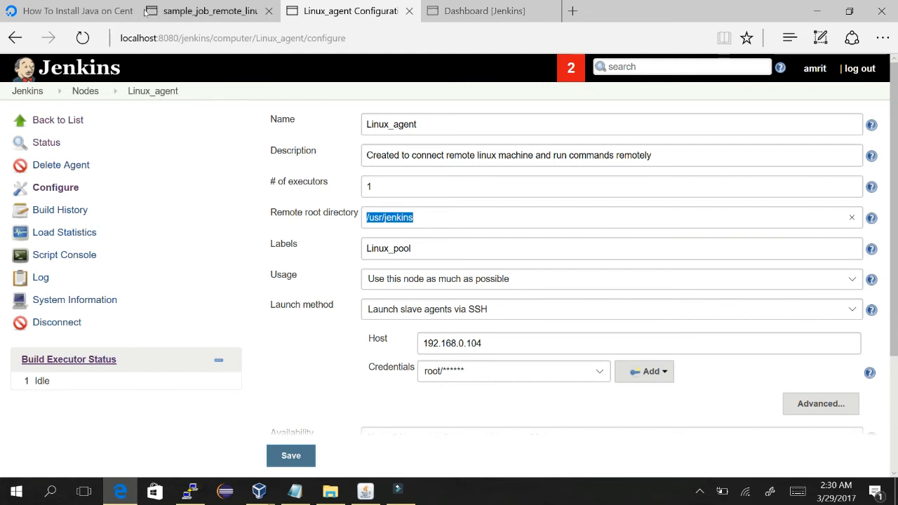
Step: Check the build console output tab and close the agent configuration tab
{"action": "left_click", "coordinate": [204, 11]}
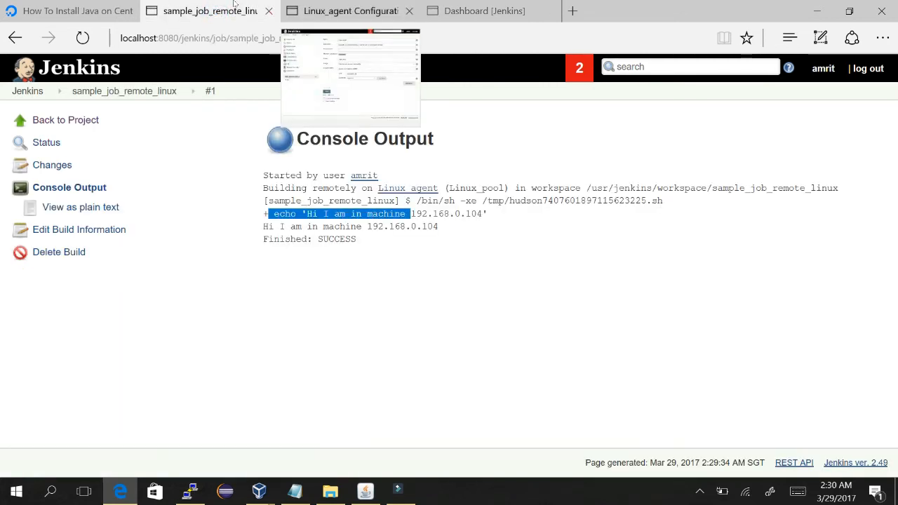
{"action": "left_click", "coordinate": [350, 11]}
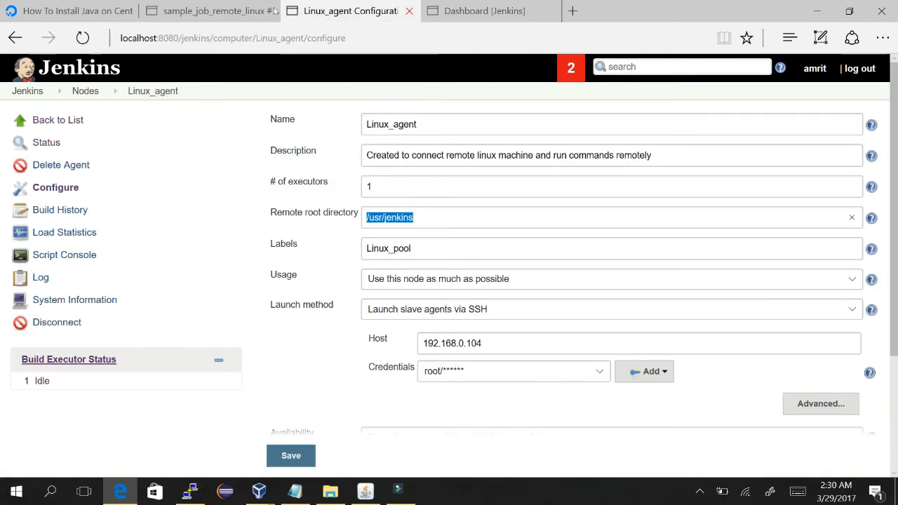
{"action": "left_click", "coordinate": [211, 11]}
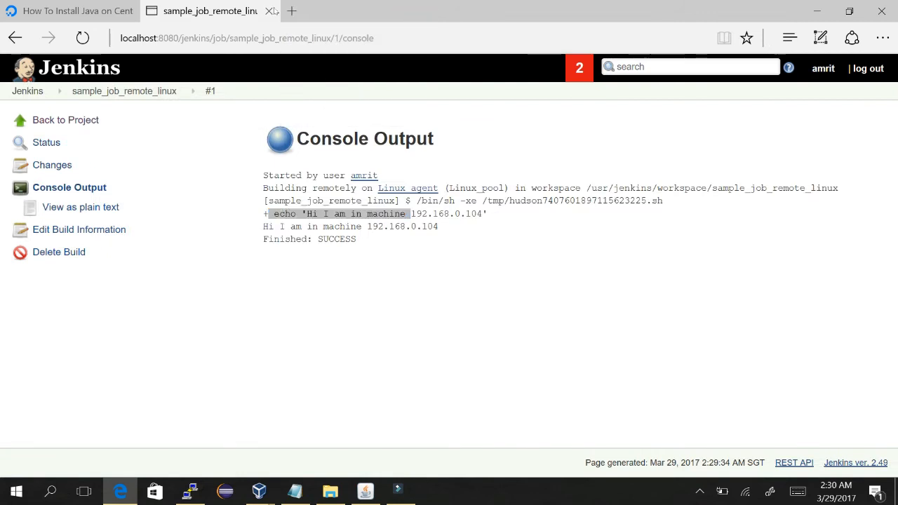
{"action": "mouse_move", "coordinate": [67, 11]}
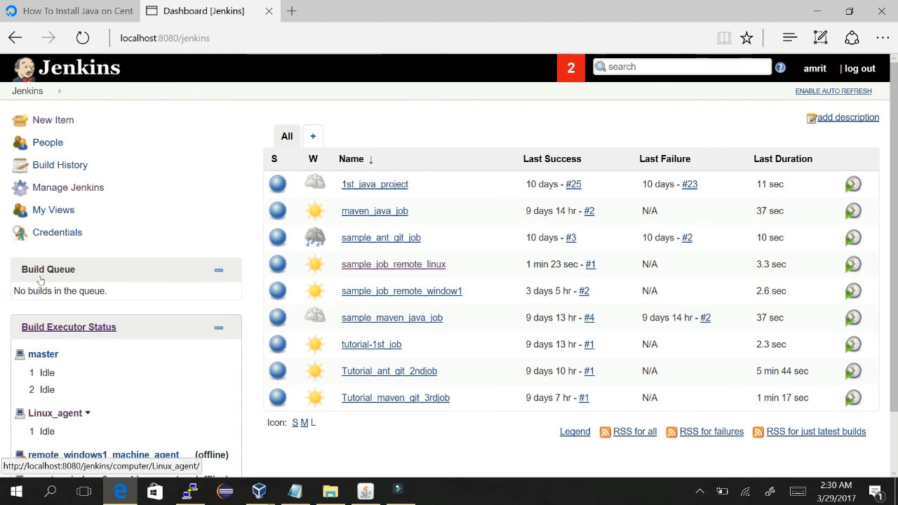
Step: Open Linux_agent's configuration and set its launch method to 'Launch agent via Java Web Start'
{"action": "left_click", "coordinate": [68, 187]}
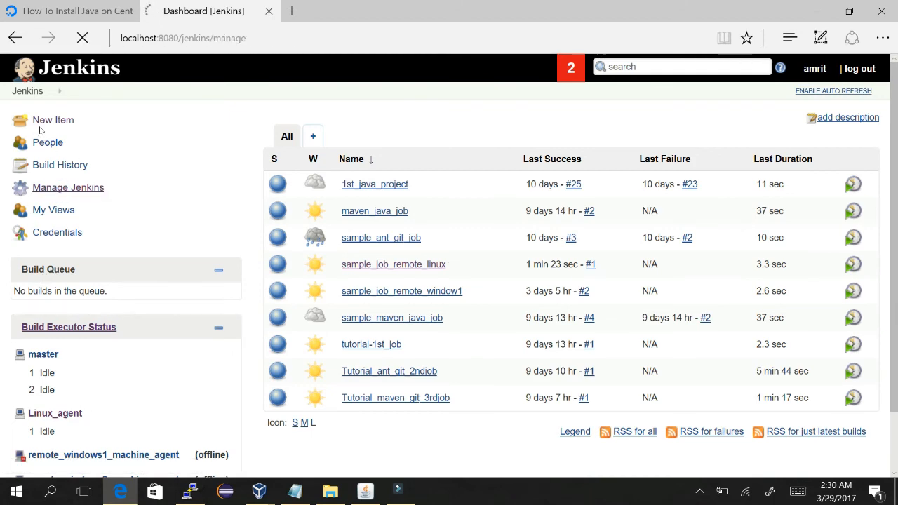
{"action": "left_click", "coordinate": [68, 188]}
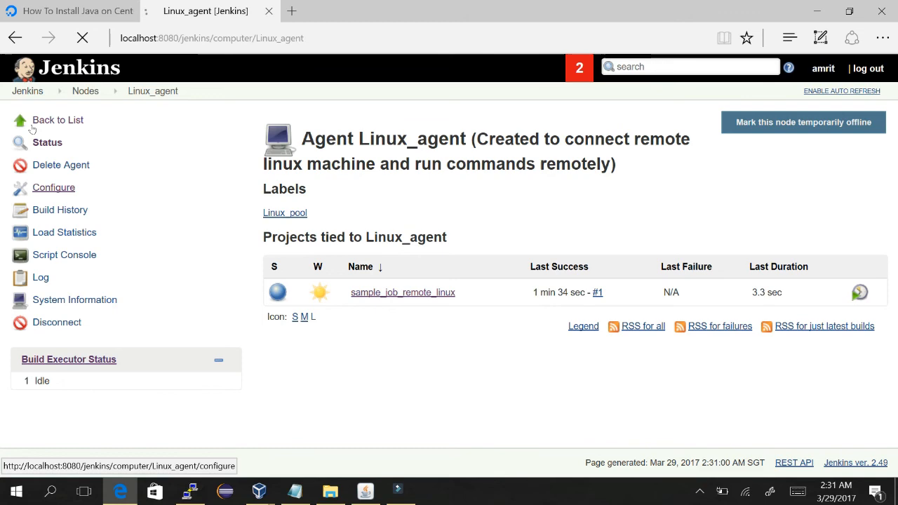
{"action": "left_click", "coordinate": [54, 188]}
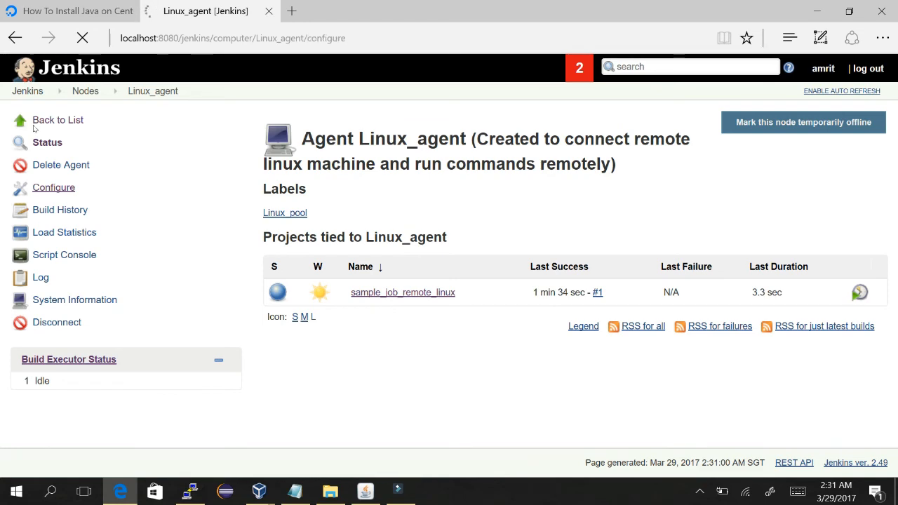
{"action": "left_click", "coordinate": [53, 187]}
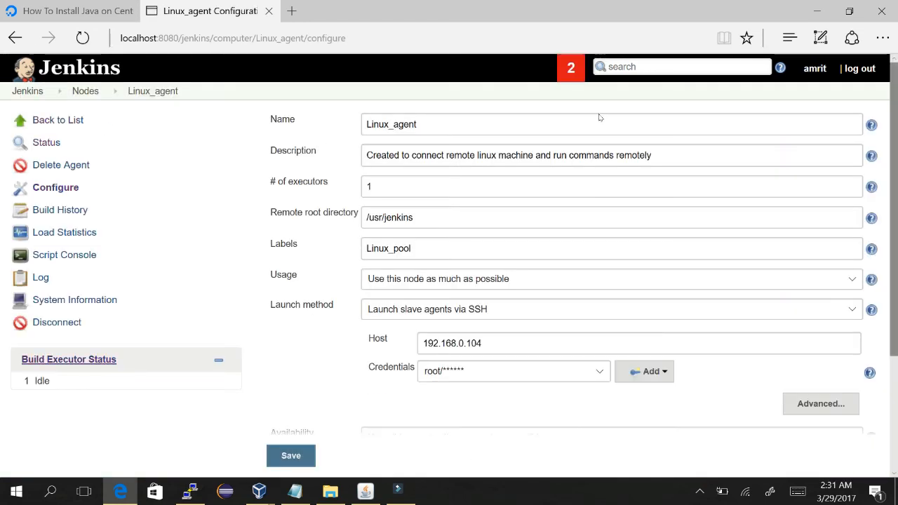
{"action": "scroll", "scroll_direction": "down", "scroll_amount": 3}
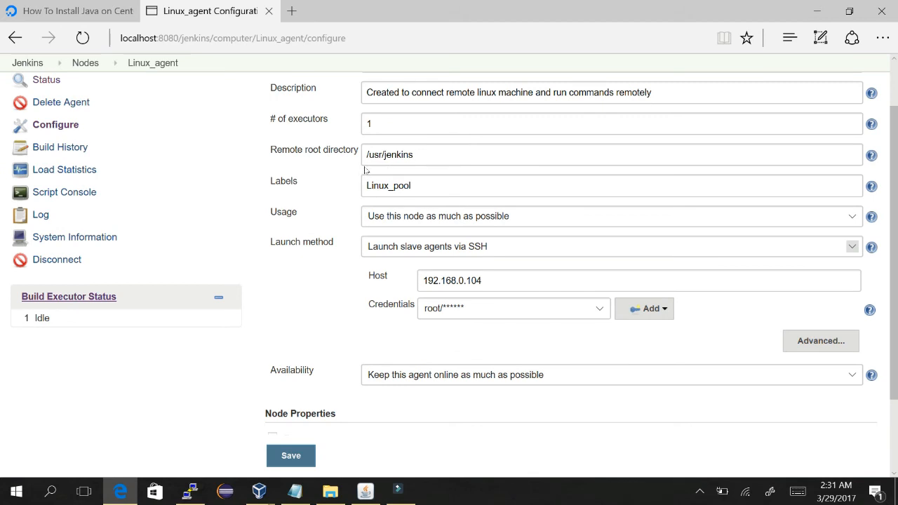
{"action": "left_click", "coordinate": [612, 246]}
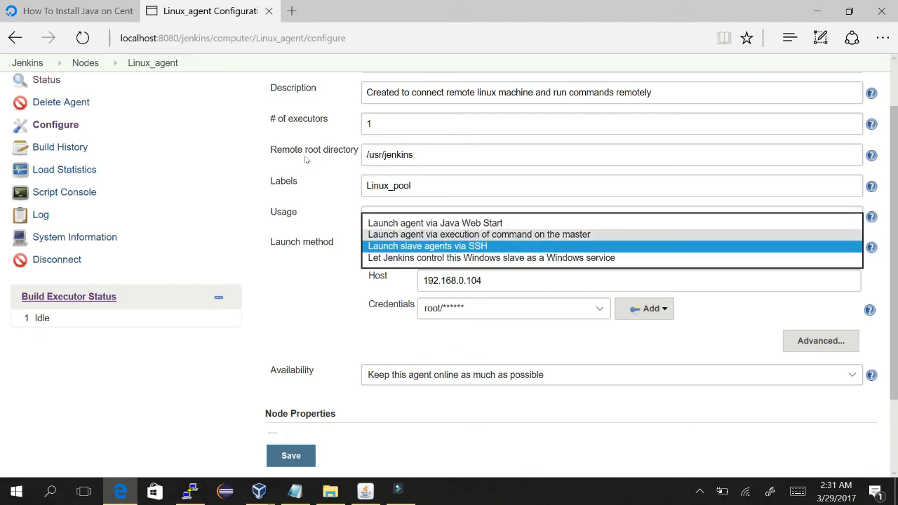
{"action": "left_click", "coordinate": [435, 223]}
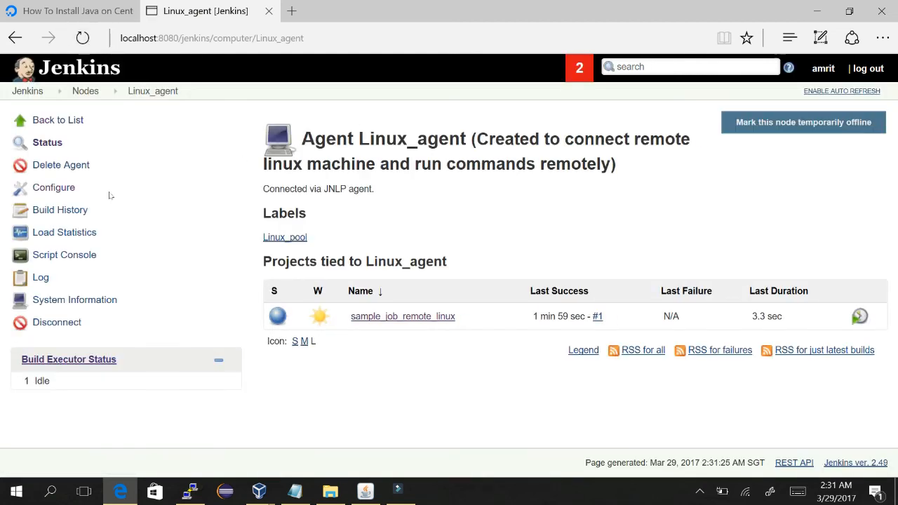
Step: Disconnect the Linux_agent node from Jenkins and confirm with Yes
{"action": "left_click", "coordinate": [56, 322]}
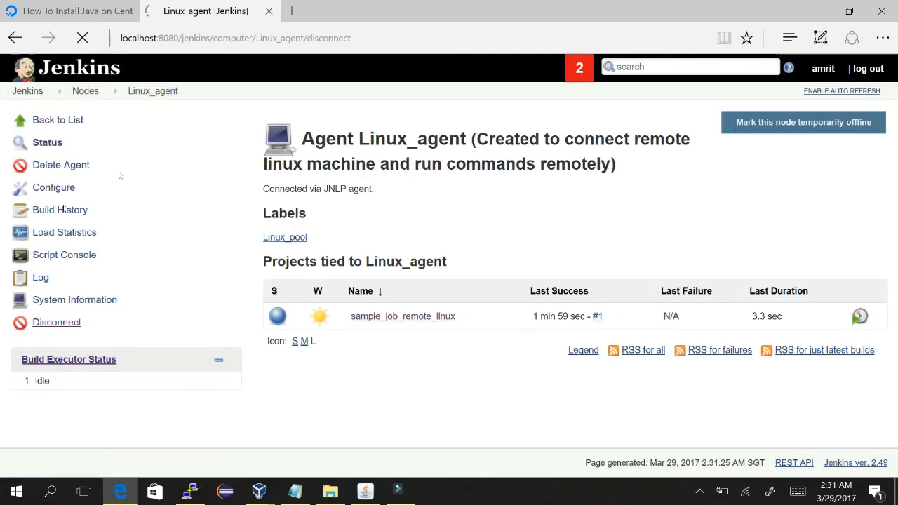
{"action": "left_click", "coordinate": [57, 322]}
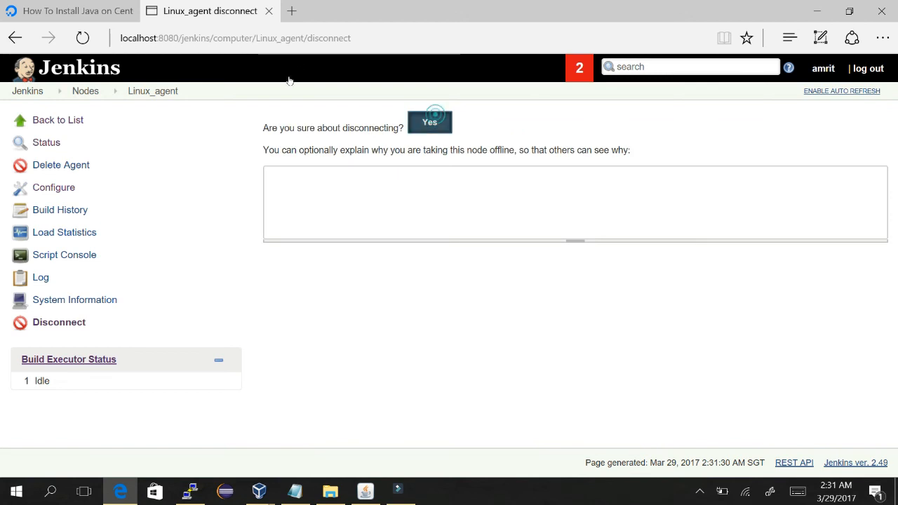
{"action": "left_click", "coordinate": [430, 121]}
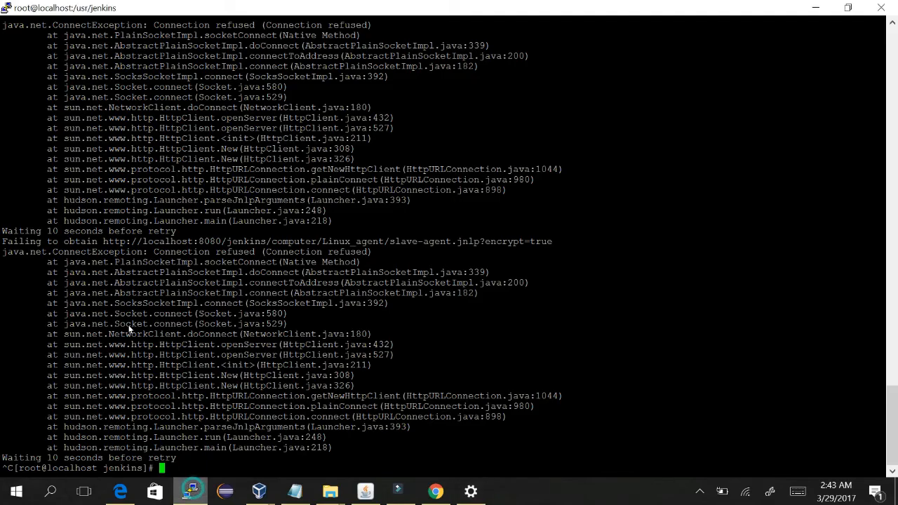
Step: Clear the PuTTY terminal and launch the slave.jar JNLP agent for Linux_agent
{"action": "type", "text": "clear"}
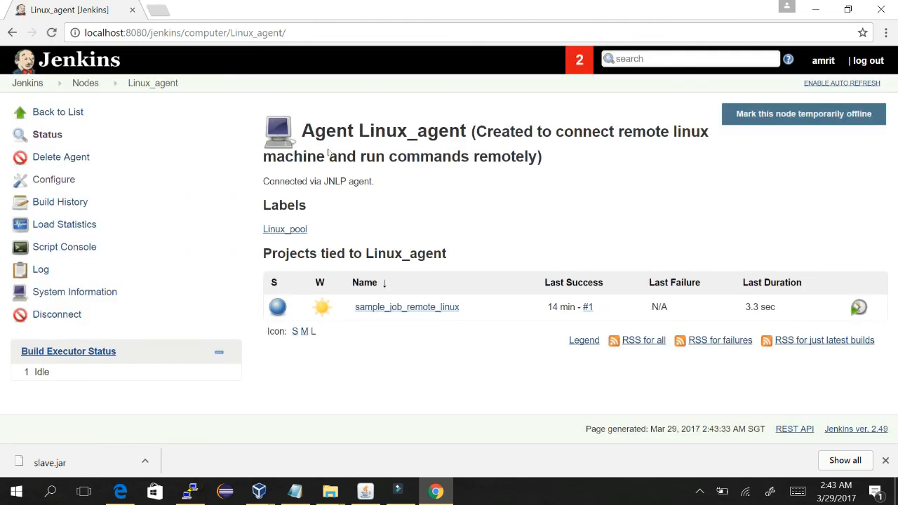
Step: Stop the foreground slave.jar agent with Ctrl+C and check Linux_agent's status in Jenkins
{"action": "left_click", "coordinate": [189, 490]}
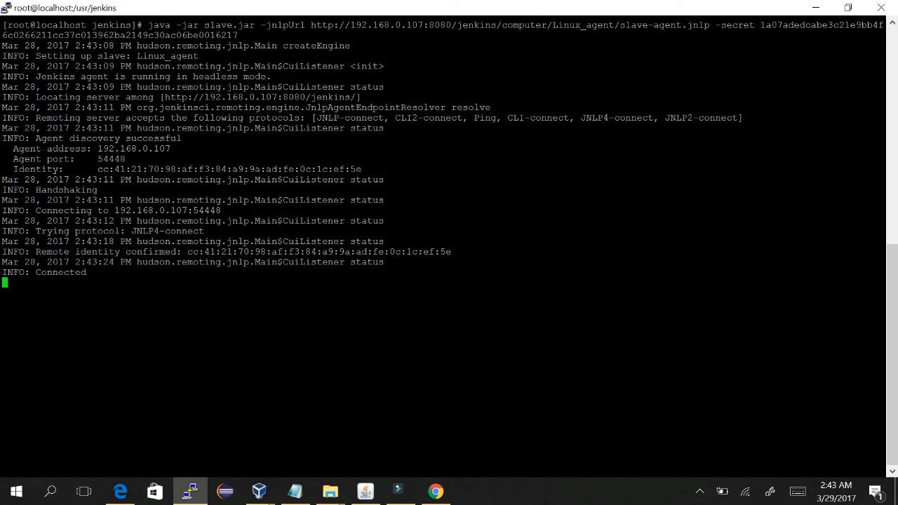
{"action": "key", "text": "ctrl+c"}
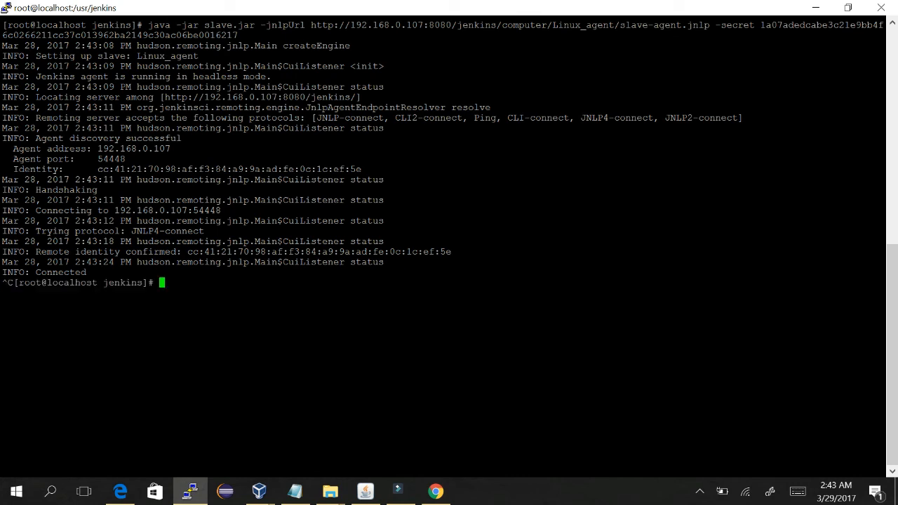
{"action": "left_click", "coordinate": [435, 491]}
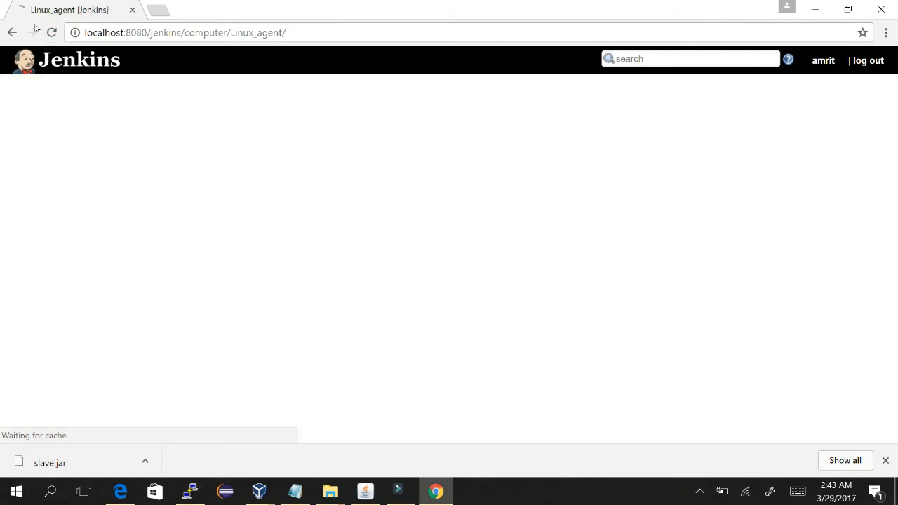
Step: Relaunch the slave.jar agent in the background with nohup and '&'
{"action": "left_click", "coordinate": [190, 491]}
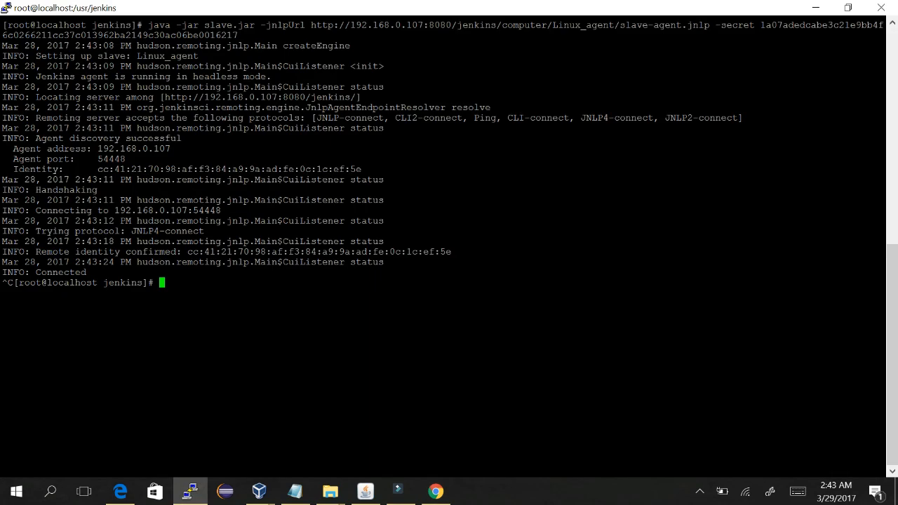
{"action": "type", "text": "nohup"}
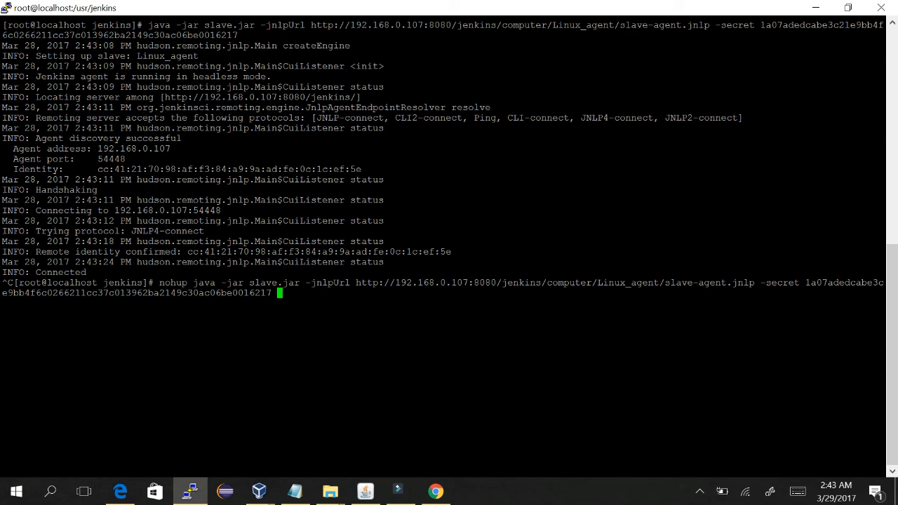
{"action": "type", "text": "&"}
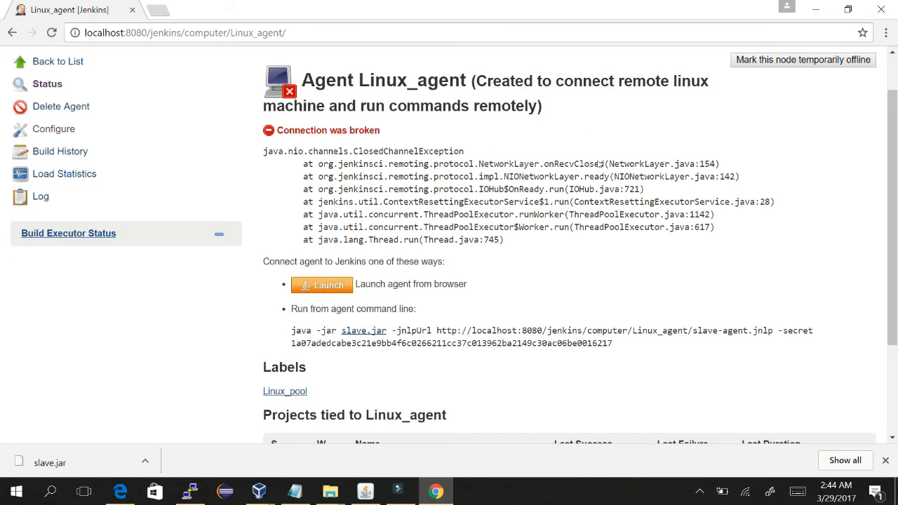
Step: Tail nohup.out to see the agent report Connected, and check the Jenkins agent page
{"action": "scroll", "scroll_direction": "down", "scroll_amount": 3}
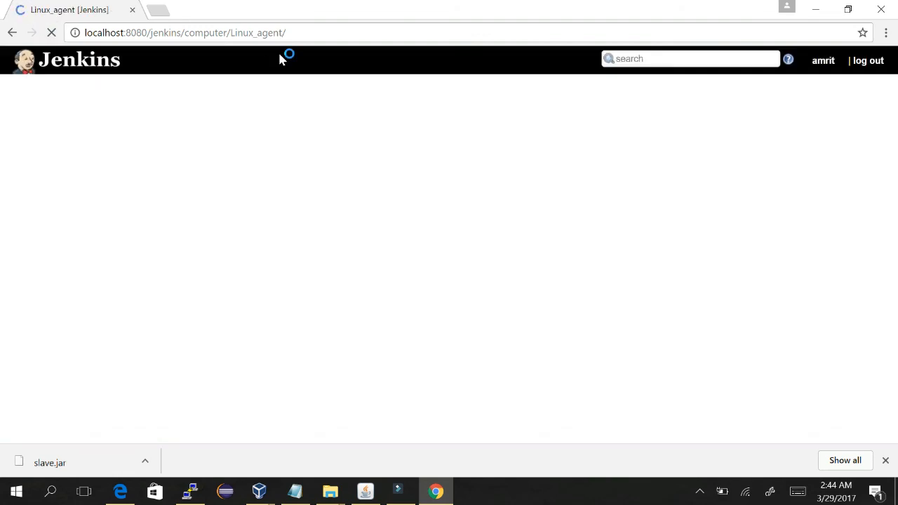
{"action": "left_click", "coordinate": [189, 491]}
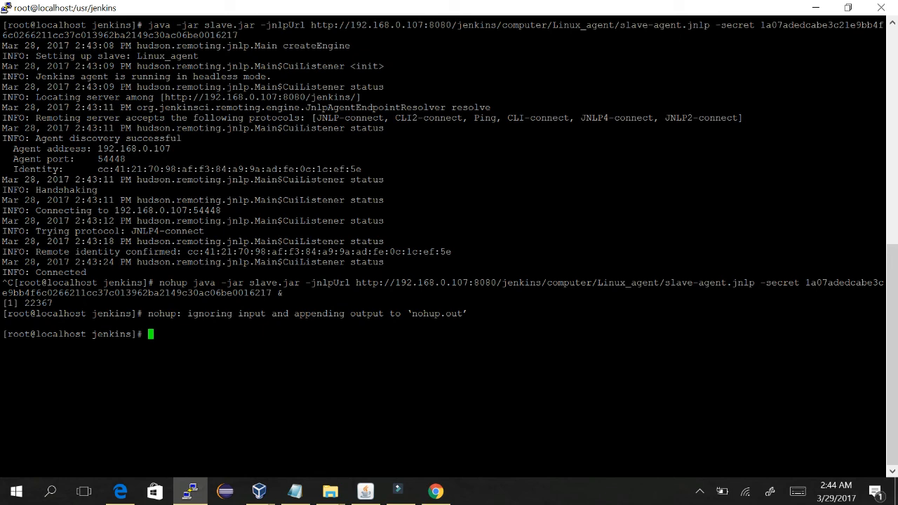
{"action": "type", "text": "tail -f no"}
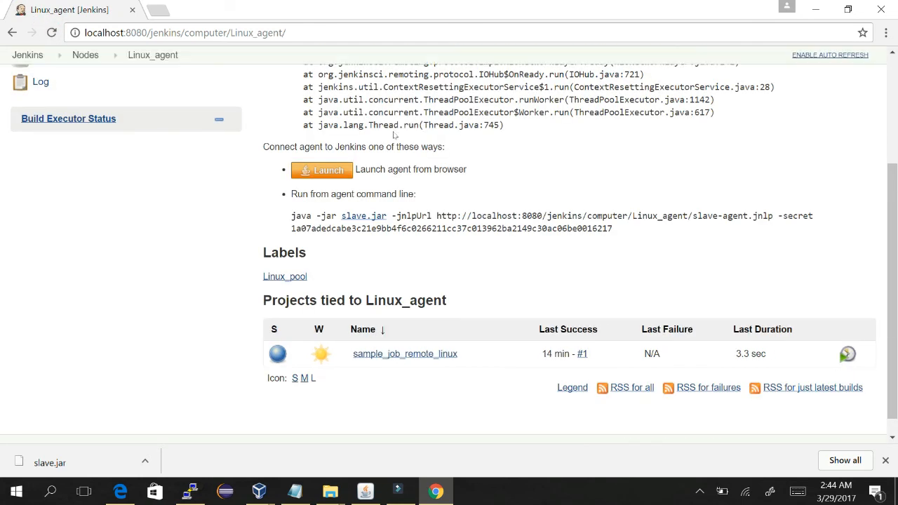
{"action": "left_click", "coordinate": [190, 491]}
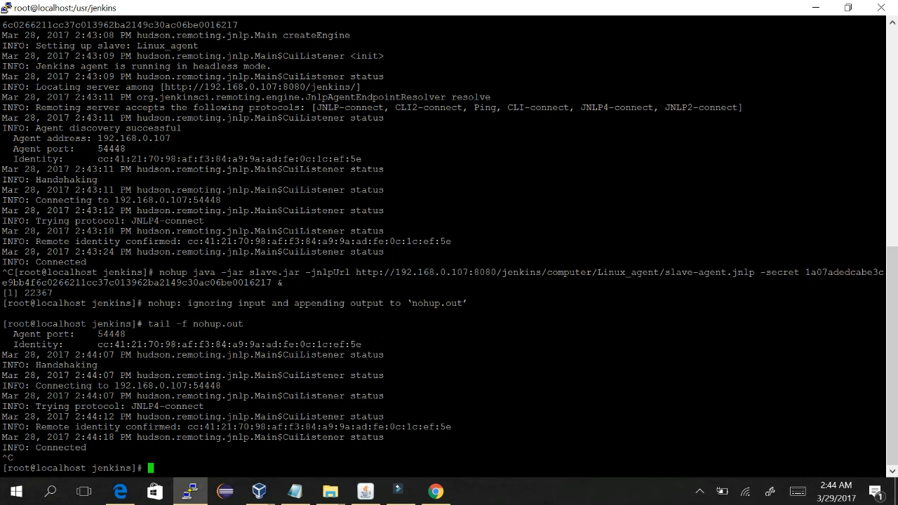
{"action": "left_click", "coordinate": [436, 490]}
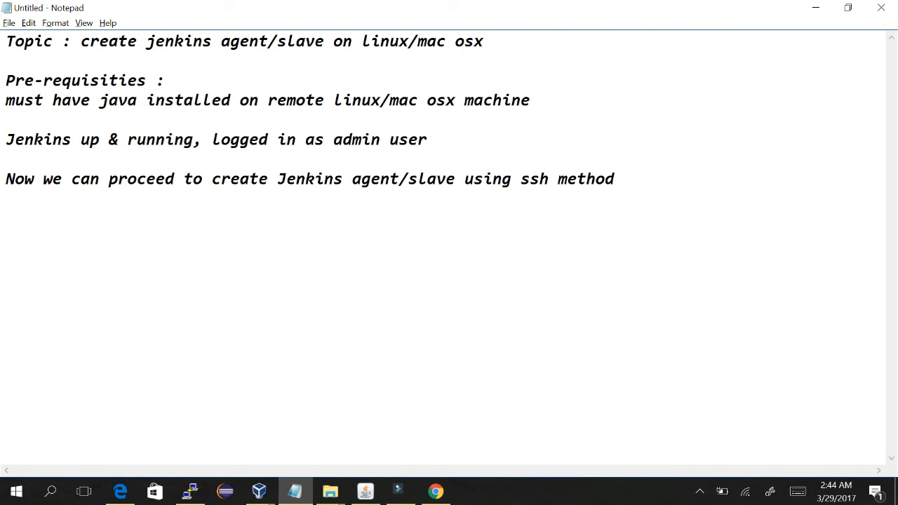
Step: Append ' using ssh method & java webstart method' to the Notepad topic line
{"action": "key", "text": "enter"}
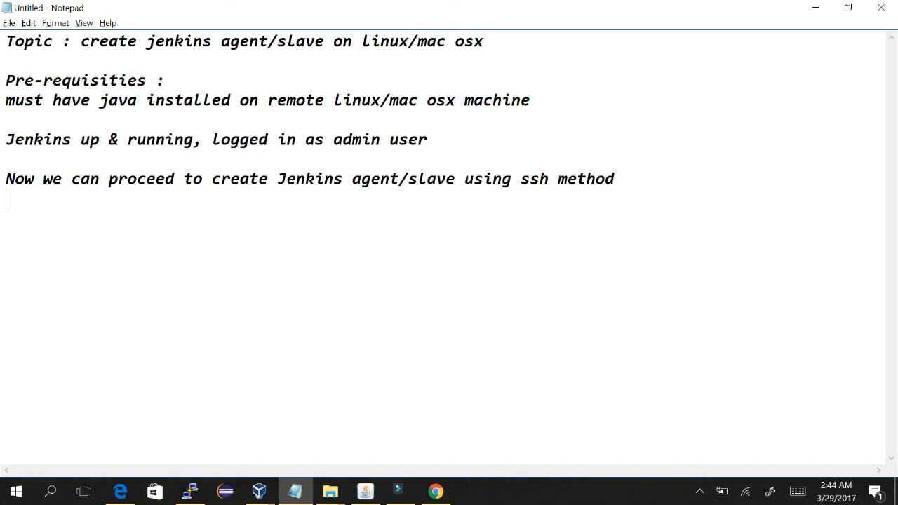
{"action": "left_click", "coordinate": [485, 41]}
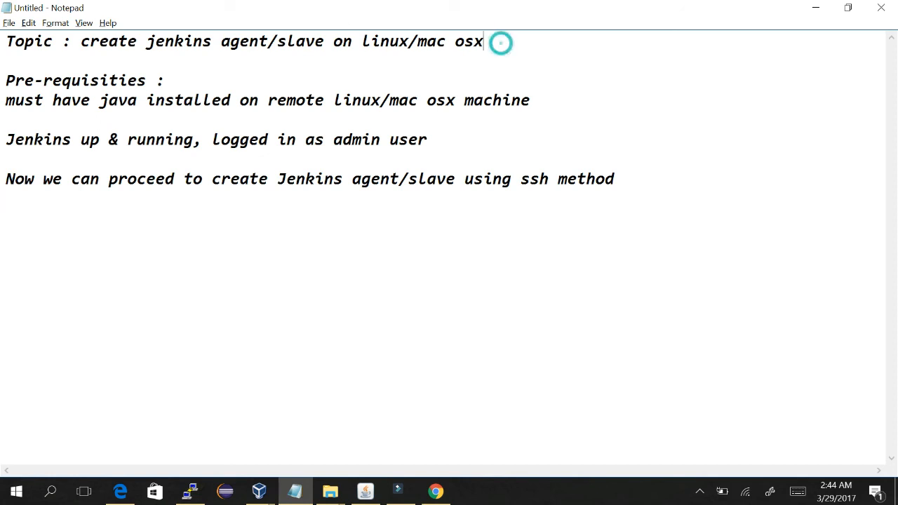
{"action": "type", "text": "using ssh meth"}
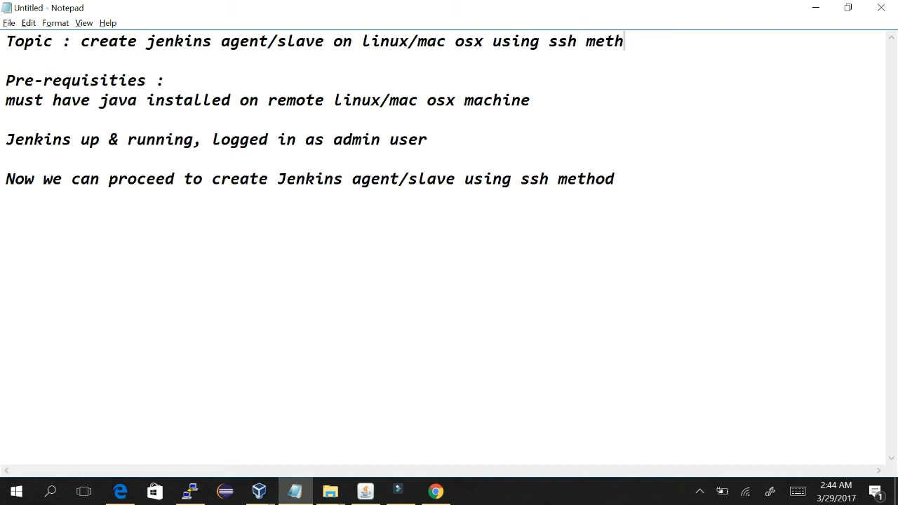
{"action": "type", "text": "od & java w"}
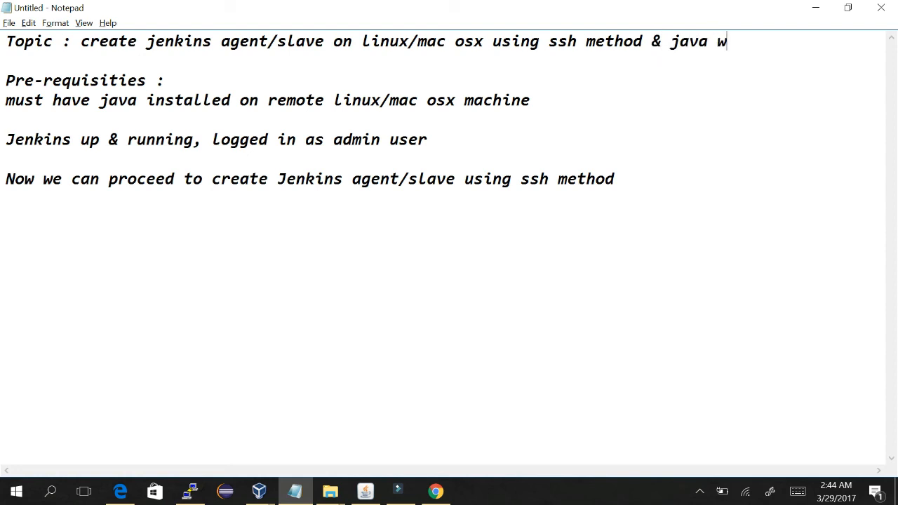
{"action": "type", "text": "ebstart method"}
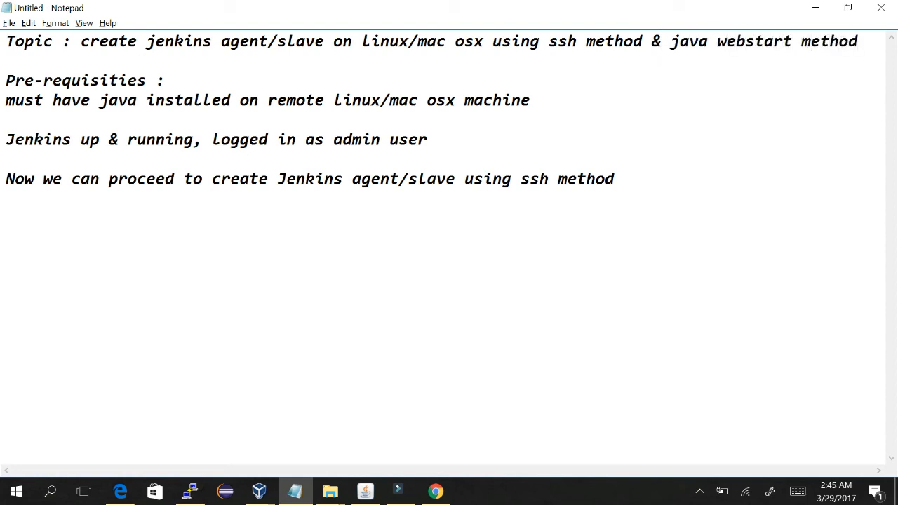
{"action": "left_click", "coordinate": [435, 491]}
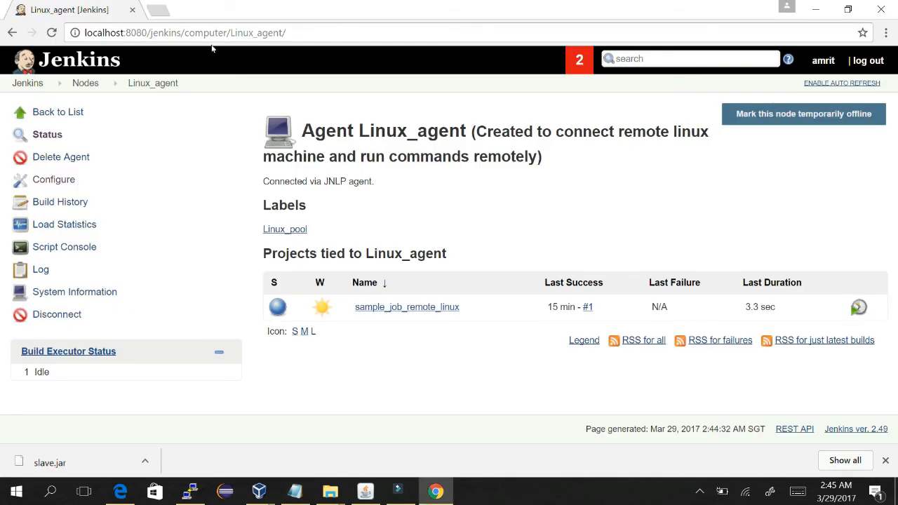
{"action": "mouse_move", "coordinate": [223, 141]}
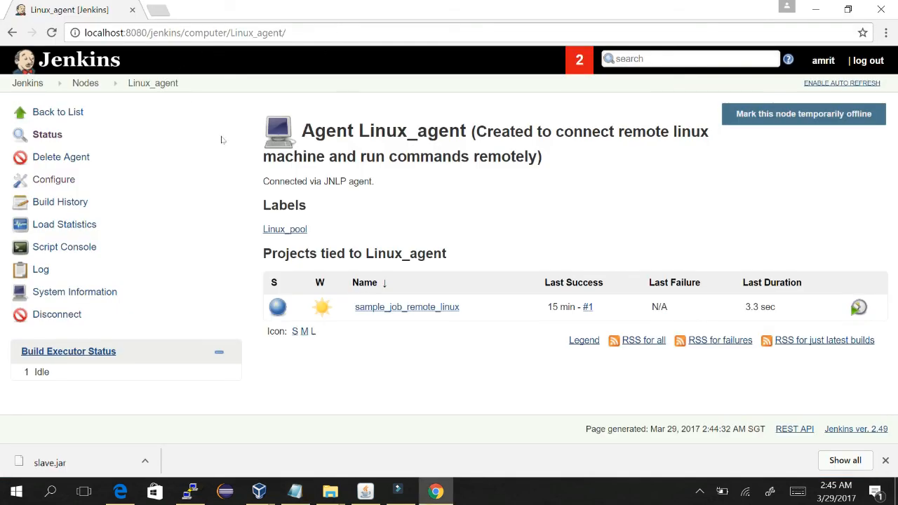